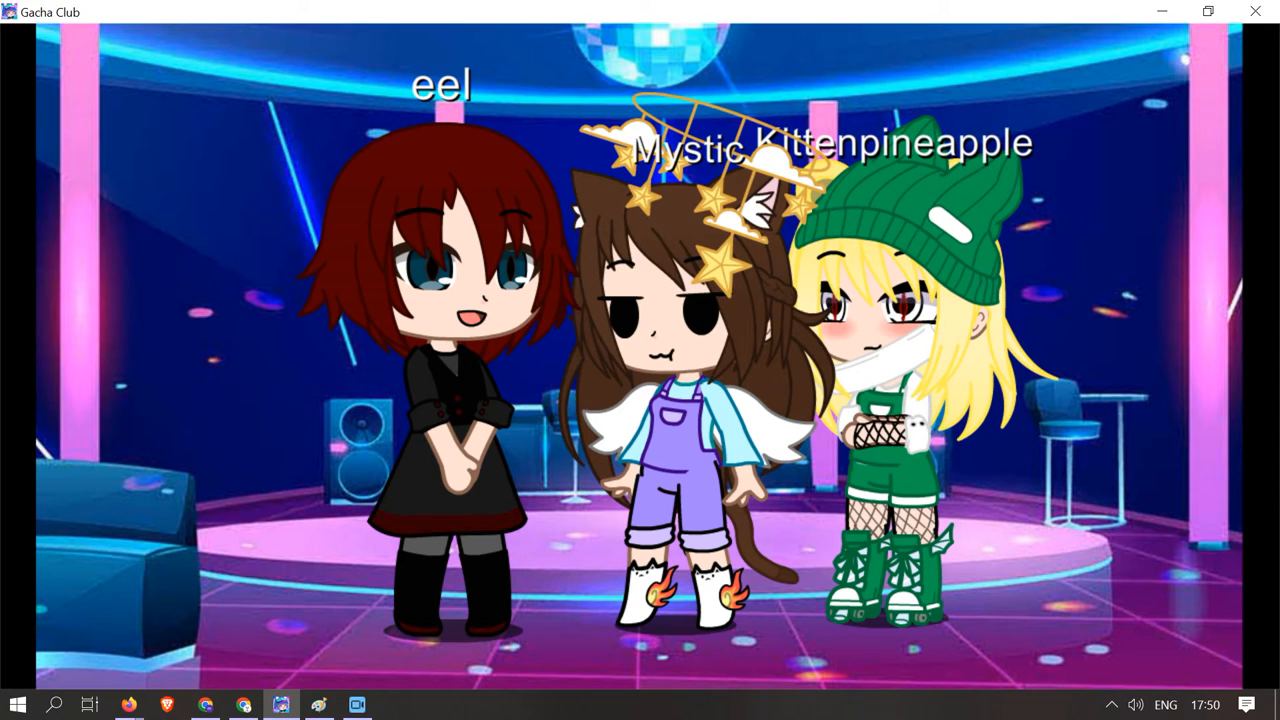
Switch from Gacha Club to the blank Paint canvas.
left_click(396, 704)
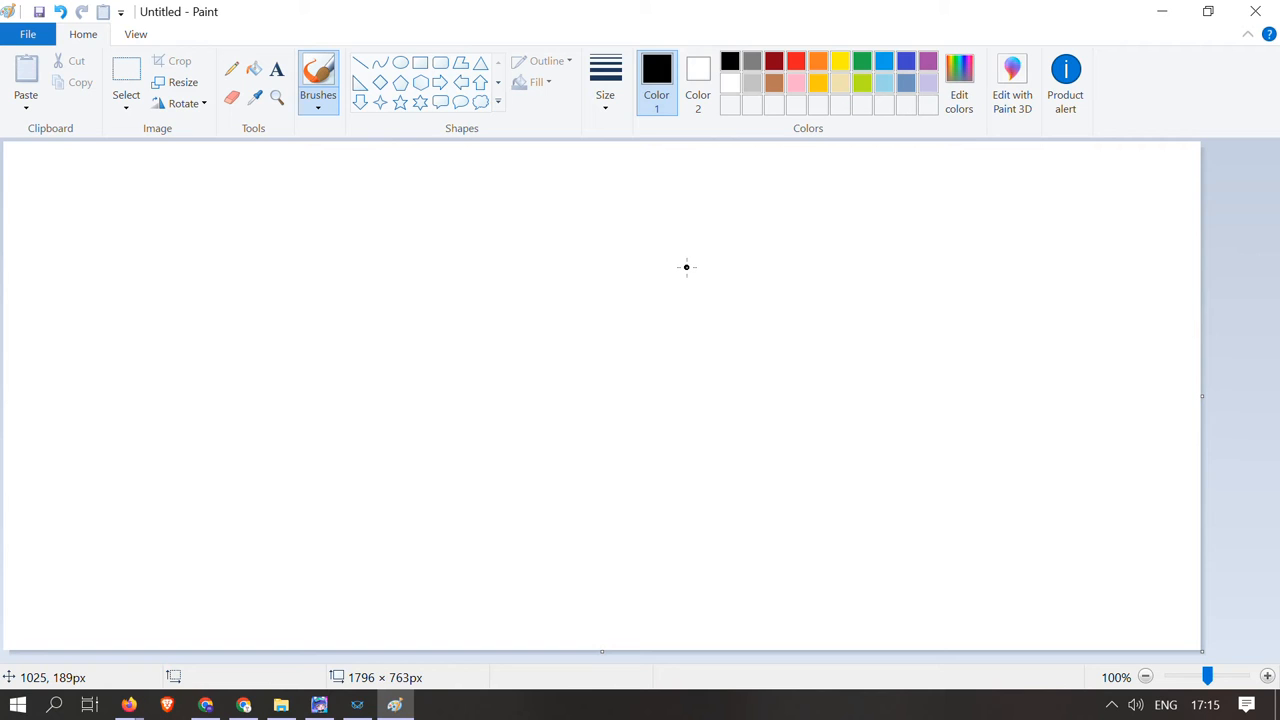
mouse_move(682, 292)
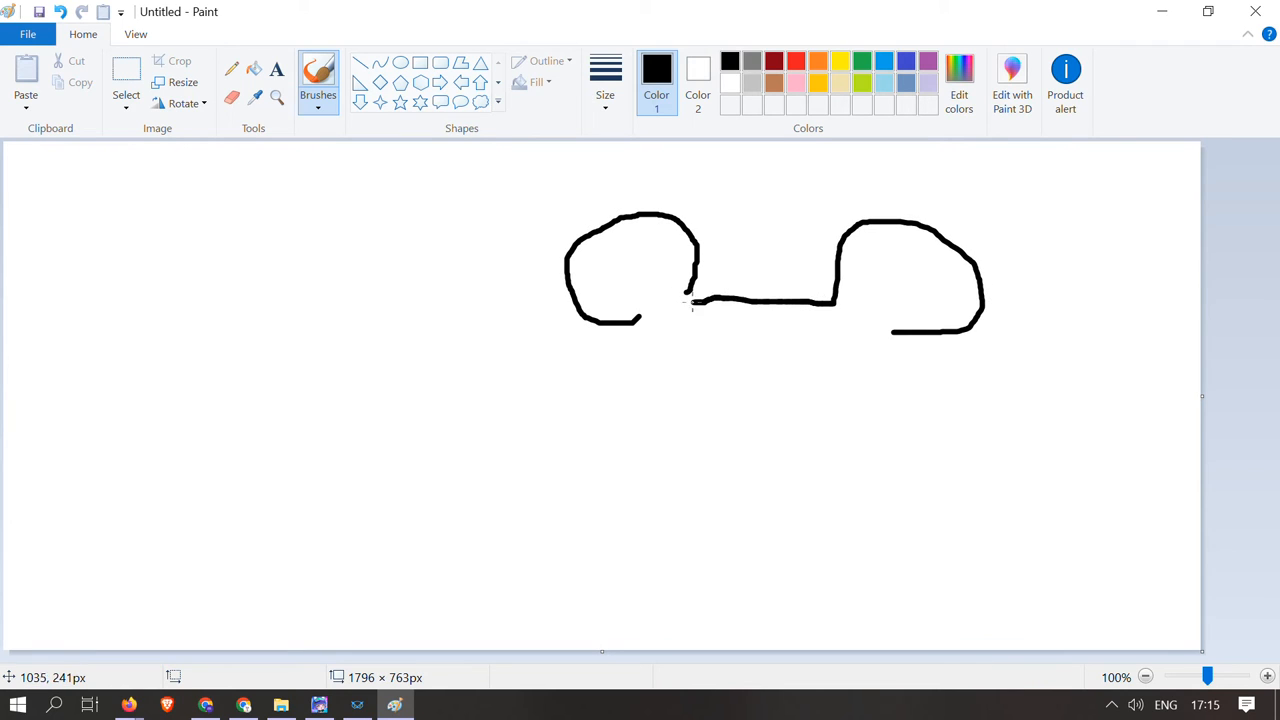
left_click_drag(640, 310, 930, 370)
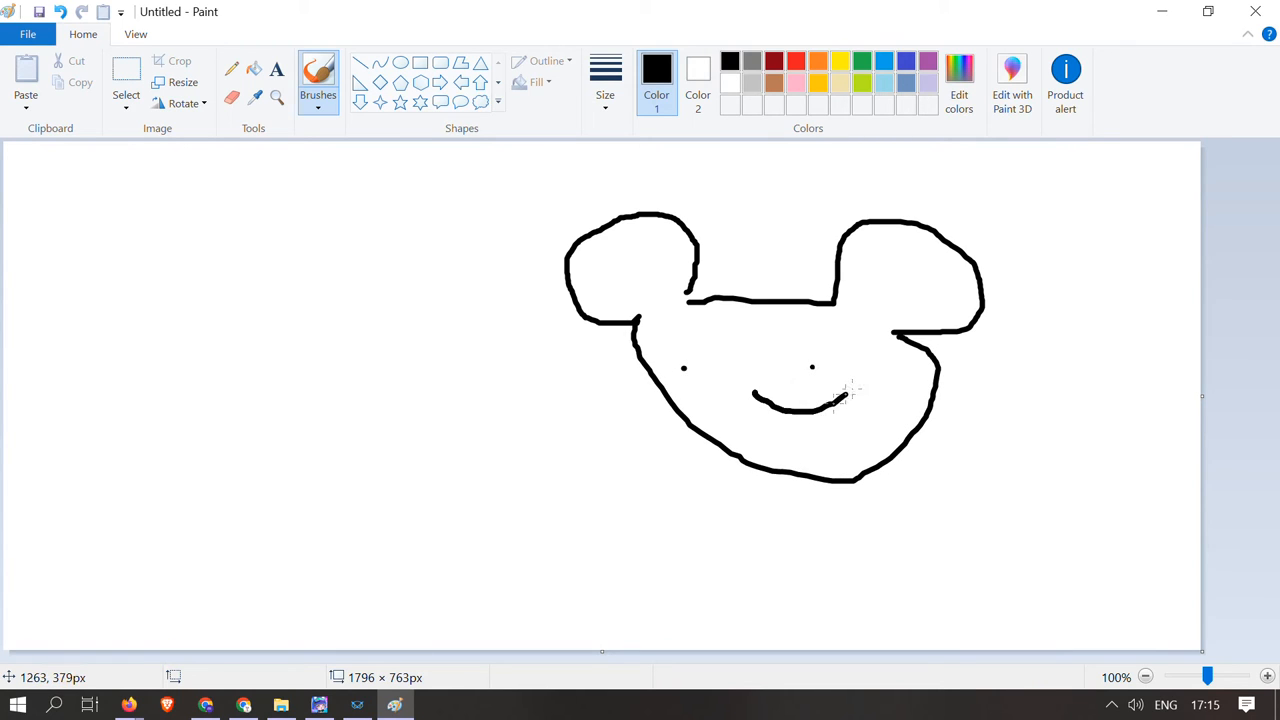
left_click_drag(820, 404, 870, 370)
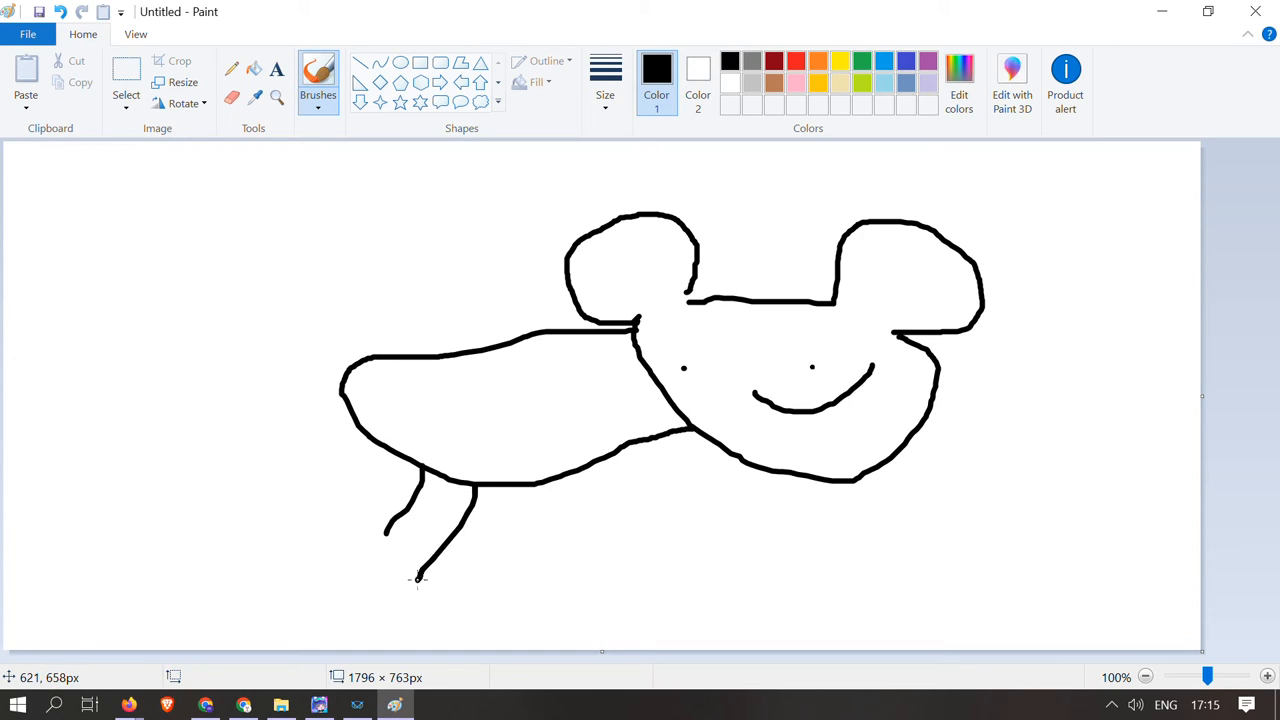
left_click_drag(650, 450, 648, 536)
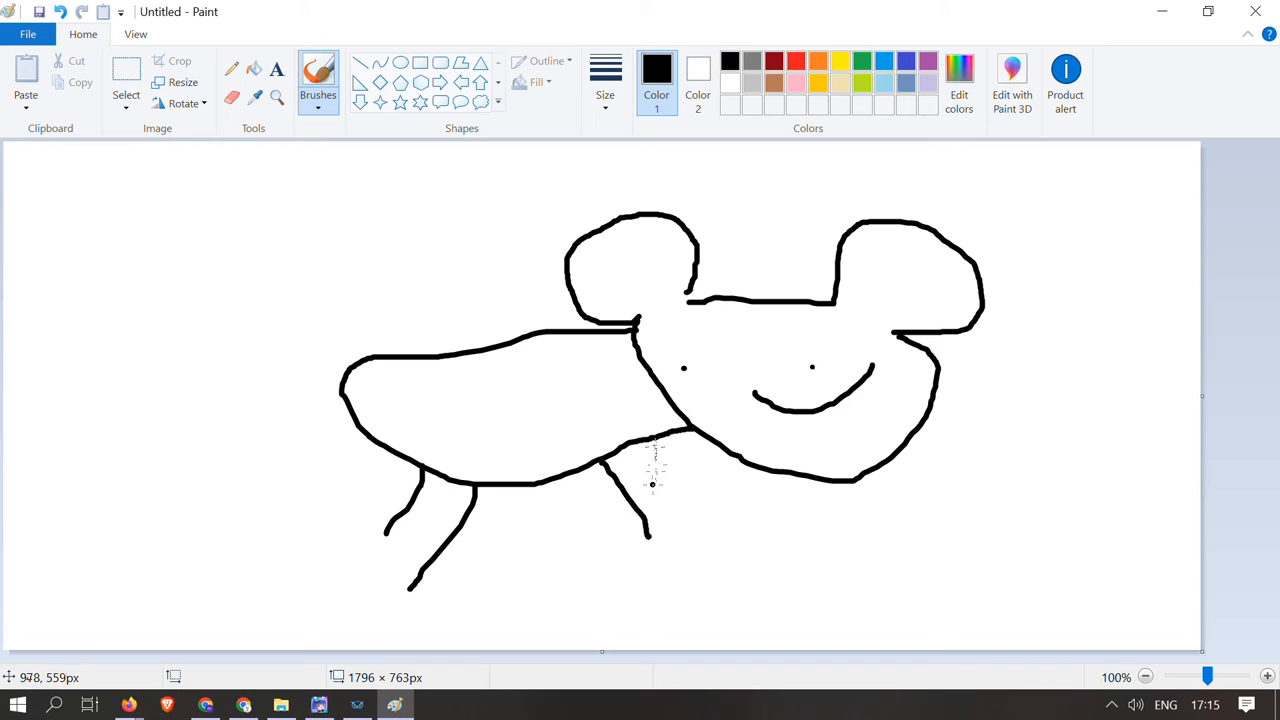
left_click_drag(660, 440, 710, 520)
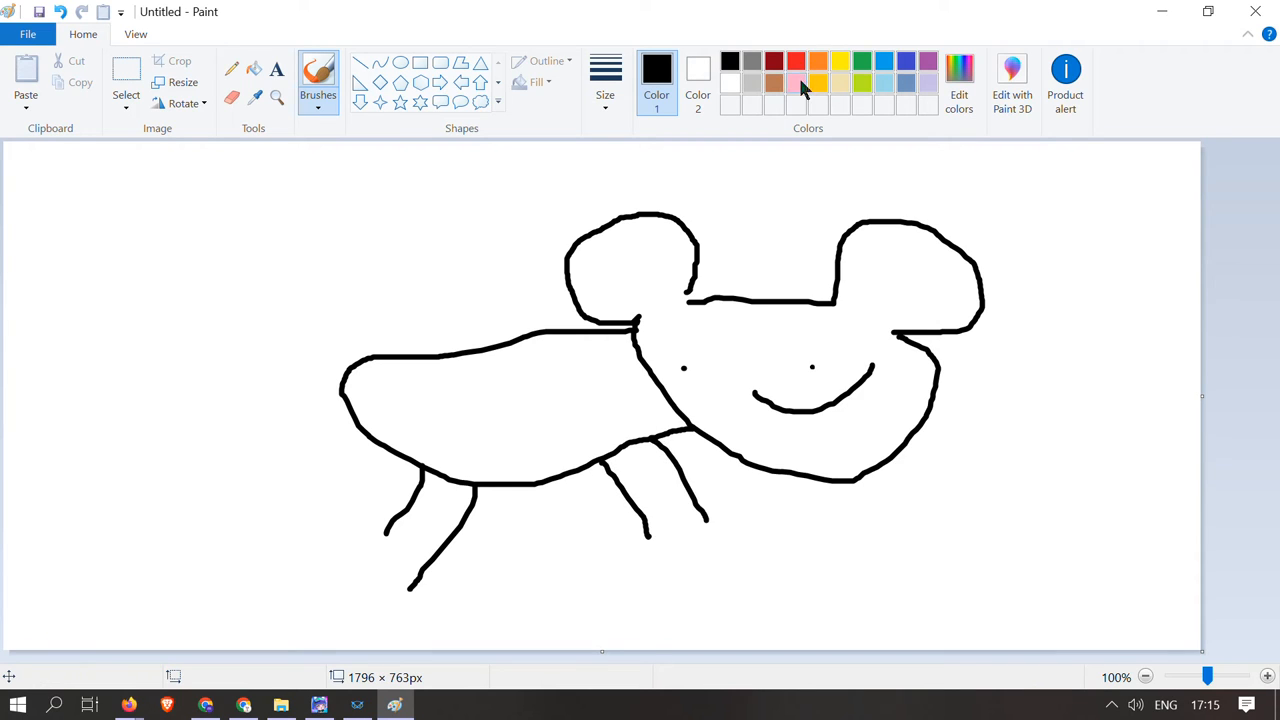
left_click_drag(340, 370, 190, 264)
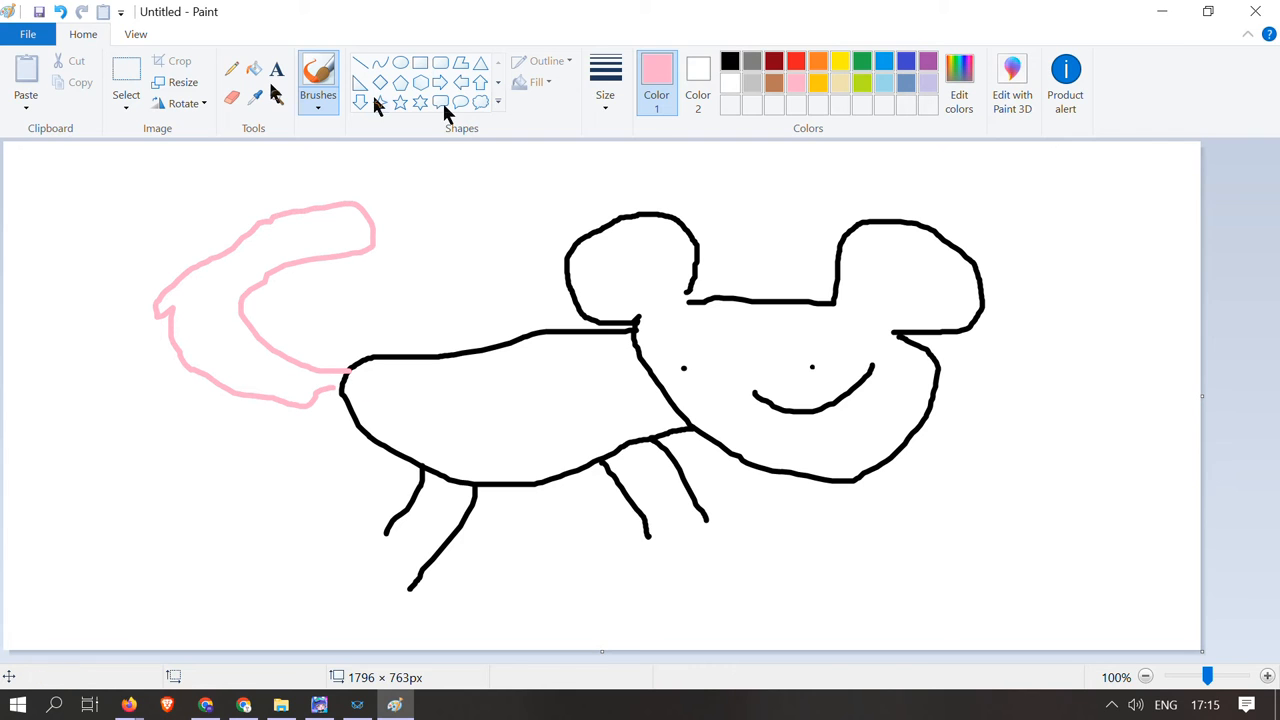
left_click(318, 704)
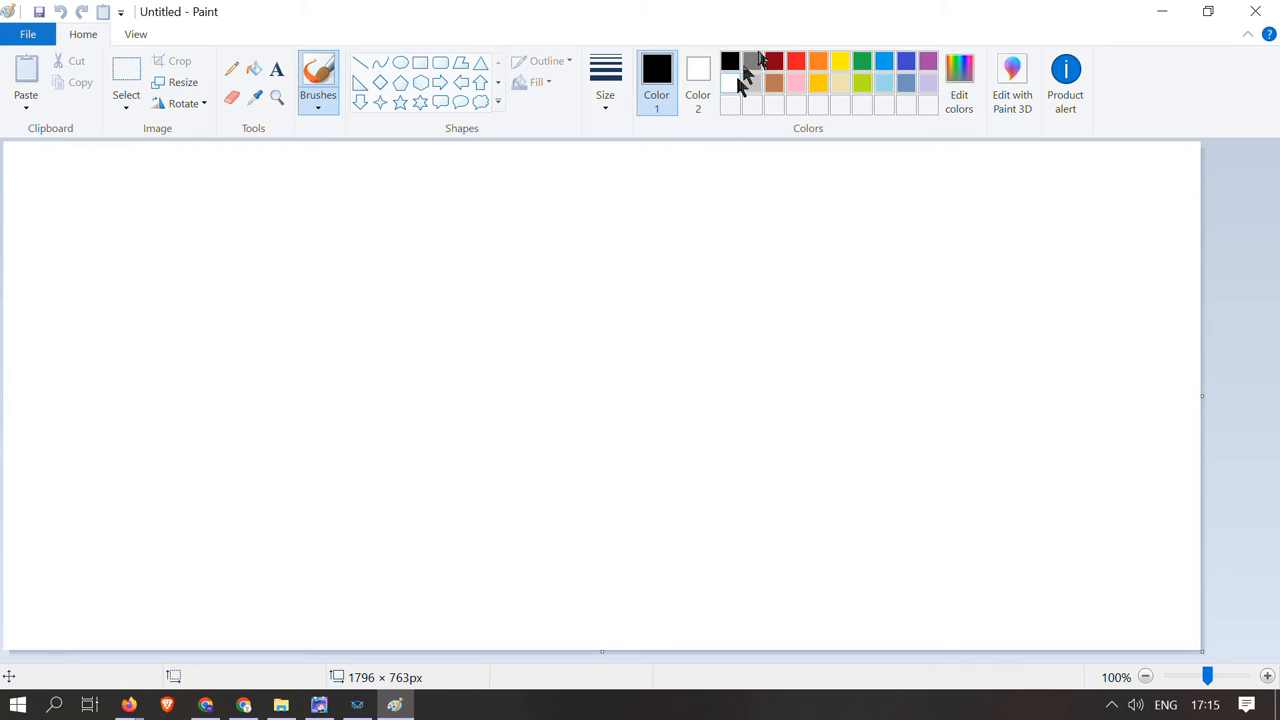
Draw a black fish with tail line, mouth and eye, labelled with an arrow.
left_click(604, 84)
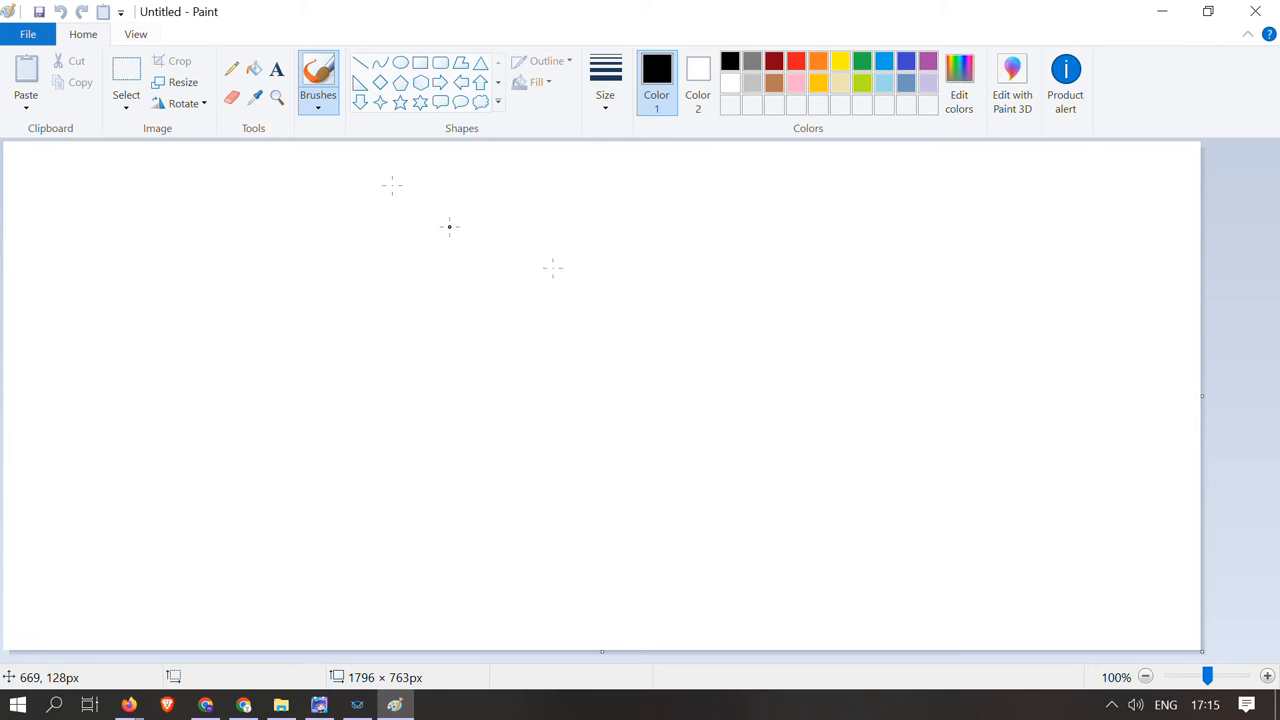
mouse_move(454, 340)
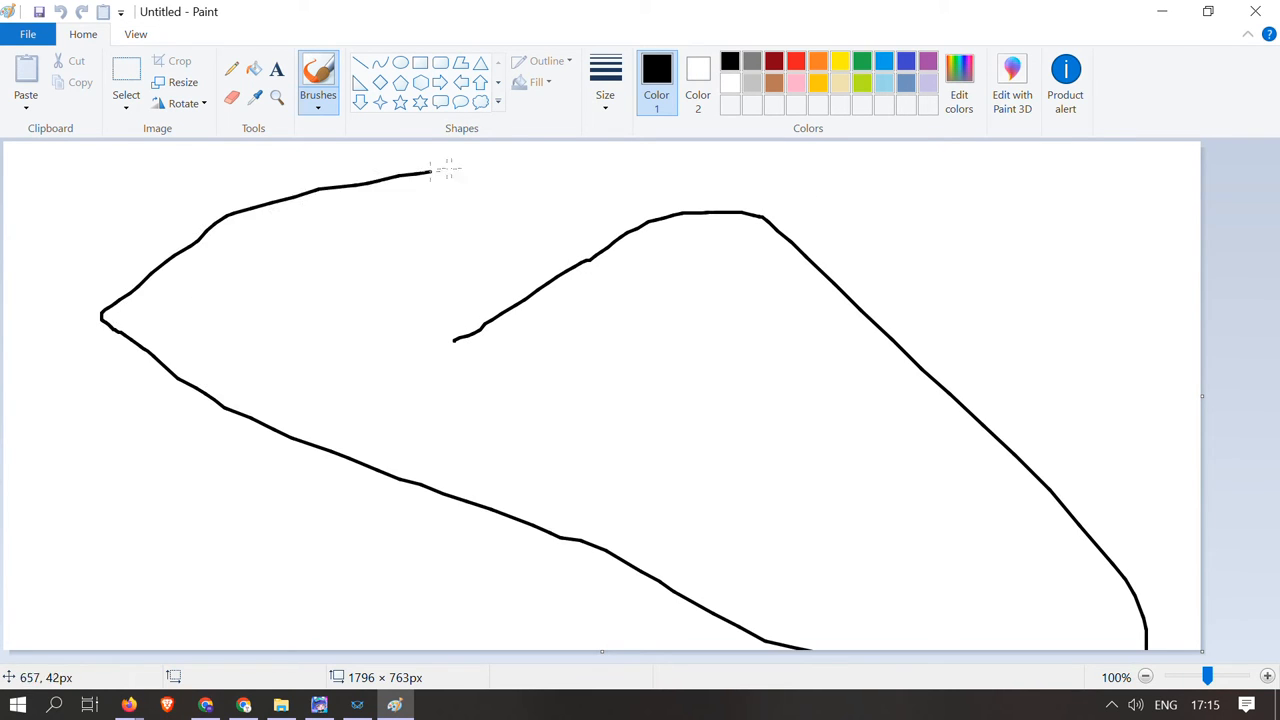
left_click_drag(452, 170, 450, 520)
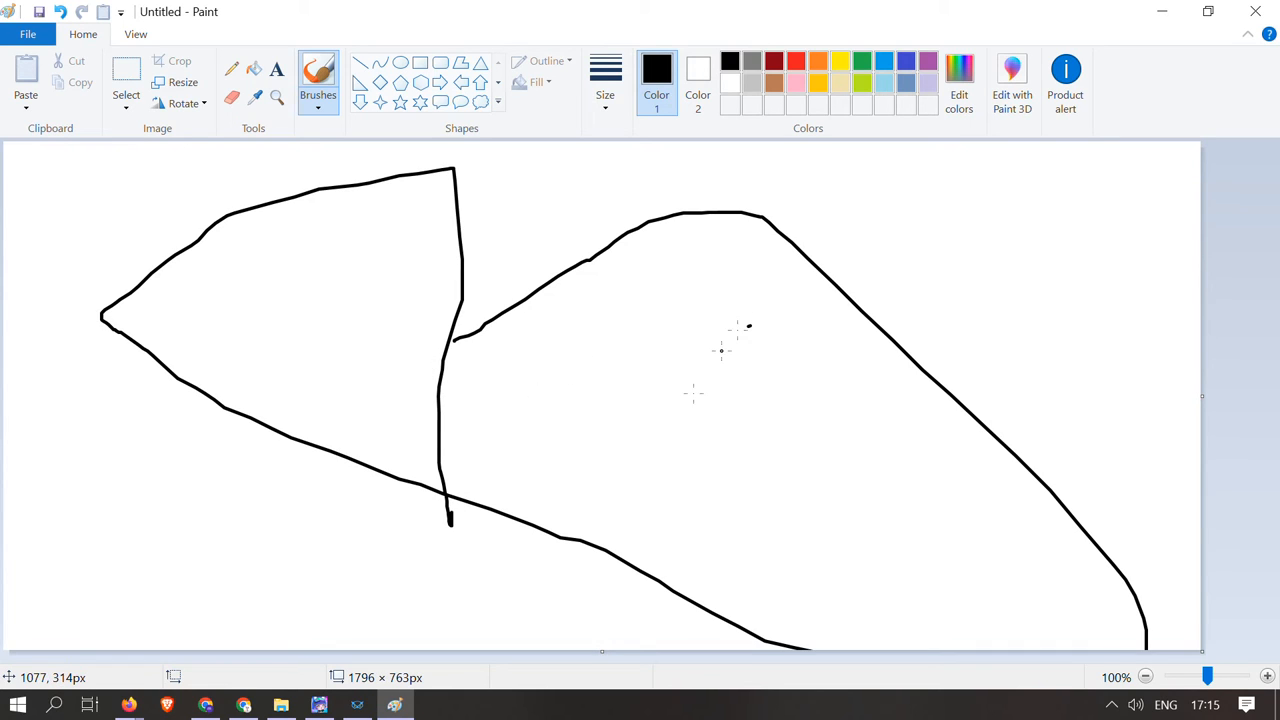
left_click_drag(656, 486, 1044, 444)
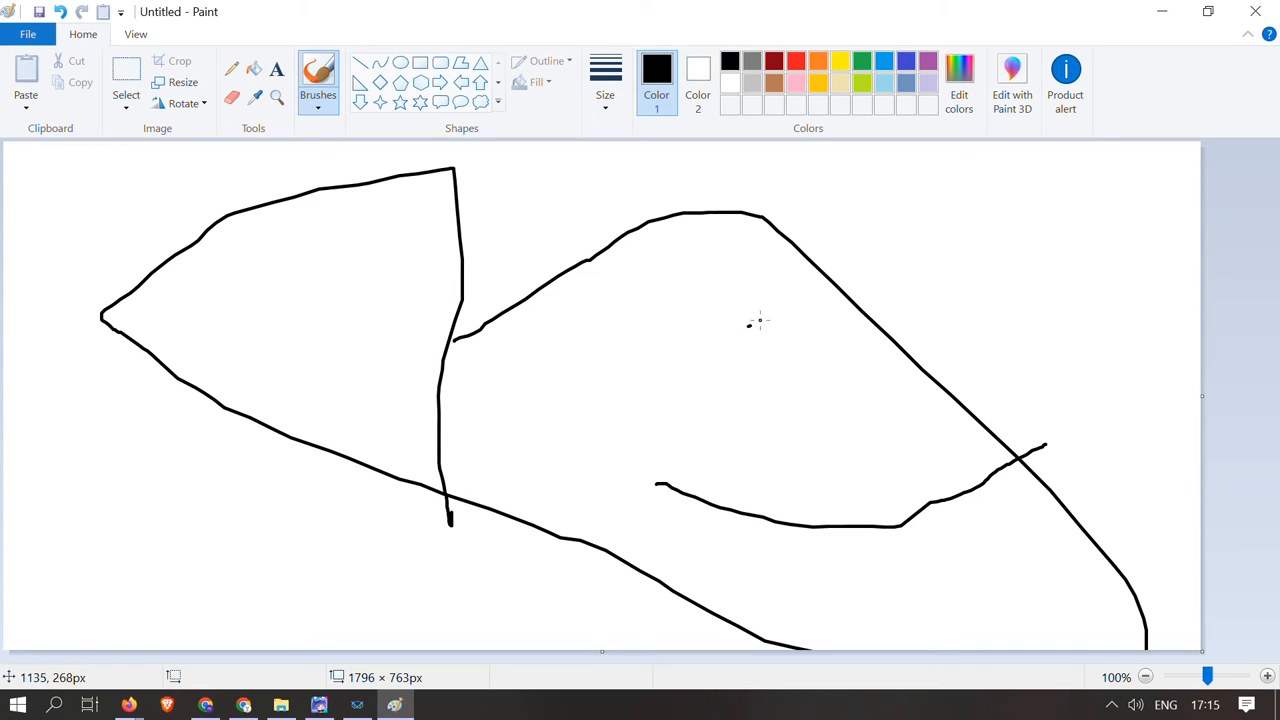
left_click_drag(736, 320, 764, 350)
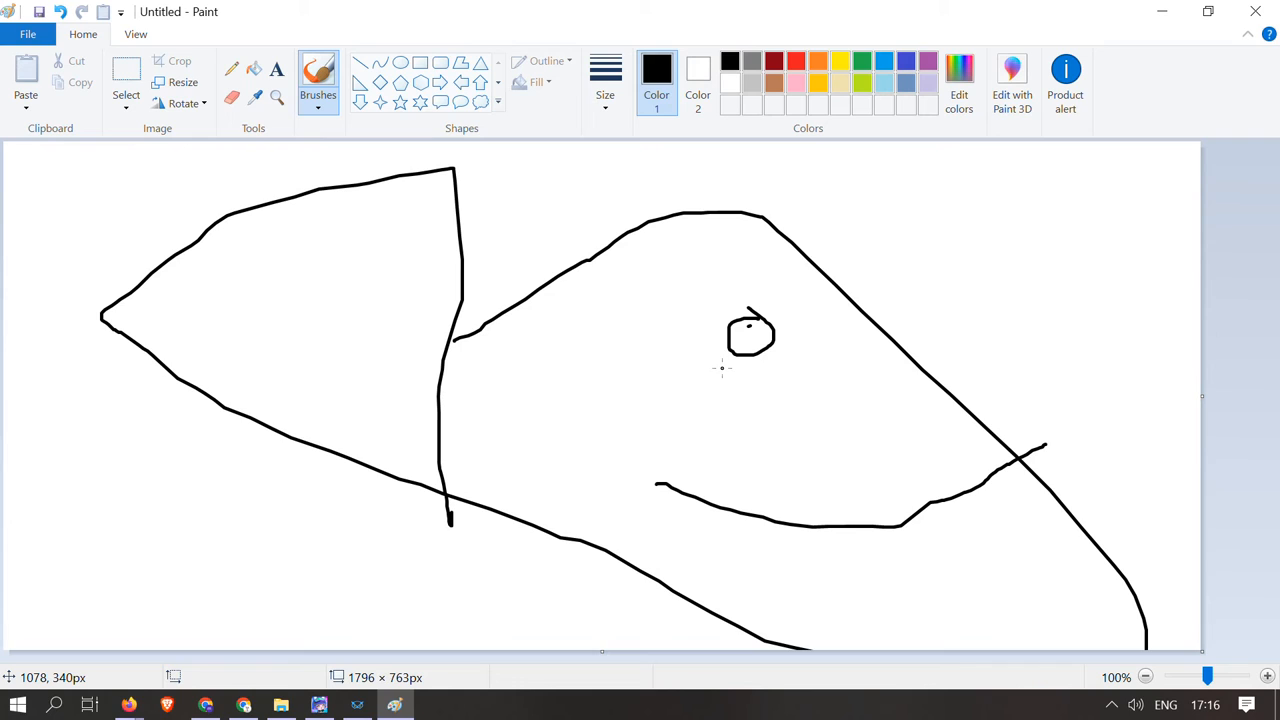
mouse_move(880, 664)
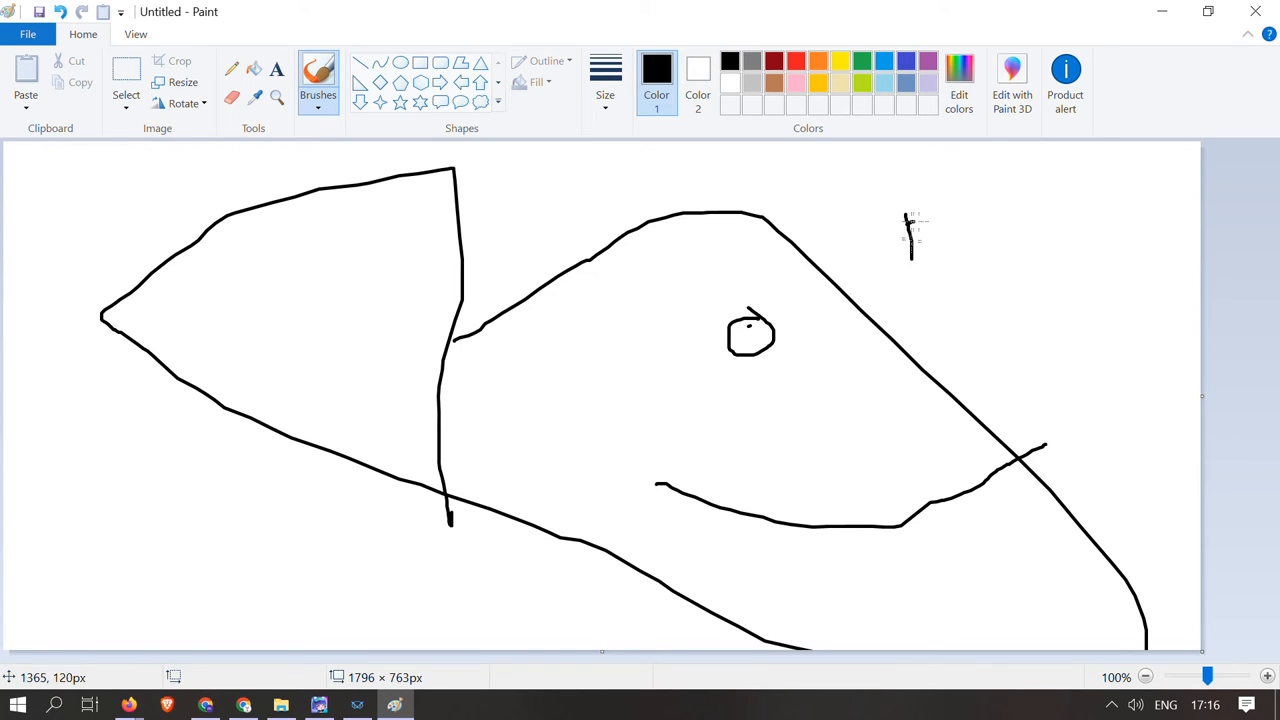
left_click_drag(910, 236, 990, 244)
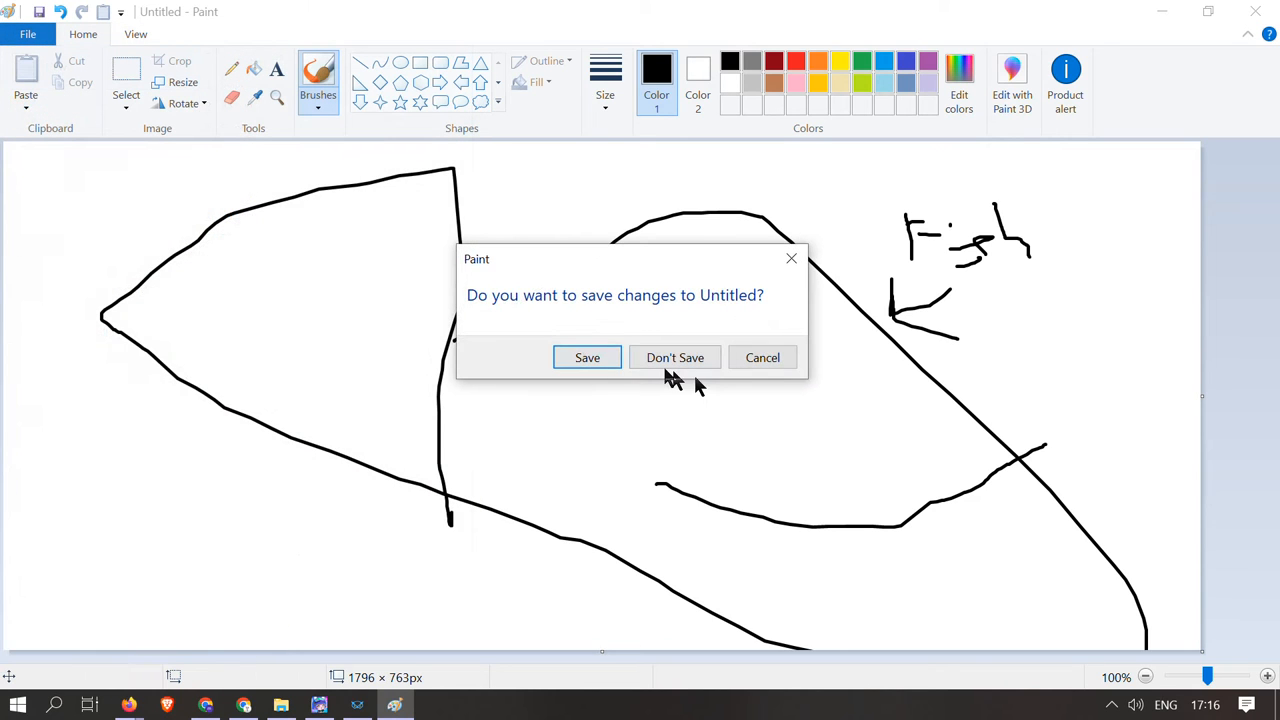
Discard the fish, then doodle a spiky-haired grinning head over a legged table shape.
left_click(676, 356)
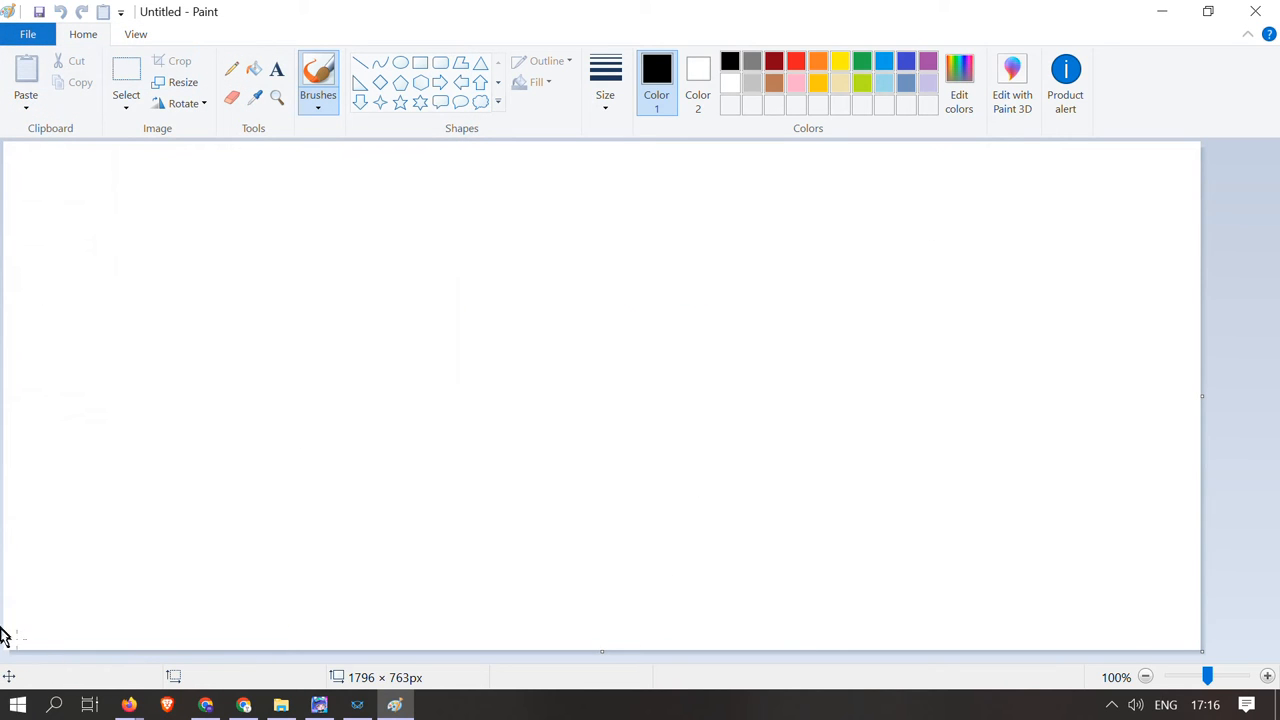
mouse_move(492, 232)
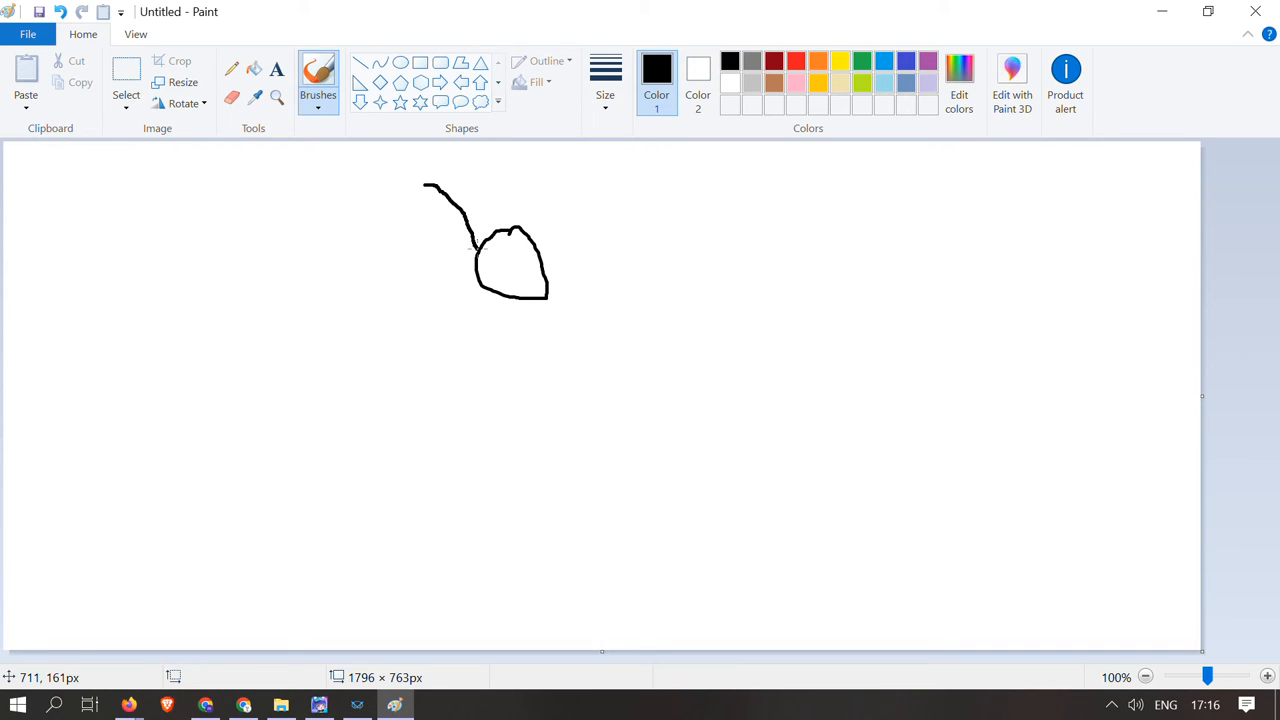
left_click_drag(536, 206, 600, 200)
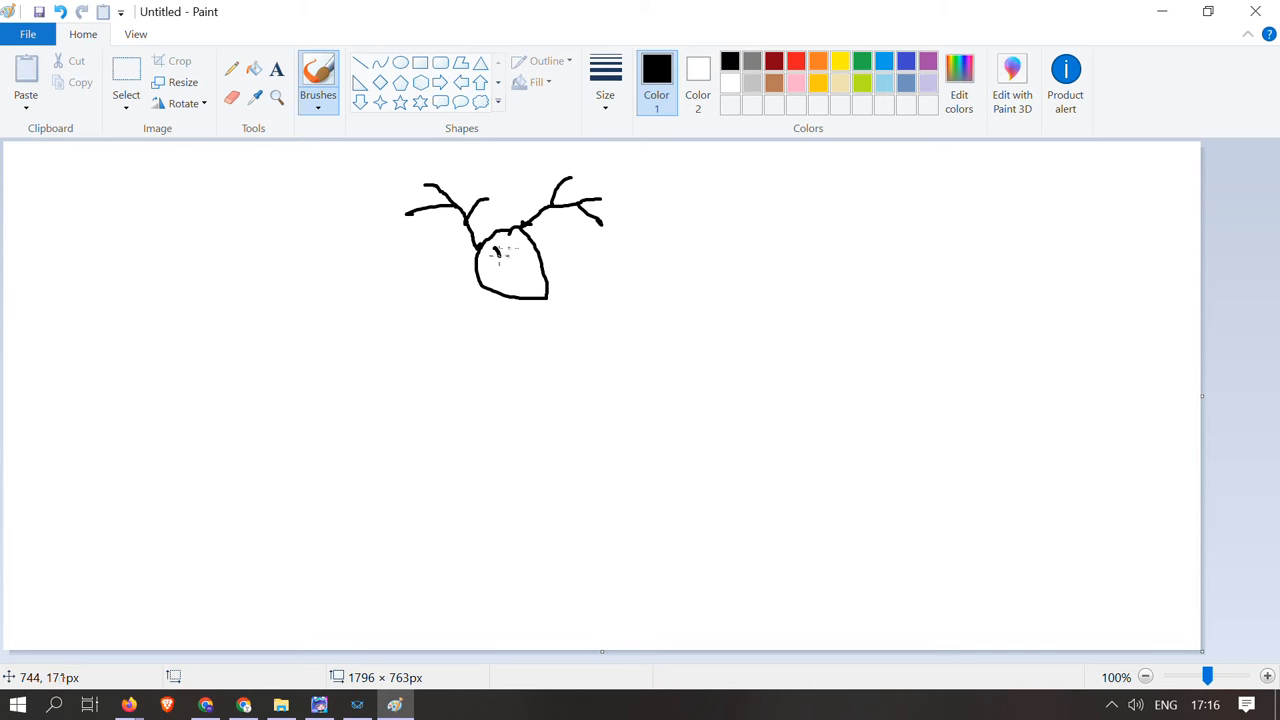
left_click_drag(490, 244, 544, 270)
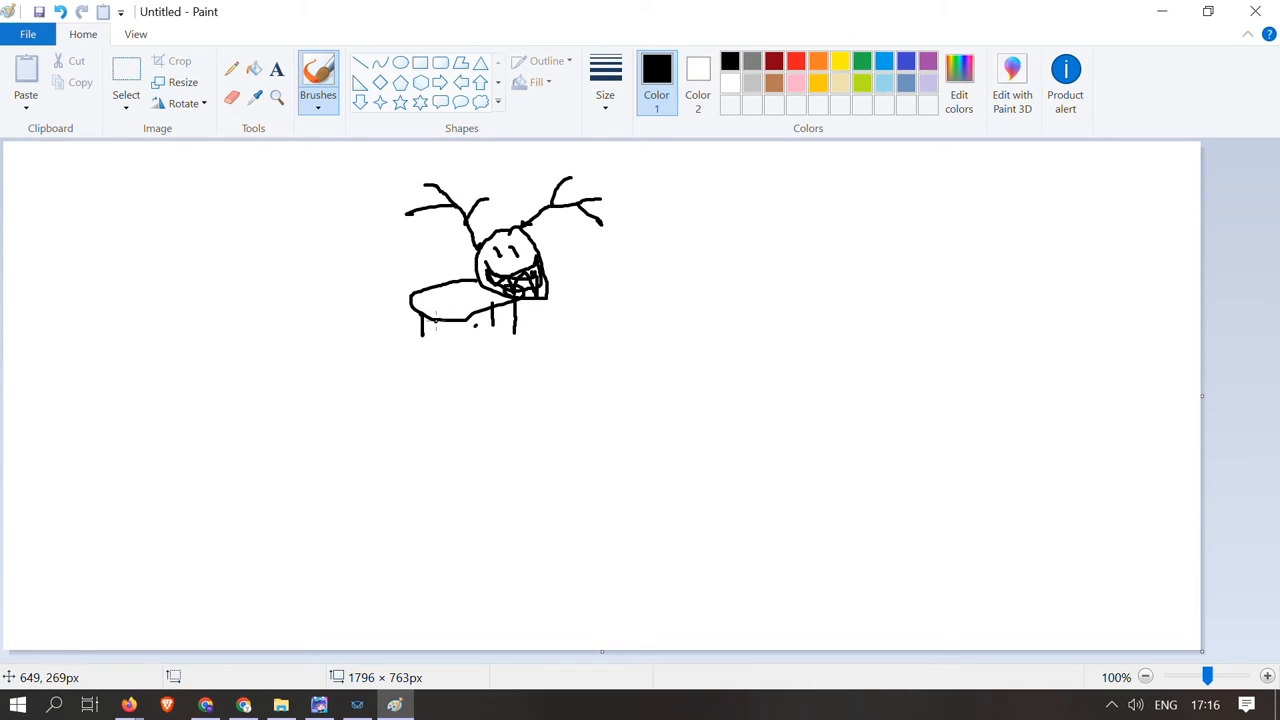
left_click_drag(436, 316, 420, 336)
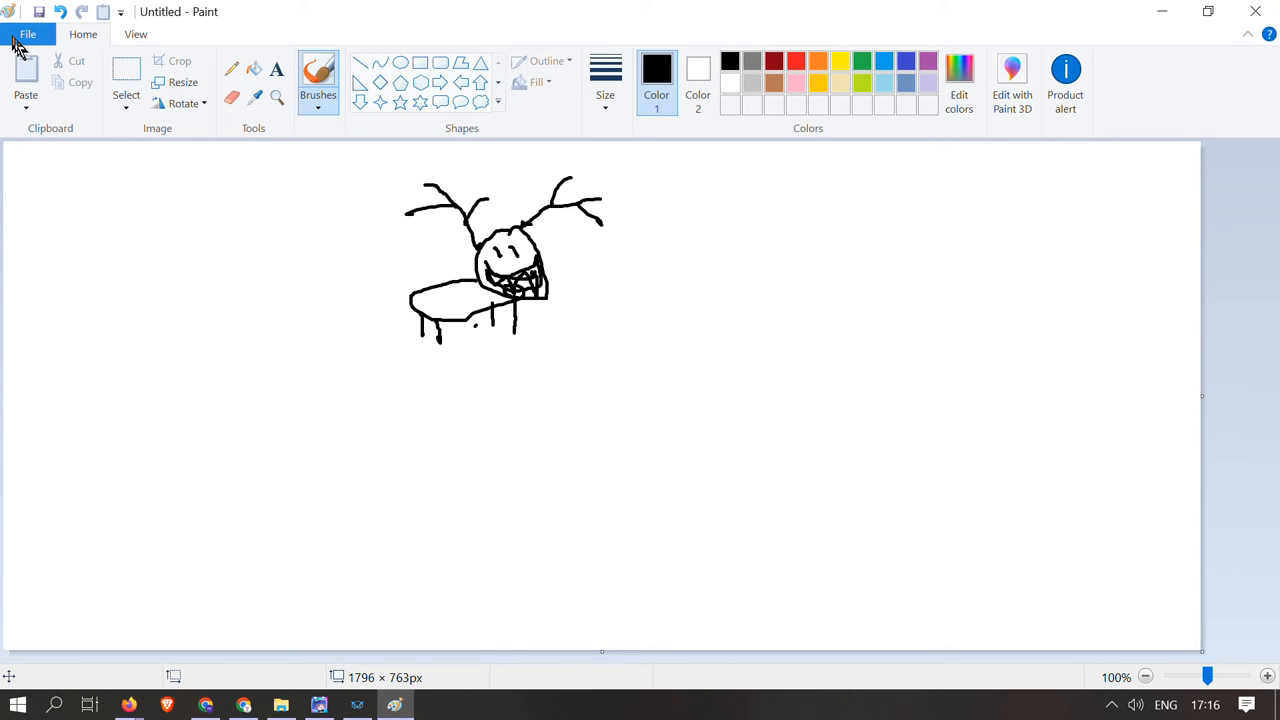
Start a fresh picture and return from Gacha Club to the blank Paint canvas.
left_click(28, 34)
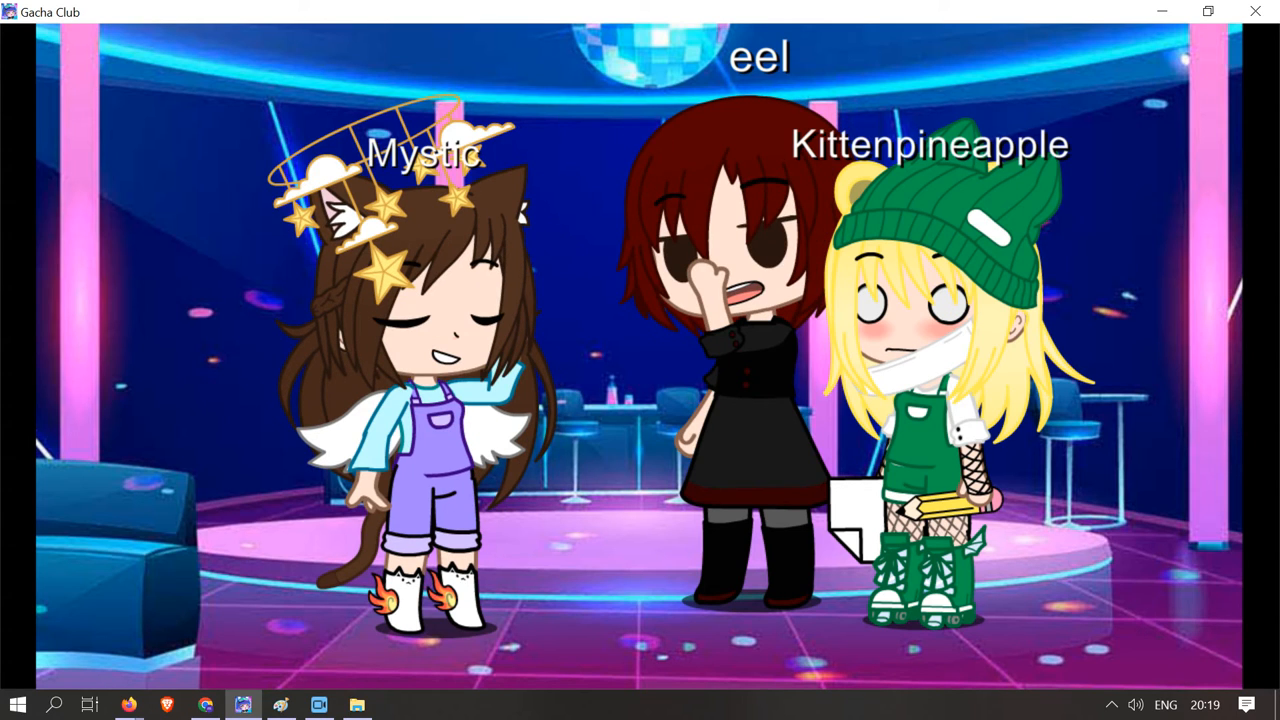
left_click(394, 704)
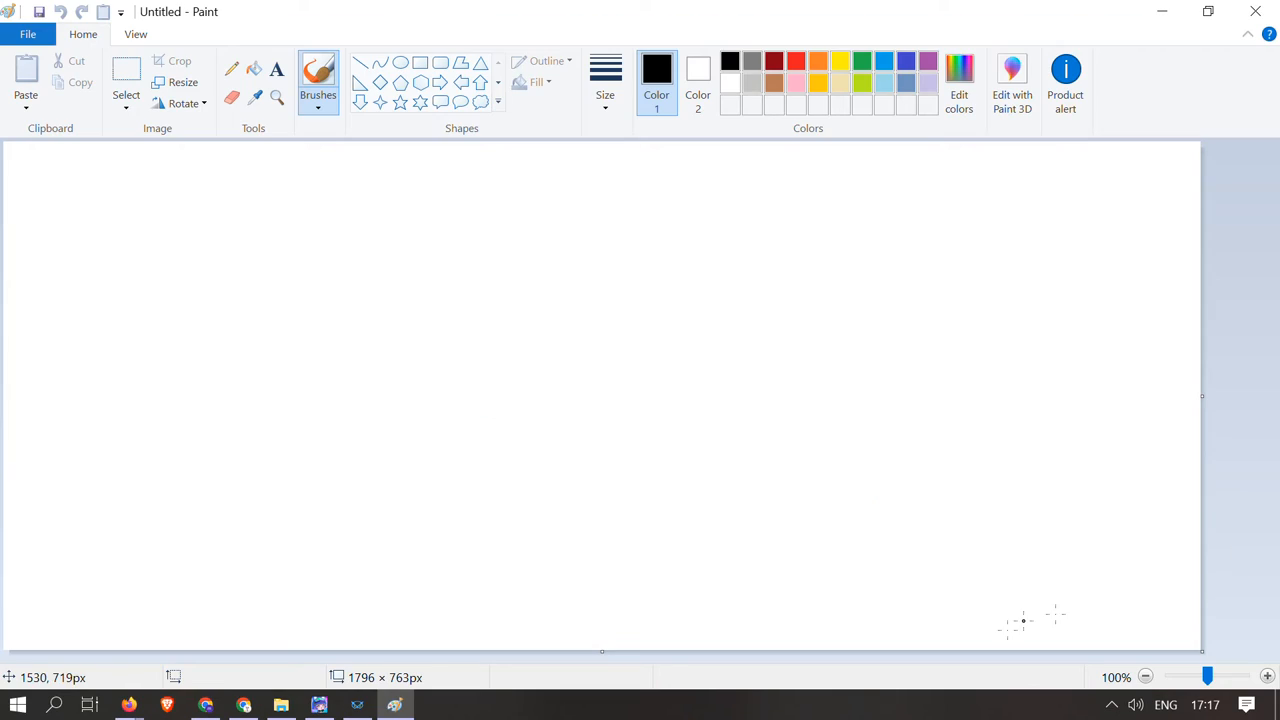
mouse_move(404, 112)
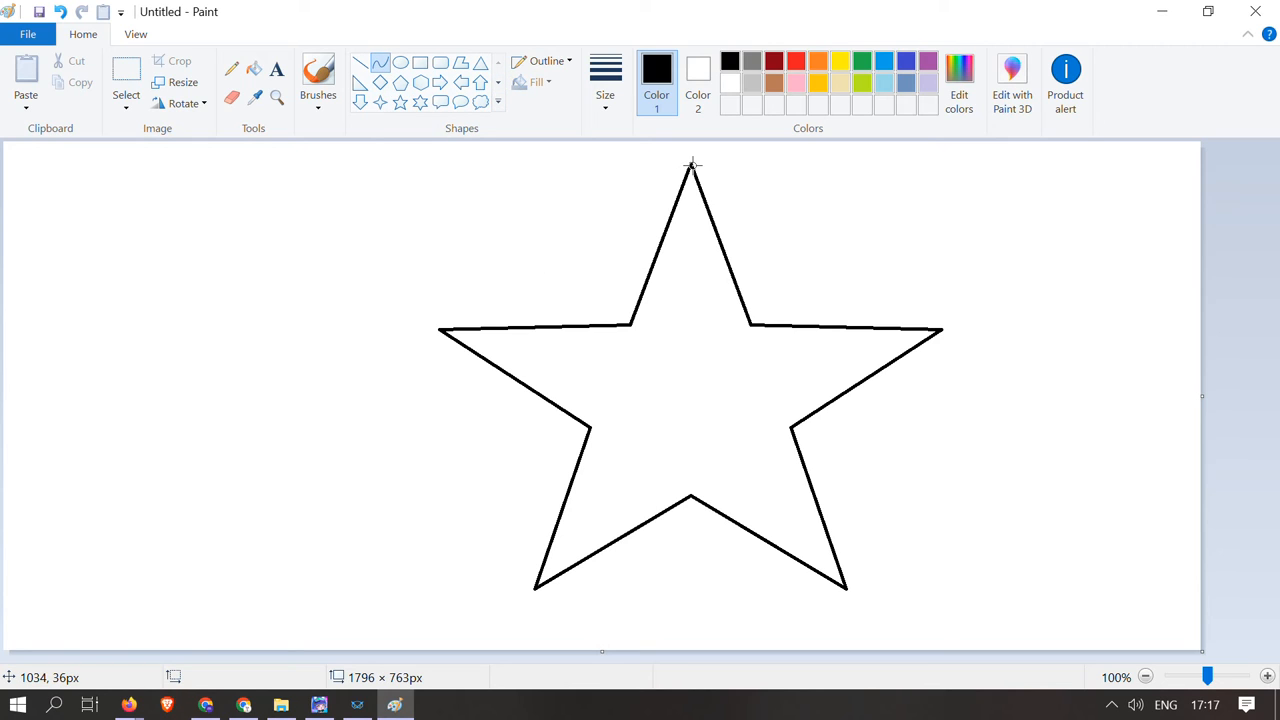
Draw the curved outline beneath the star, closing it against the star's points.
left_click_drag(692, 164, 444, 330)
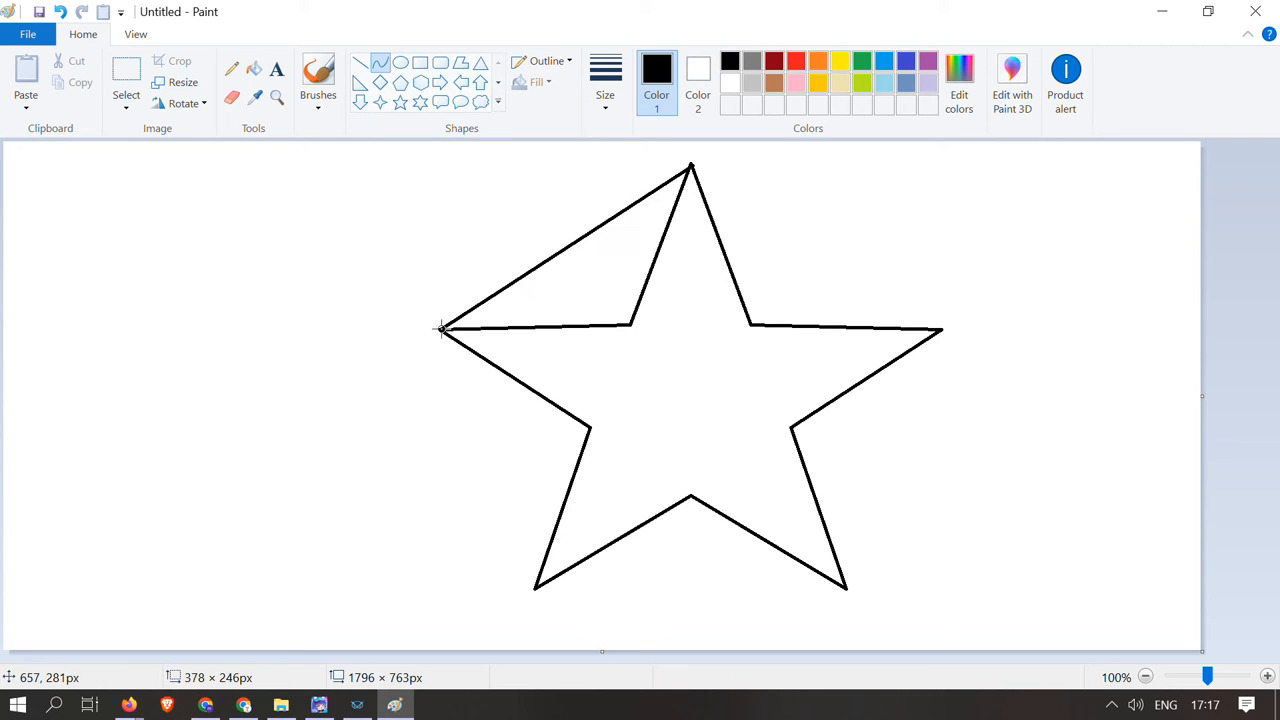
mouse_move(512, 276)
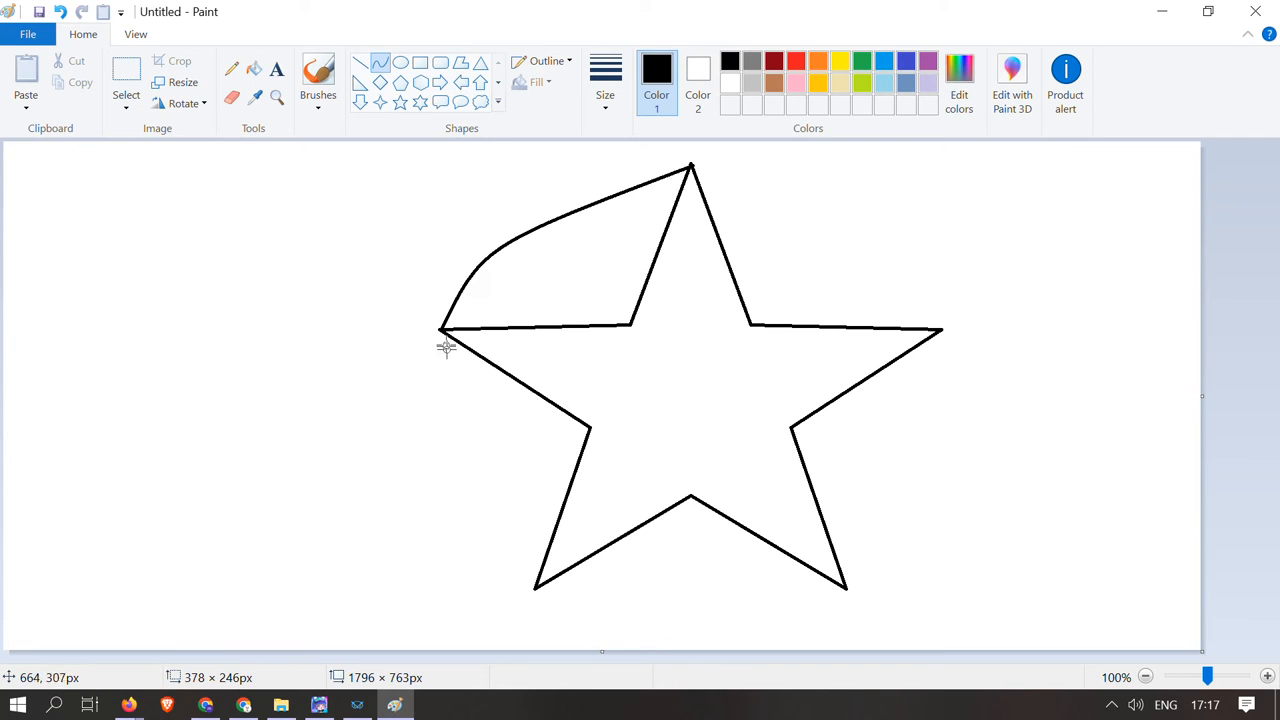
left_click_drag(442, 164, 692, 330)
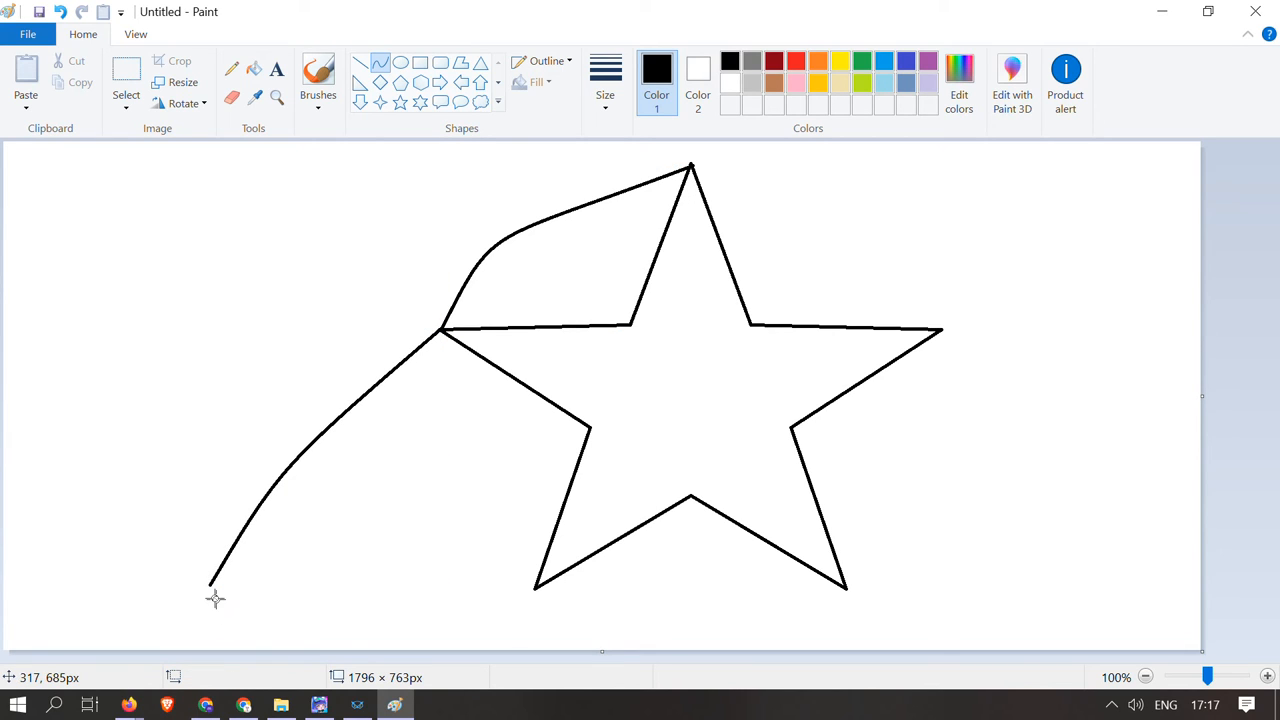
left_click_drag(210, 580, 656, 604)
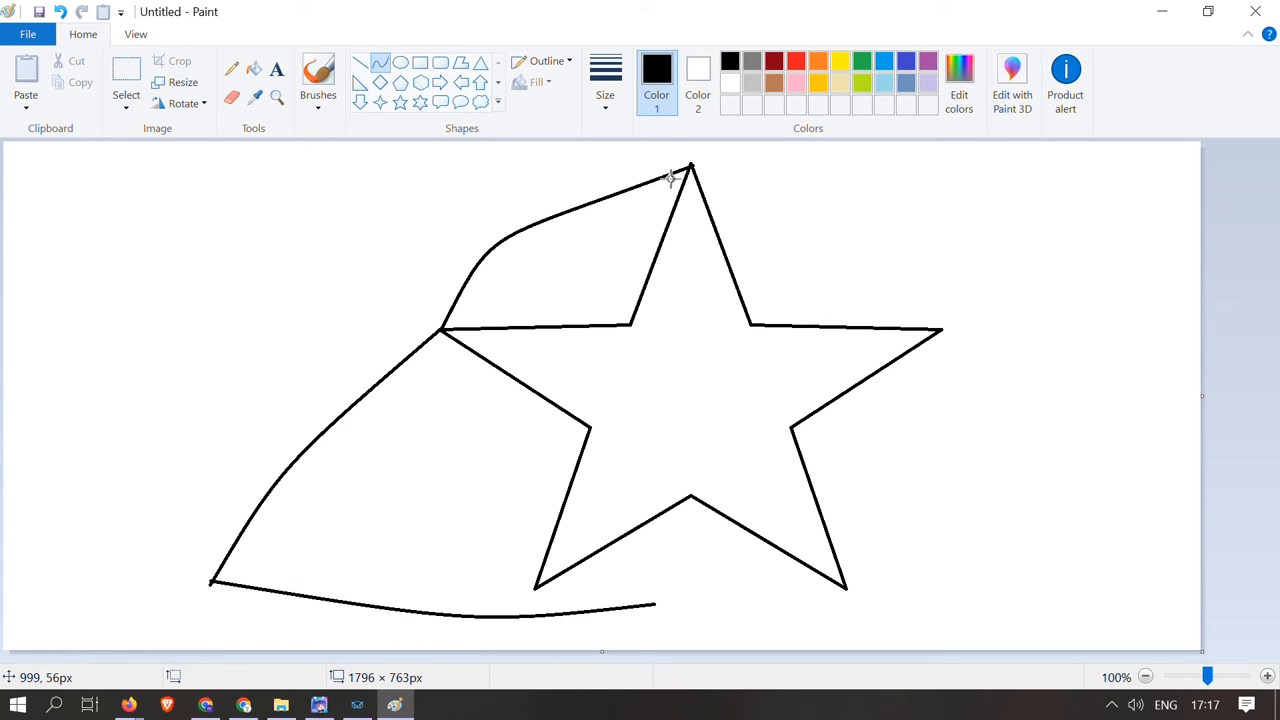
mouse_move(820, 362)
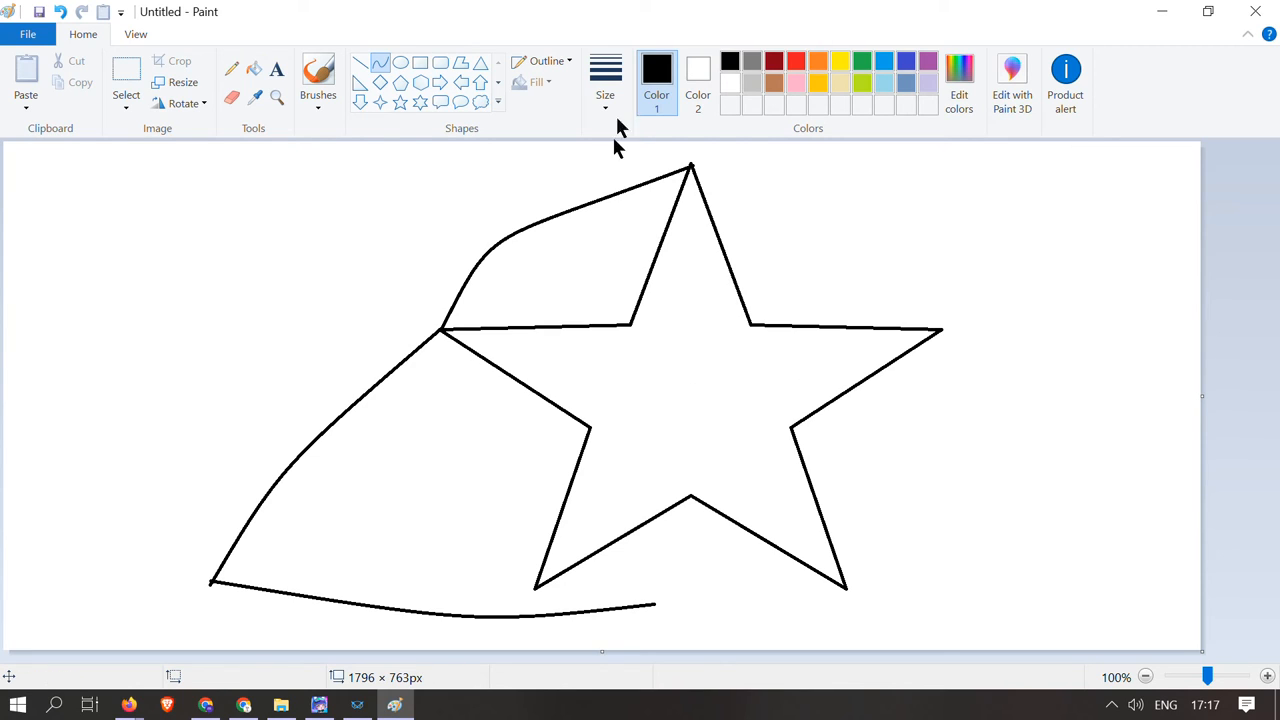
mouse_move(656, 600)
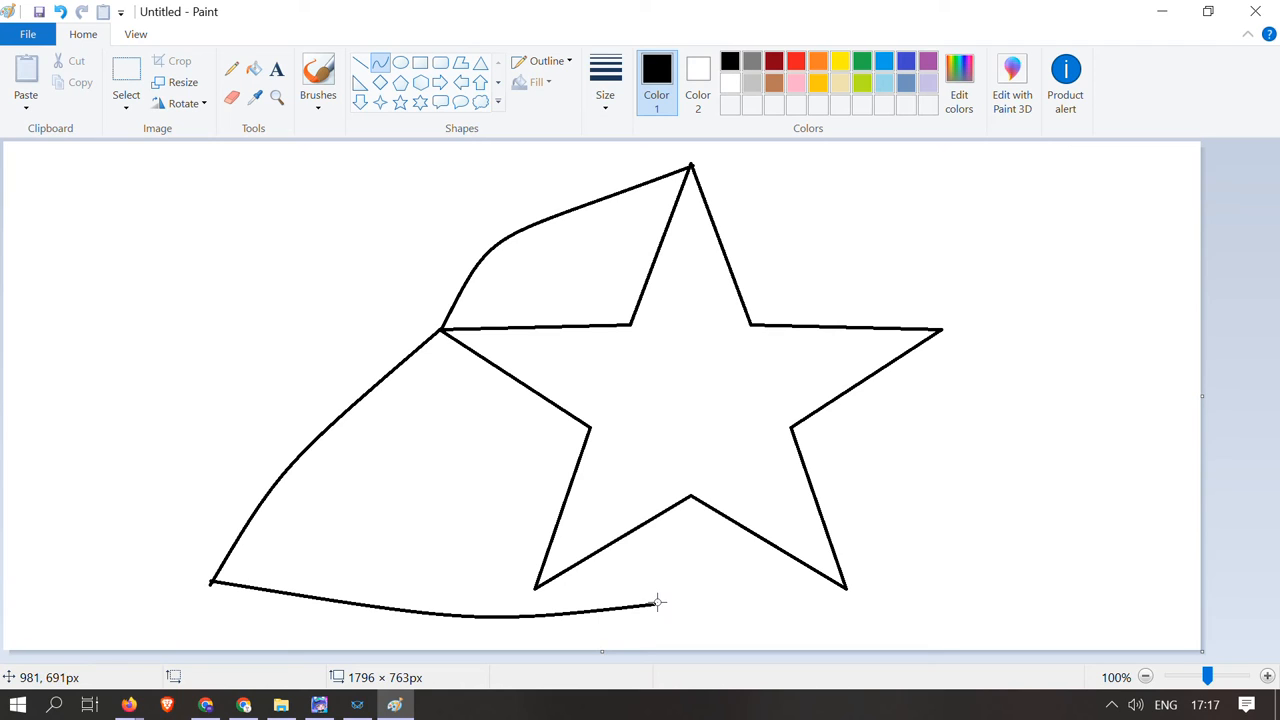
left_click_drag(658, 604, 684, 490)
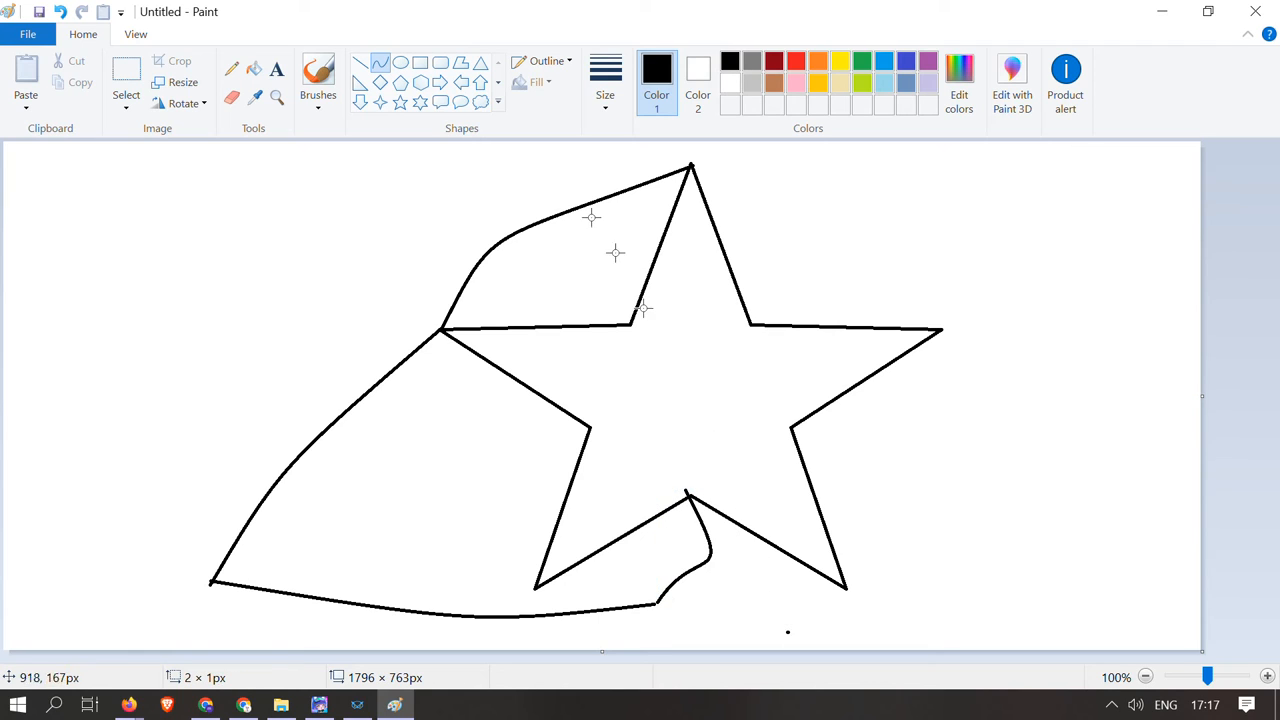
Give the star a faint freehand smiling face with two eyes.
left_click(232, 68)
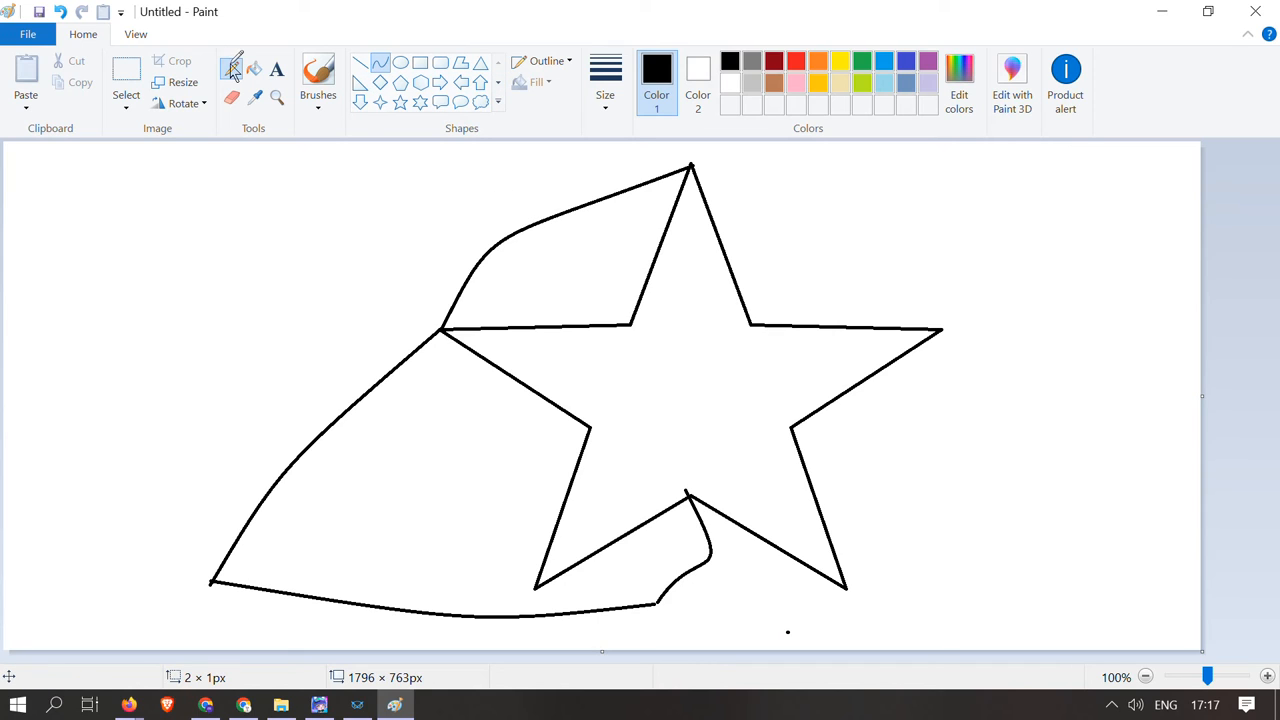
left_click(232, 68)
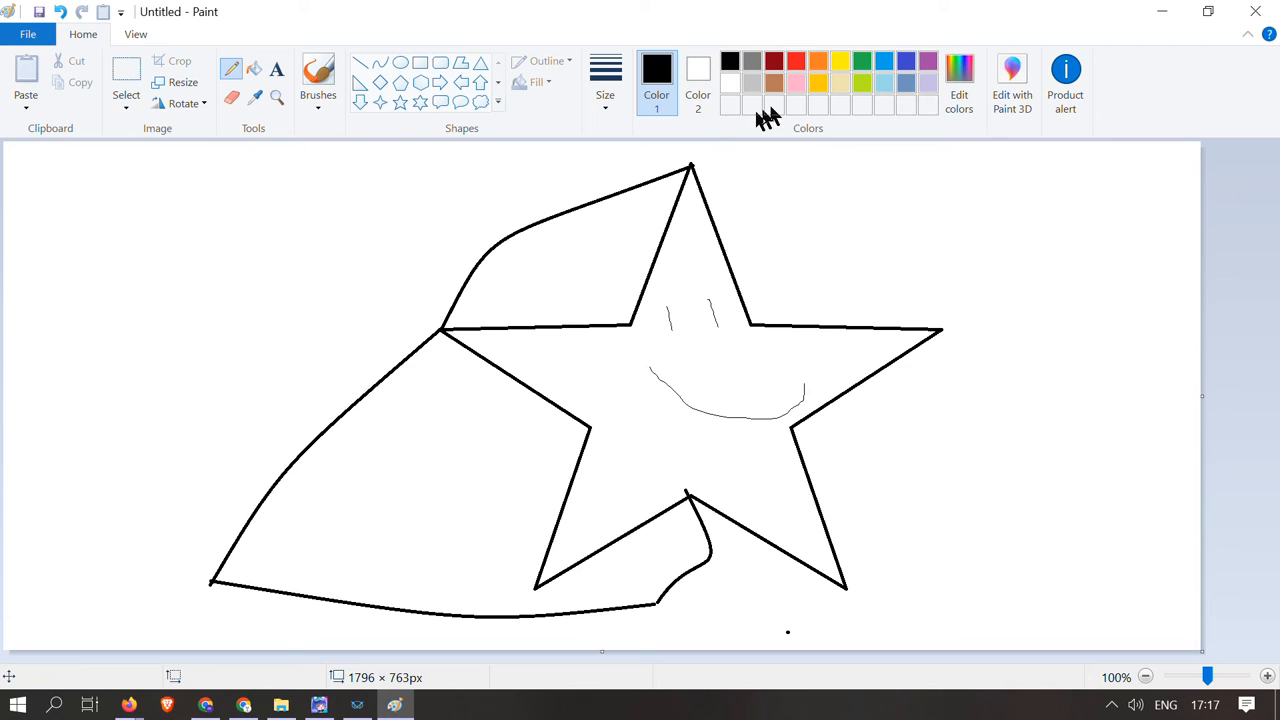
Fill the cape red and the star yellow, then add white sparkles.
left_click(796, 60)
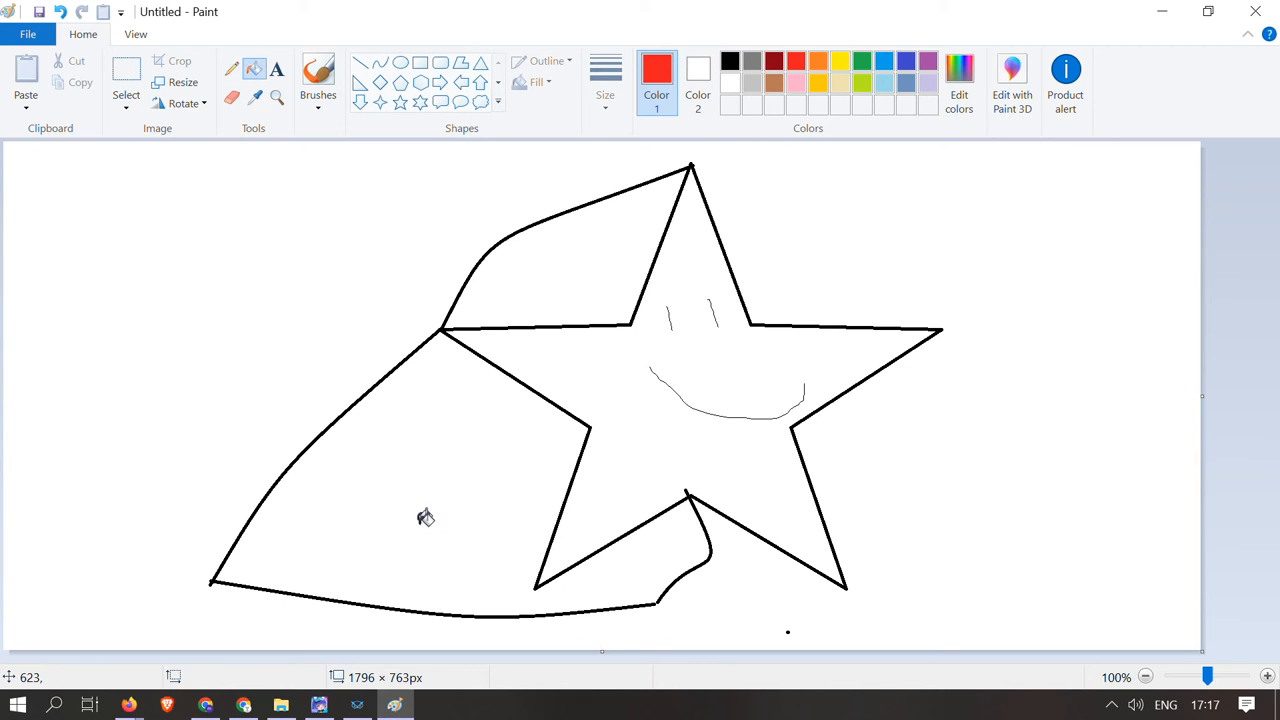
left_click(424, 516)
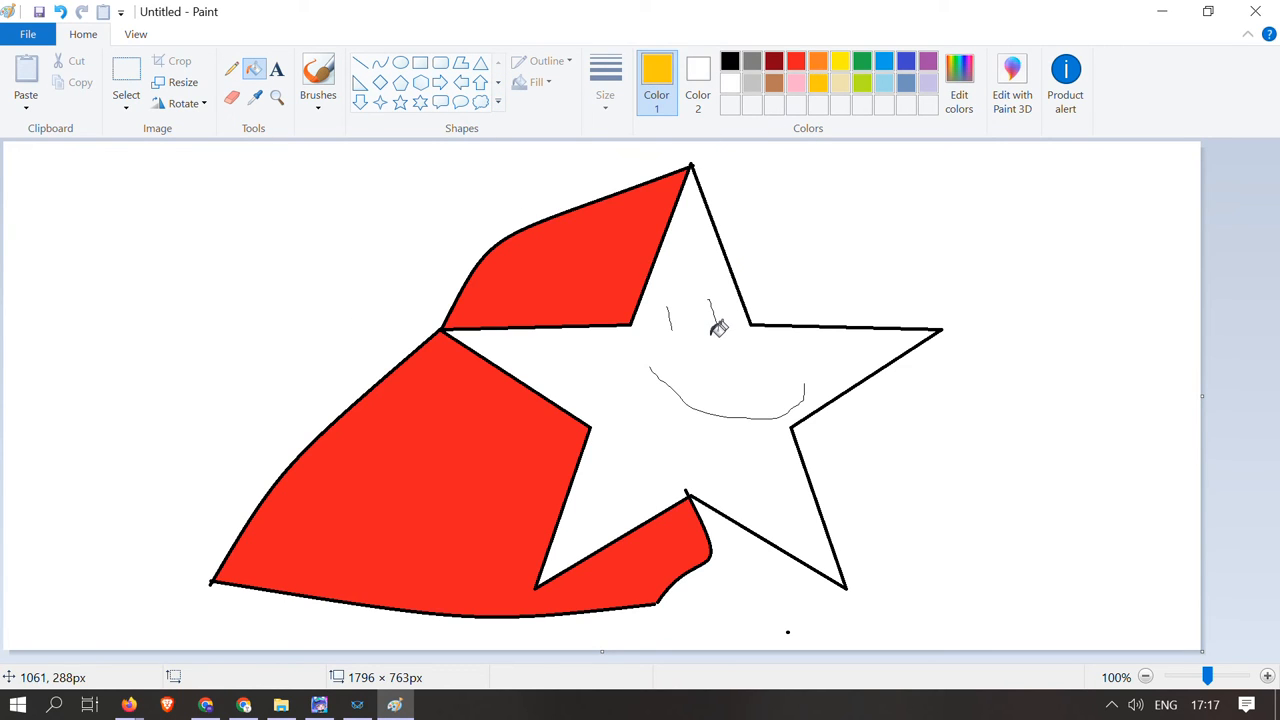
left_click(680, 350)
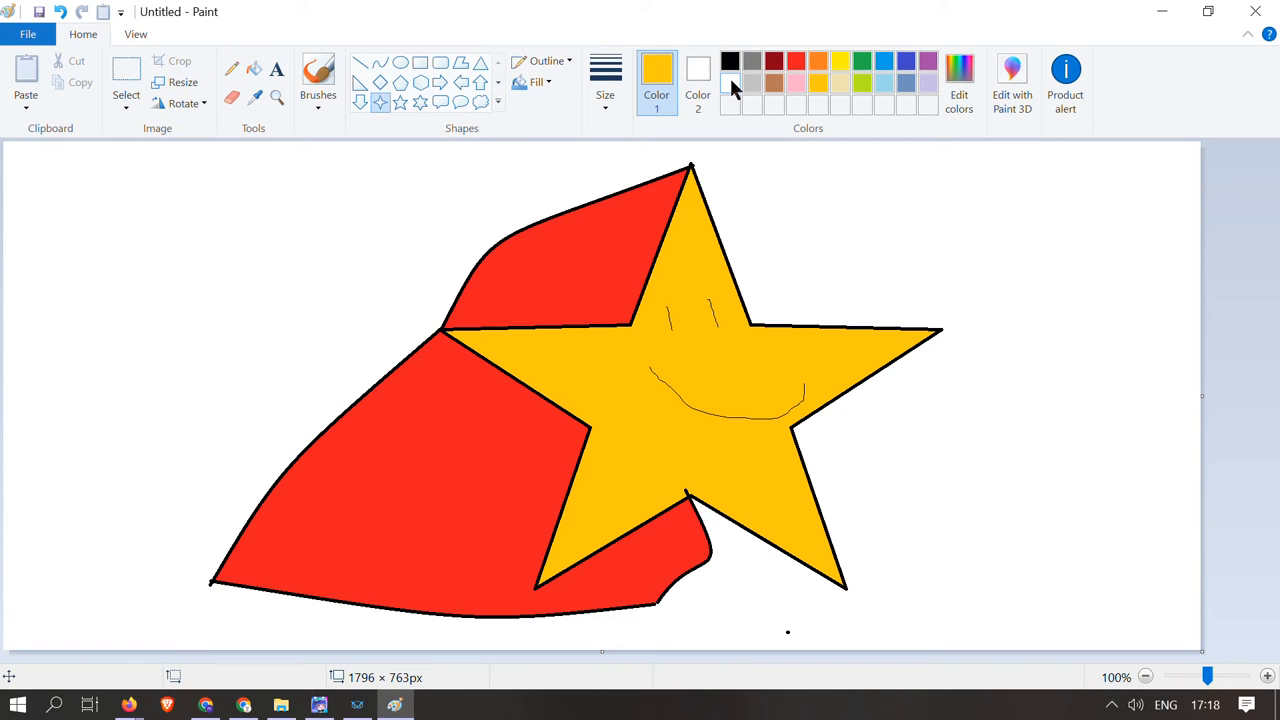
left_click(730, 70)
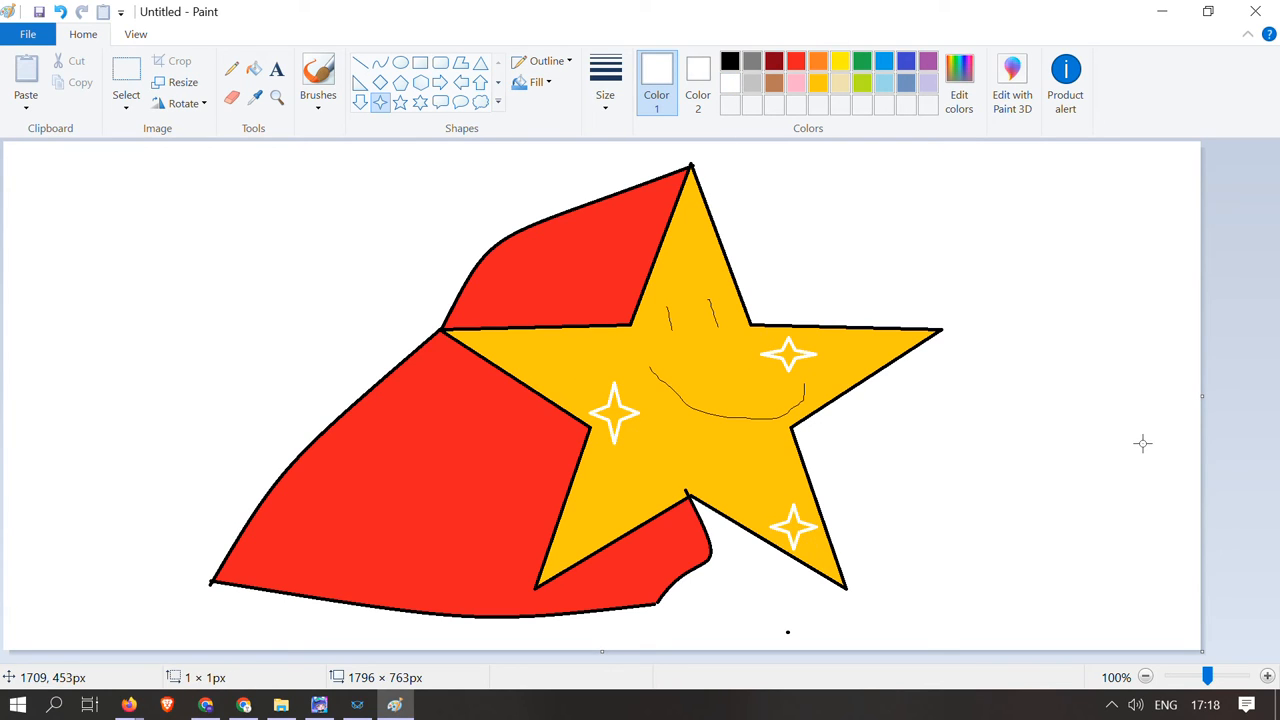
mouse_move(1172, 278)
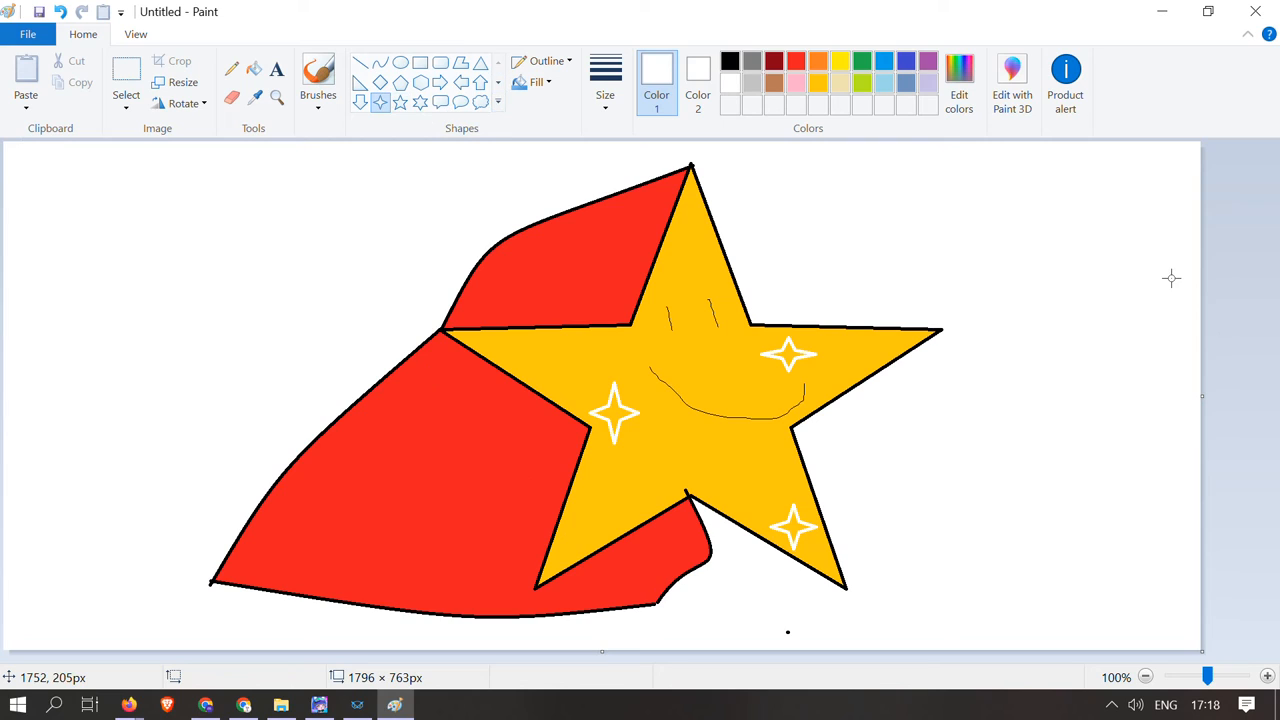
mouse_move(1250, 358)
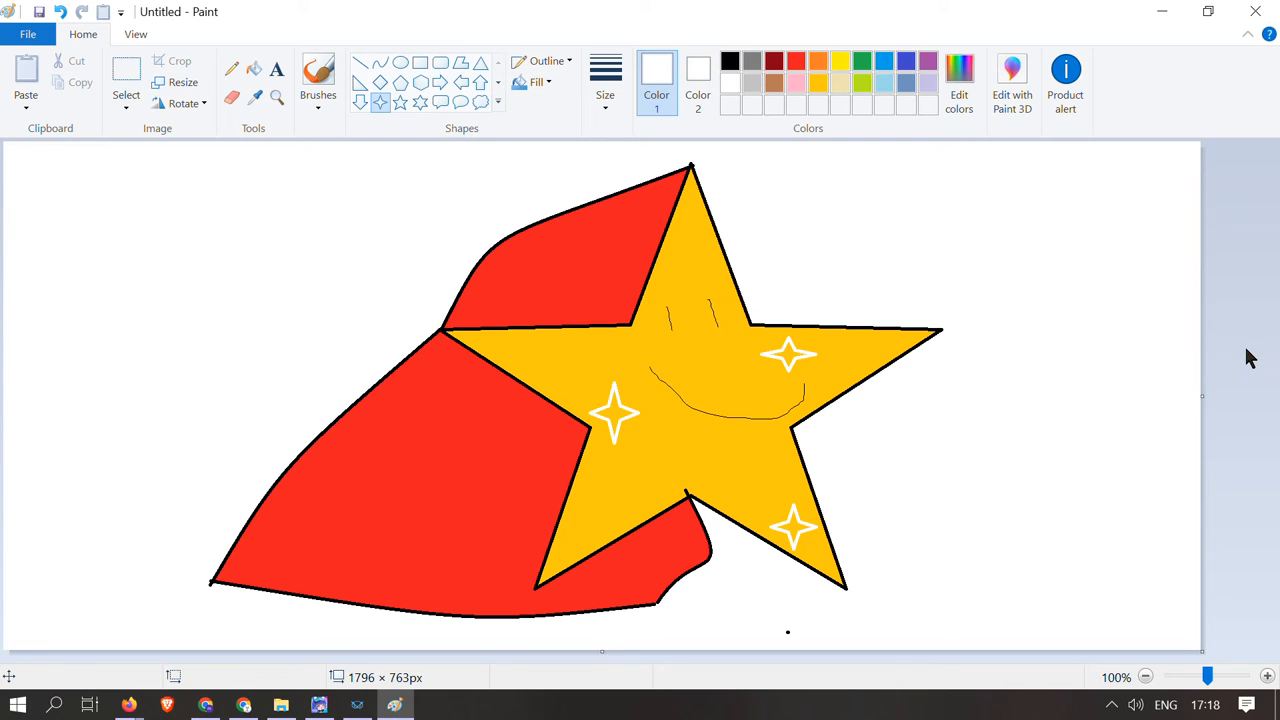
mouse_move(1260, 352)
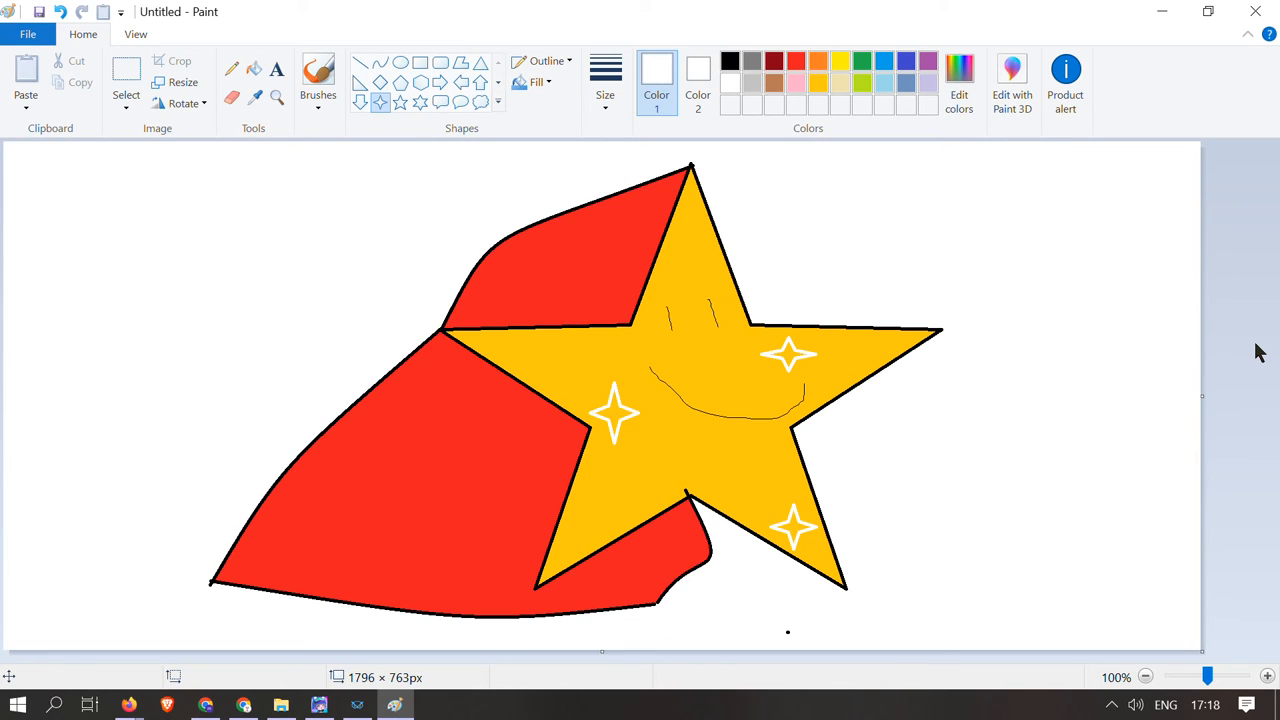
Start a new blank picture, discarding the star drawing unsaved.
left_click(28, 34)
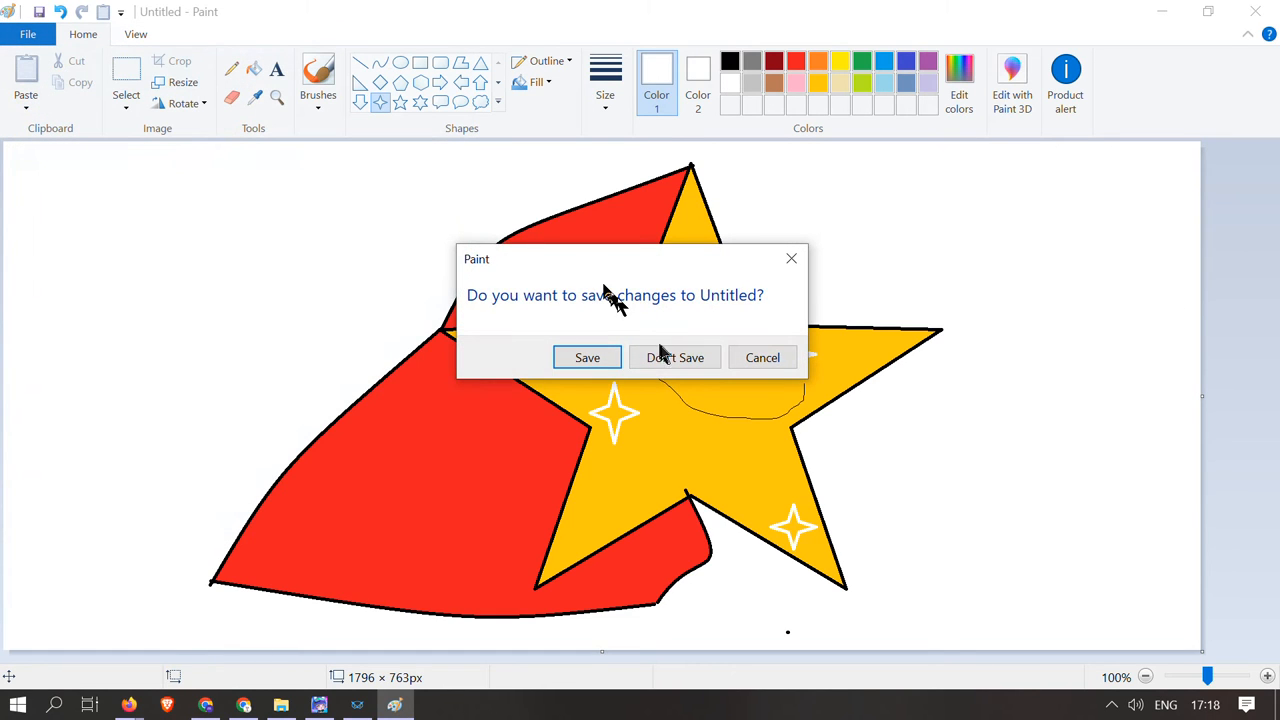
left_click(676, 356)
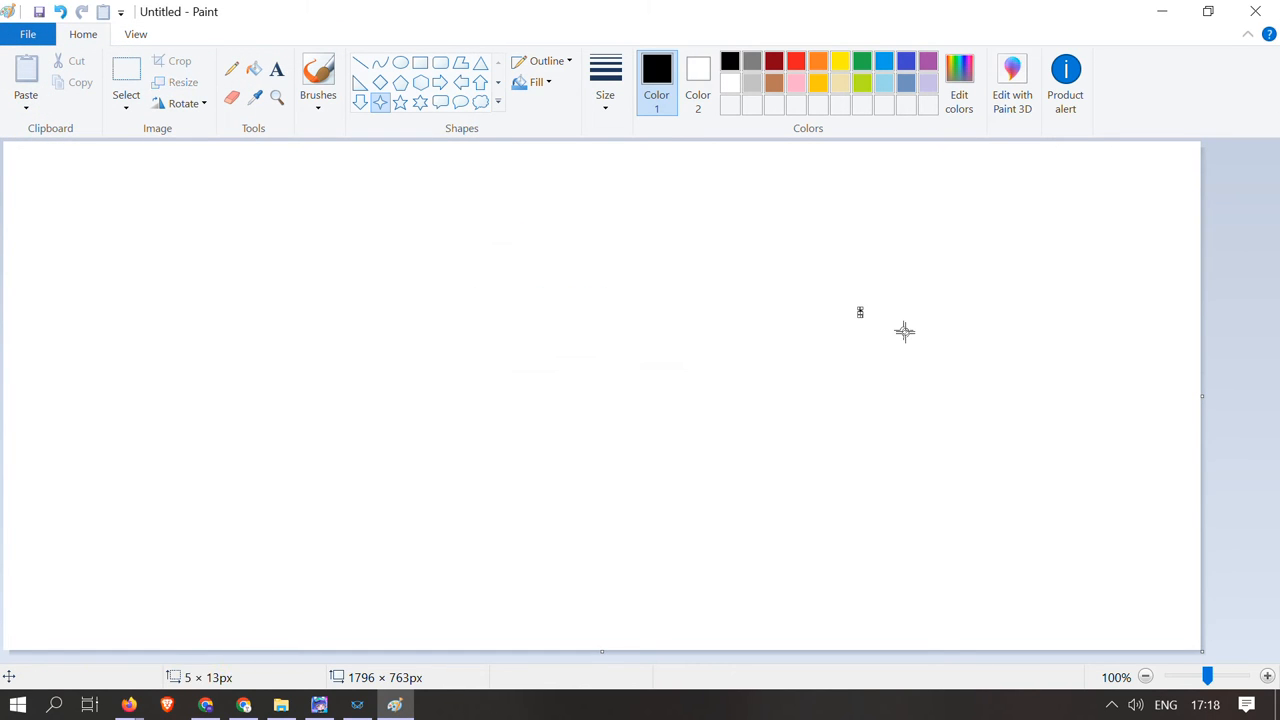
mouse_move(742, 216)
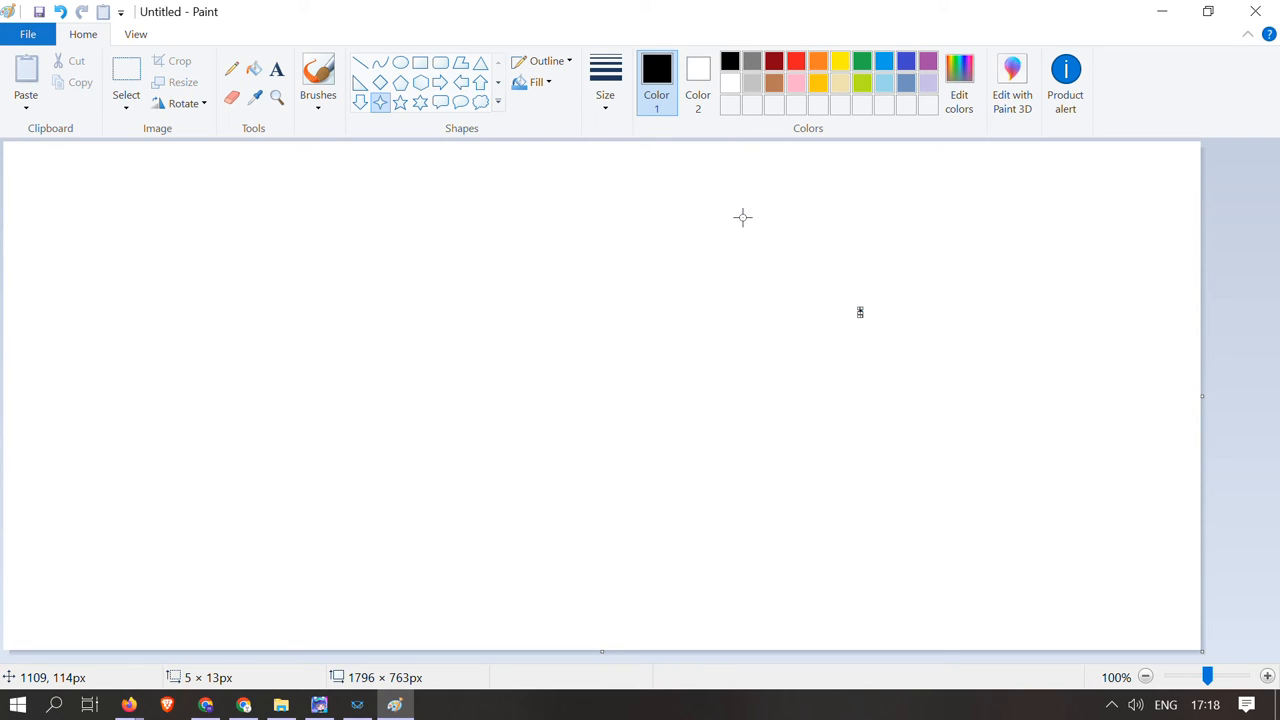
mouse_move(600, 320)
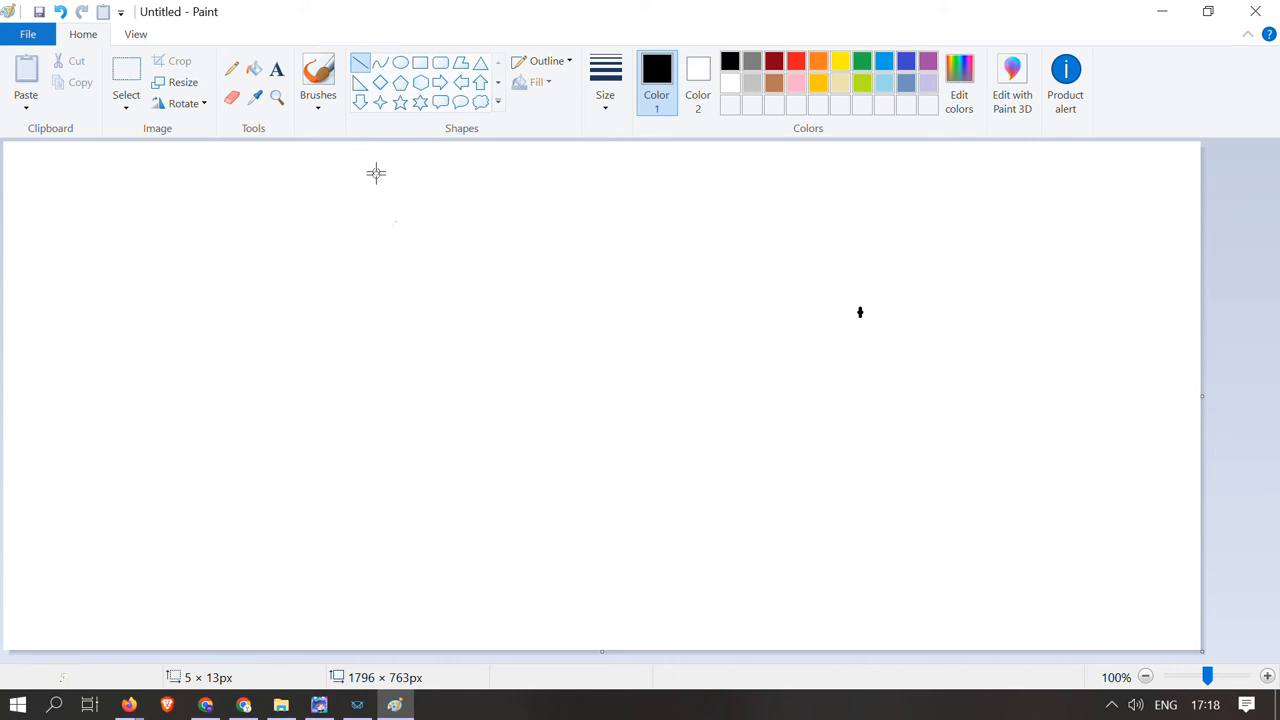
mouse_move(396, 224)
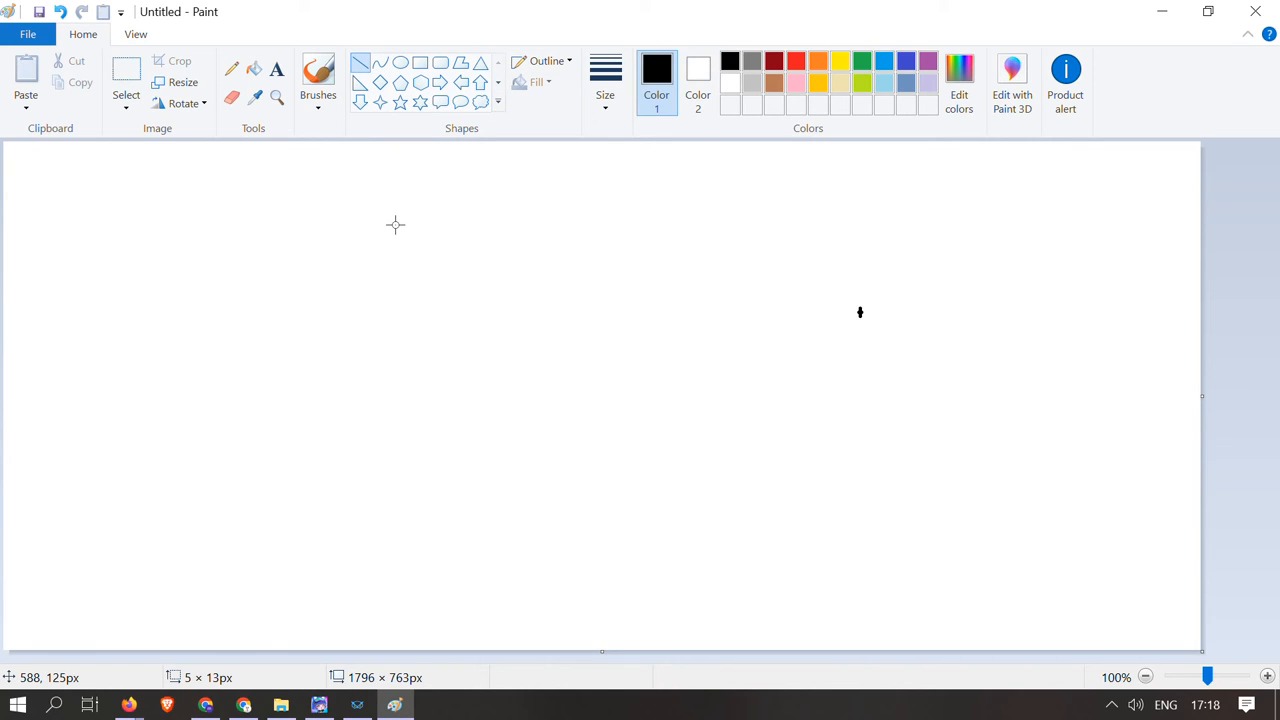
mouse_move(400, 200)
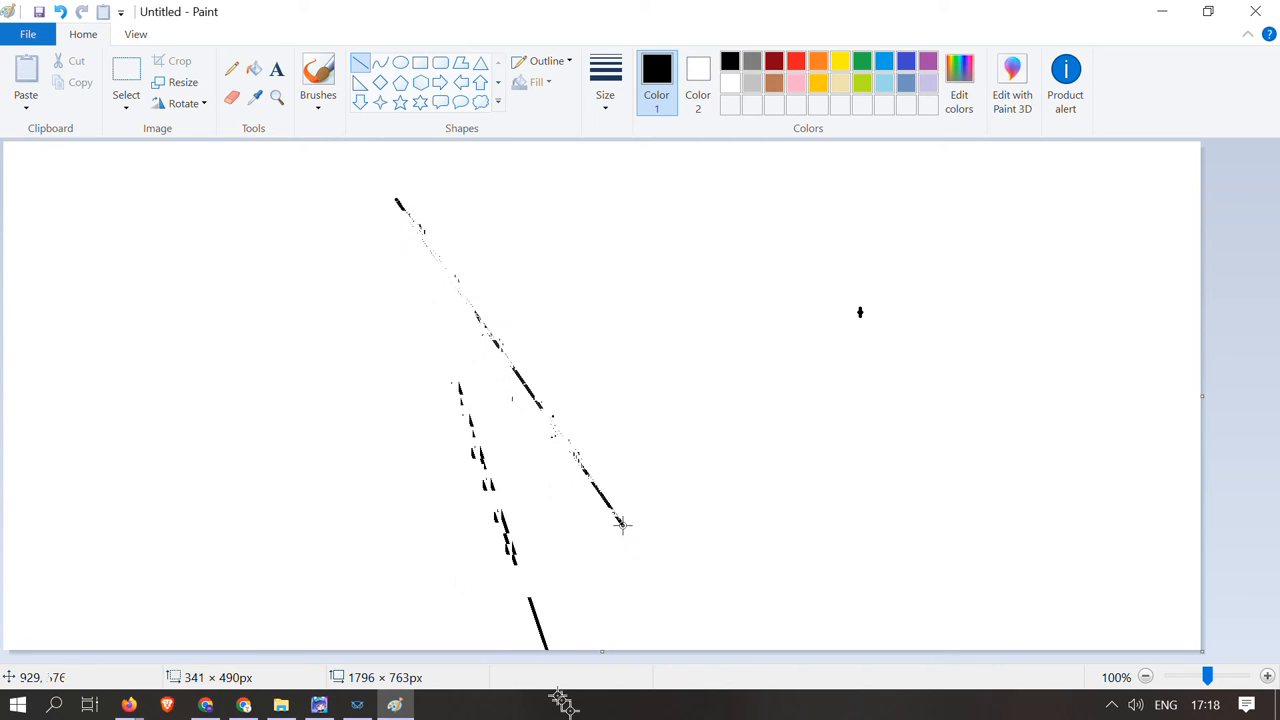
Draw three black straight lines: slanted left side, right side and flat cup bottom.
left_click_drag(396, 200, 708, 592)
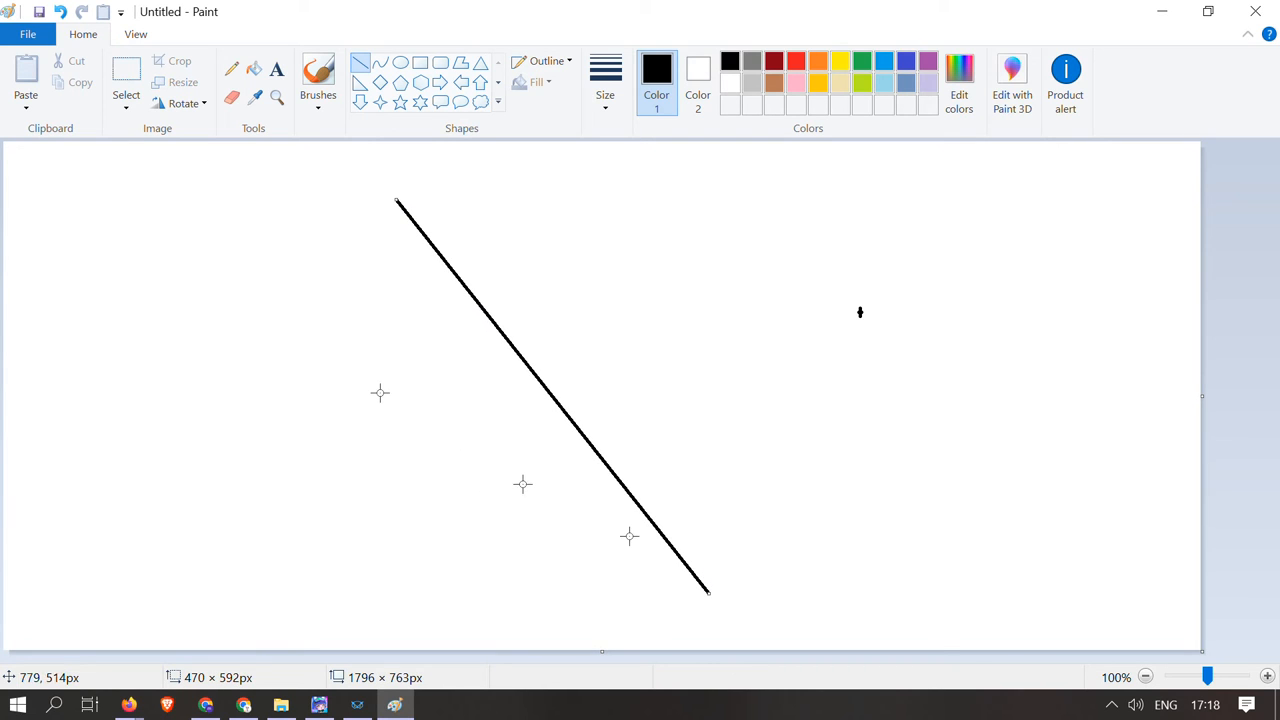
mouse_move(896, 182)
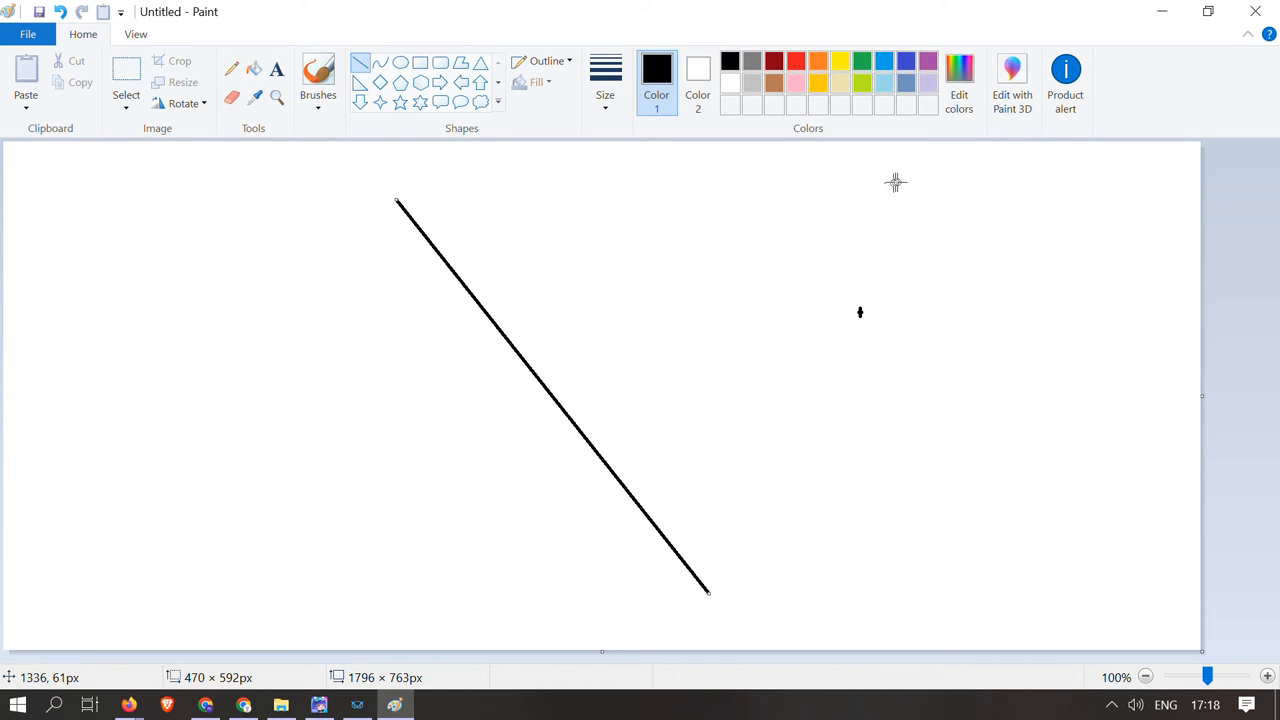
left_click_drag(704, 570, 896, 182)
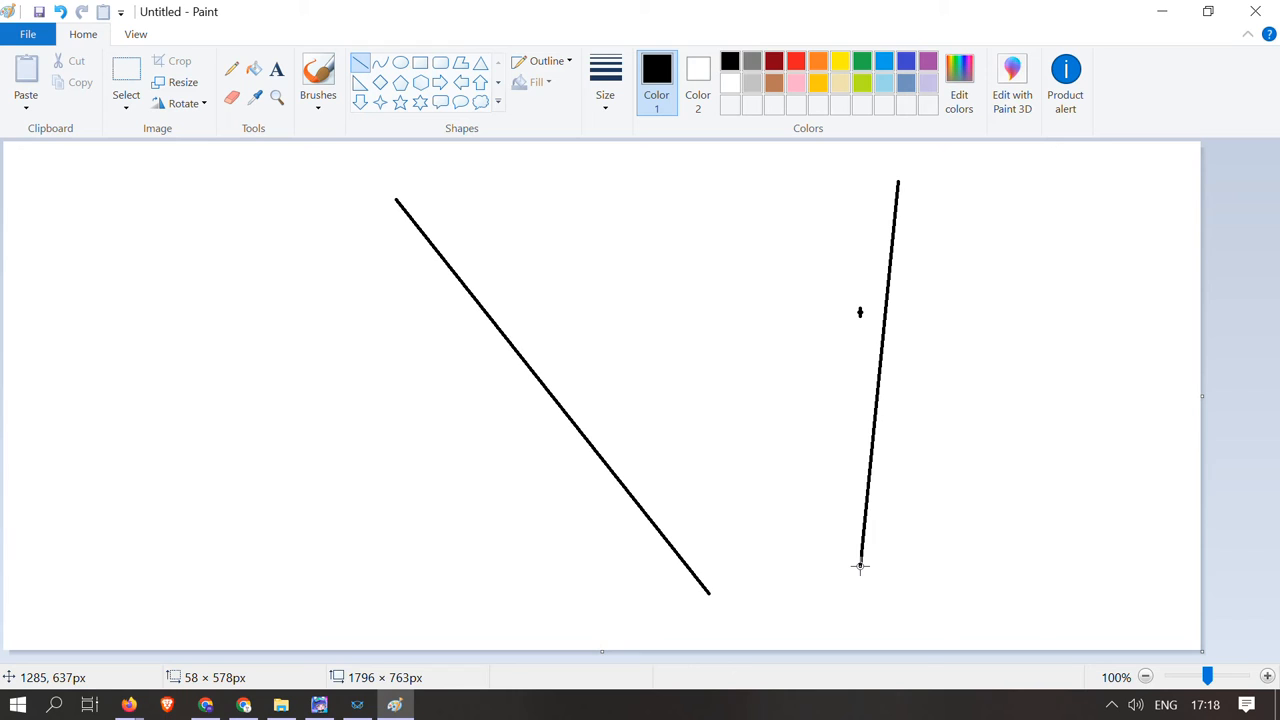
mouse_move(860, 566)
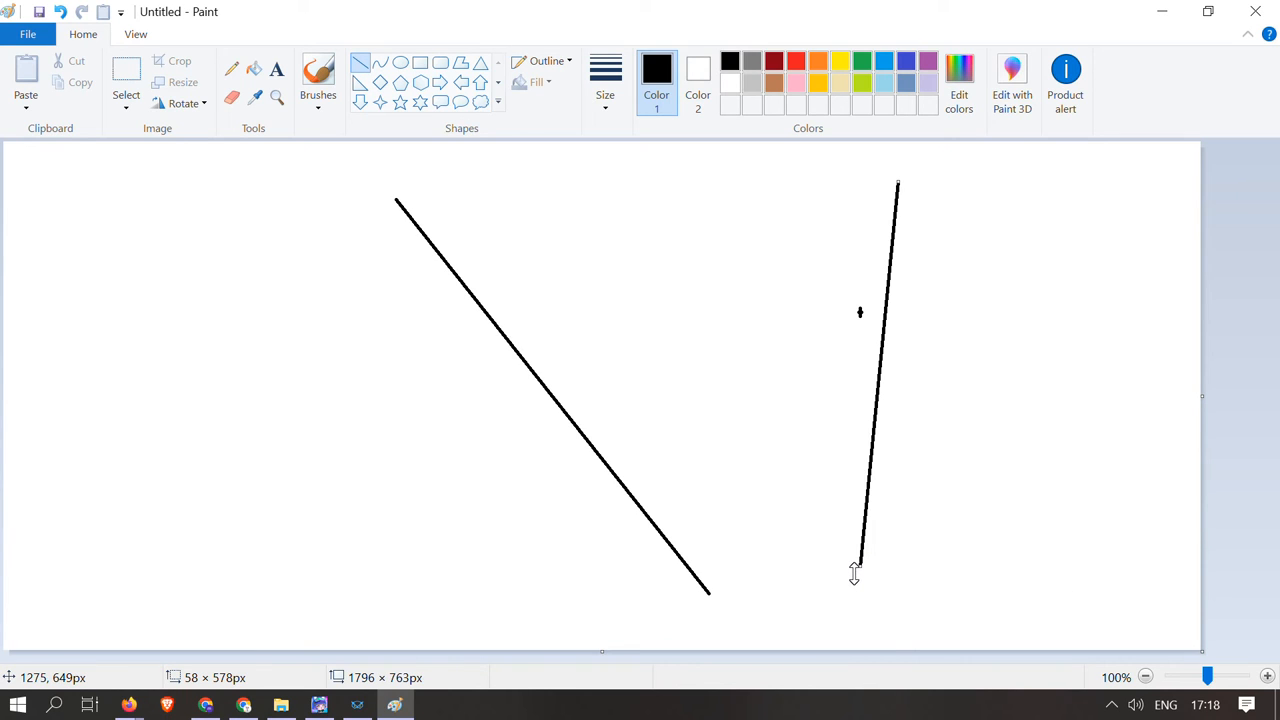
left_click_drag(710, 592, 864, 592)
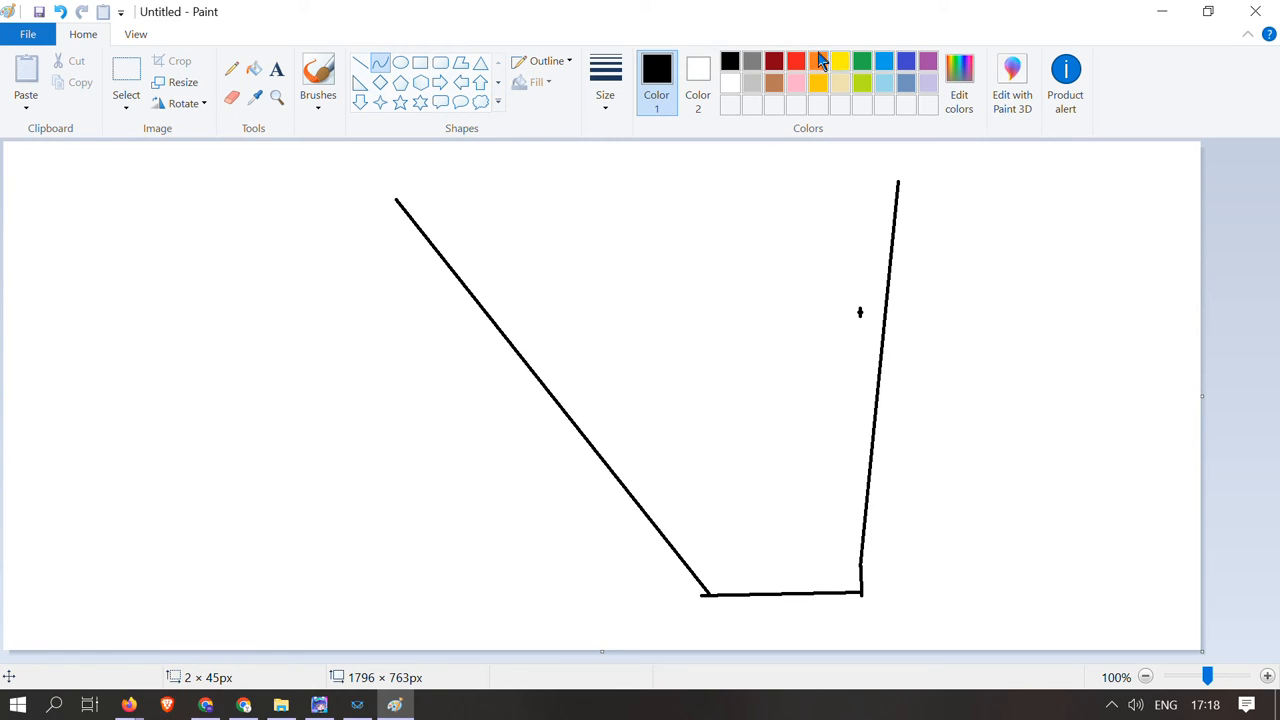
Draw a wavy yellow surface line across the cup and fill yellow below it.
left_click(818, 60)
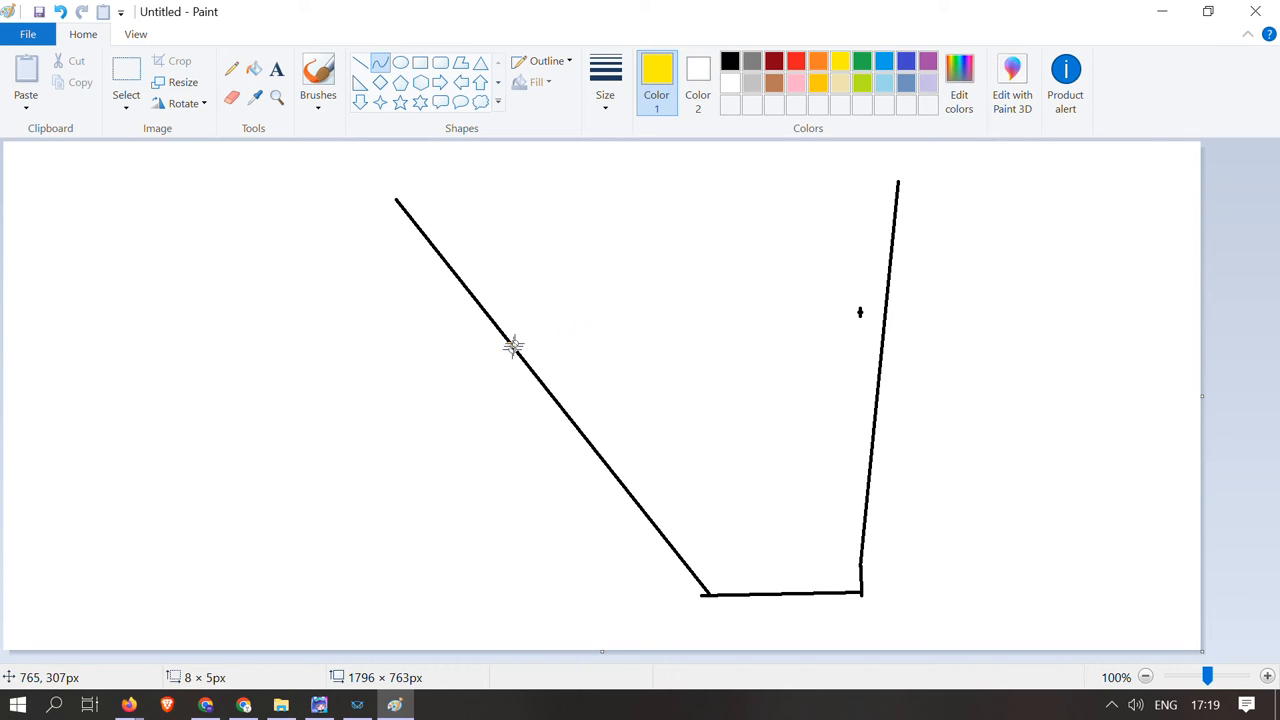
left_click_drag(508, 230, 508, 344)
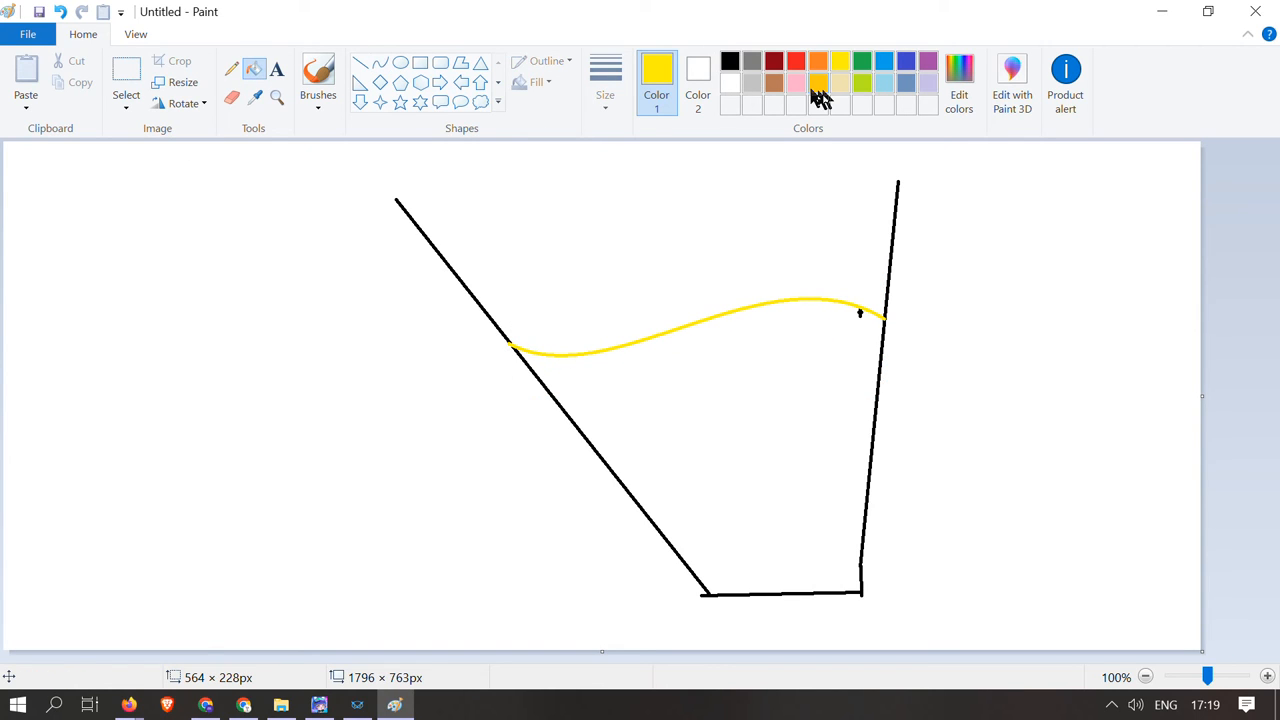
left_click(700, 450)
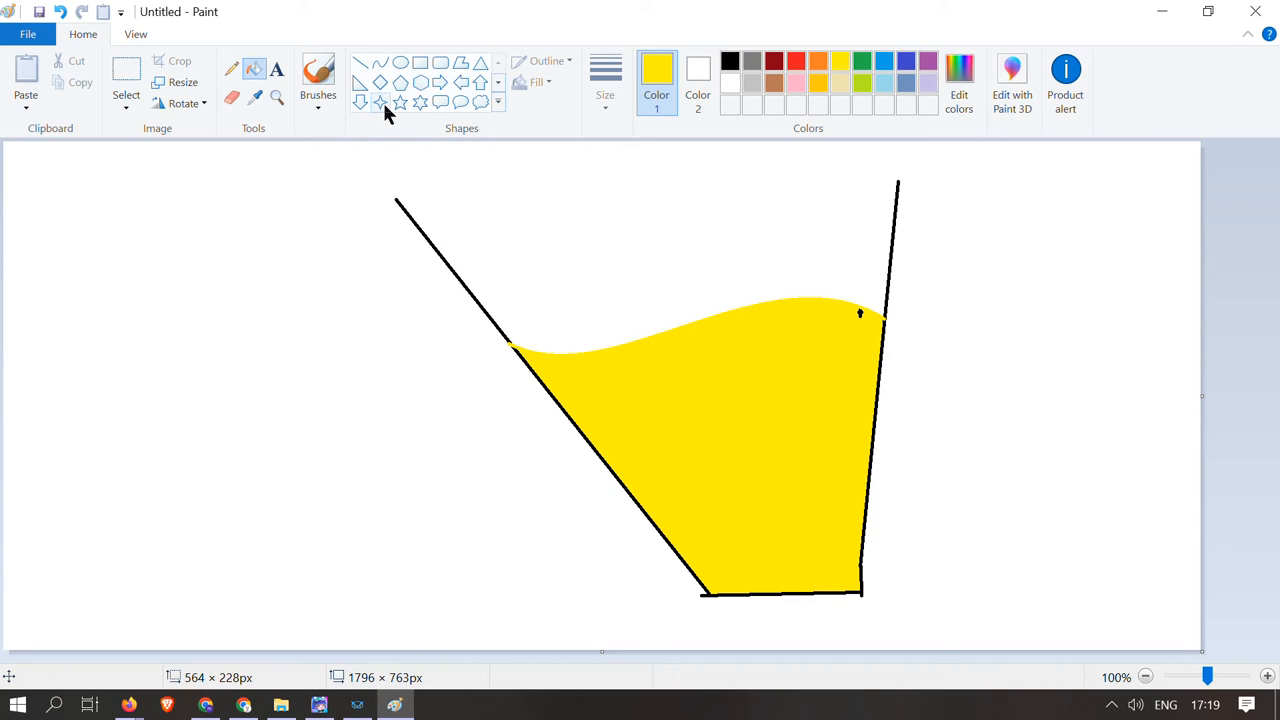
mouse_move(932, 336)
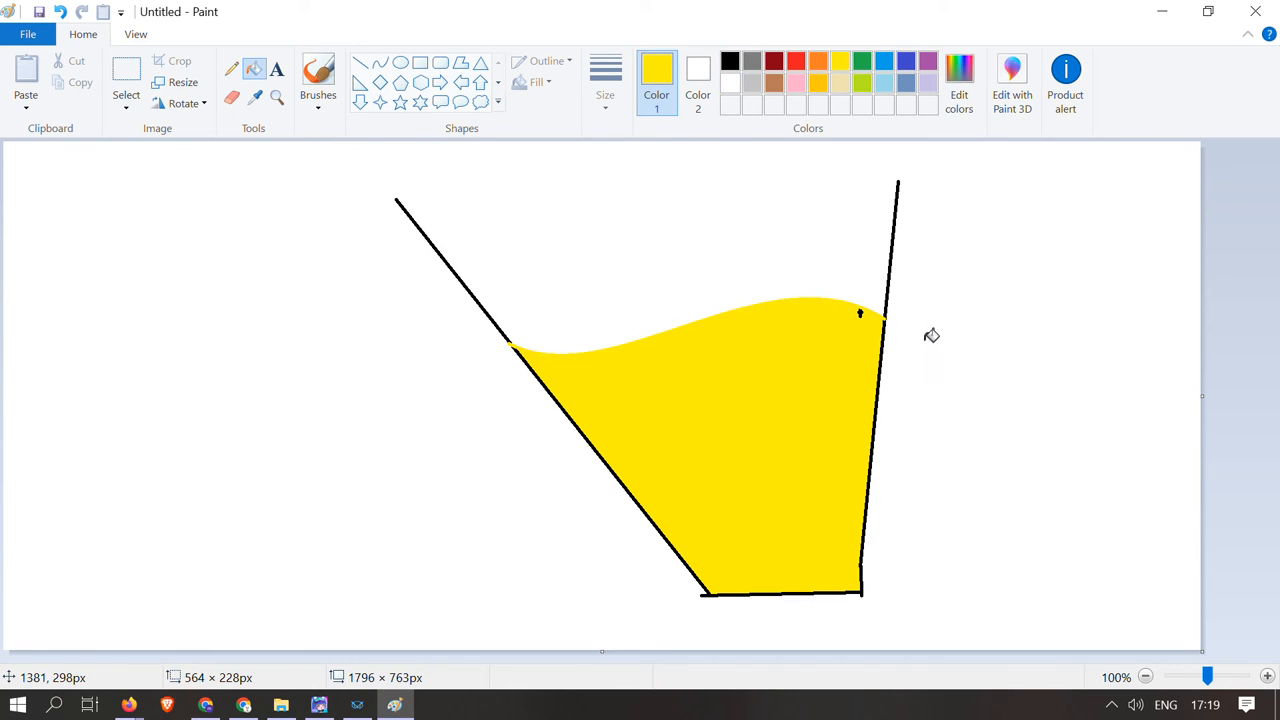
mouse_move(388, 144)
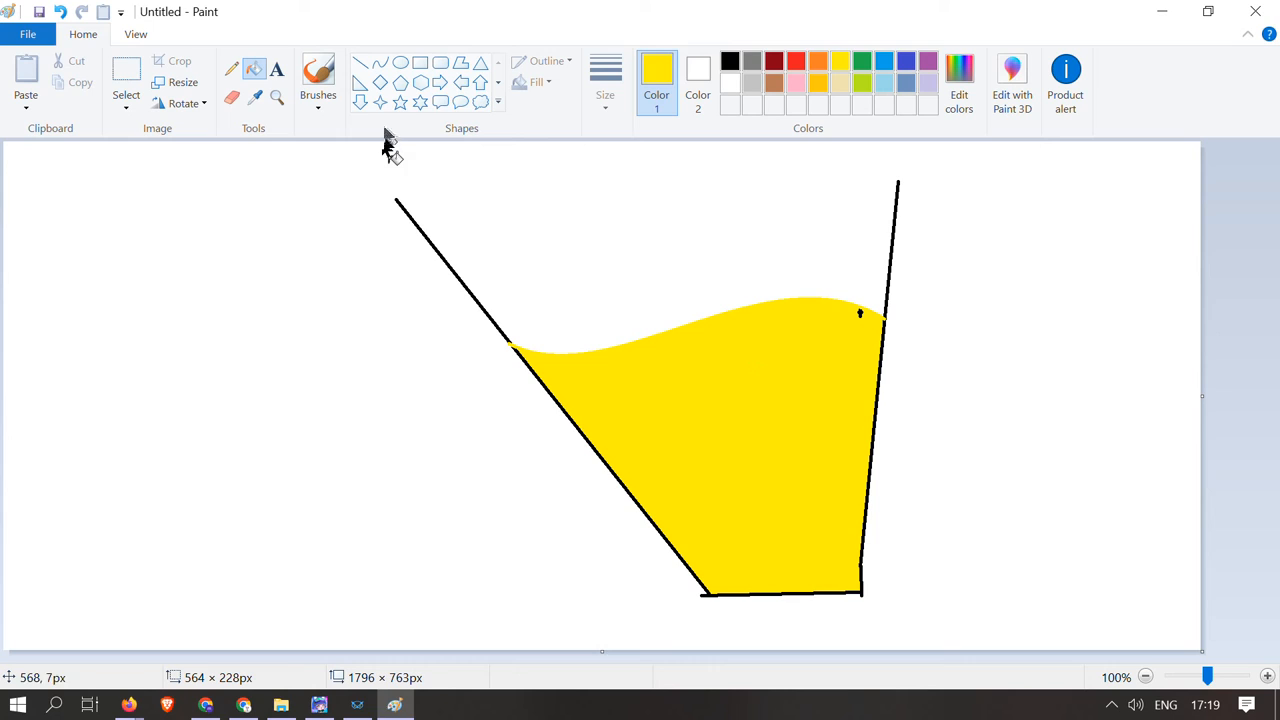
mouse_move(818, 84)
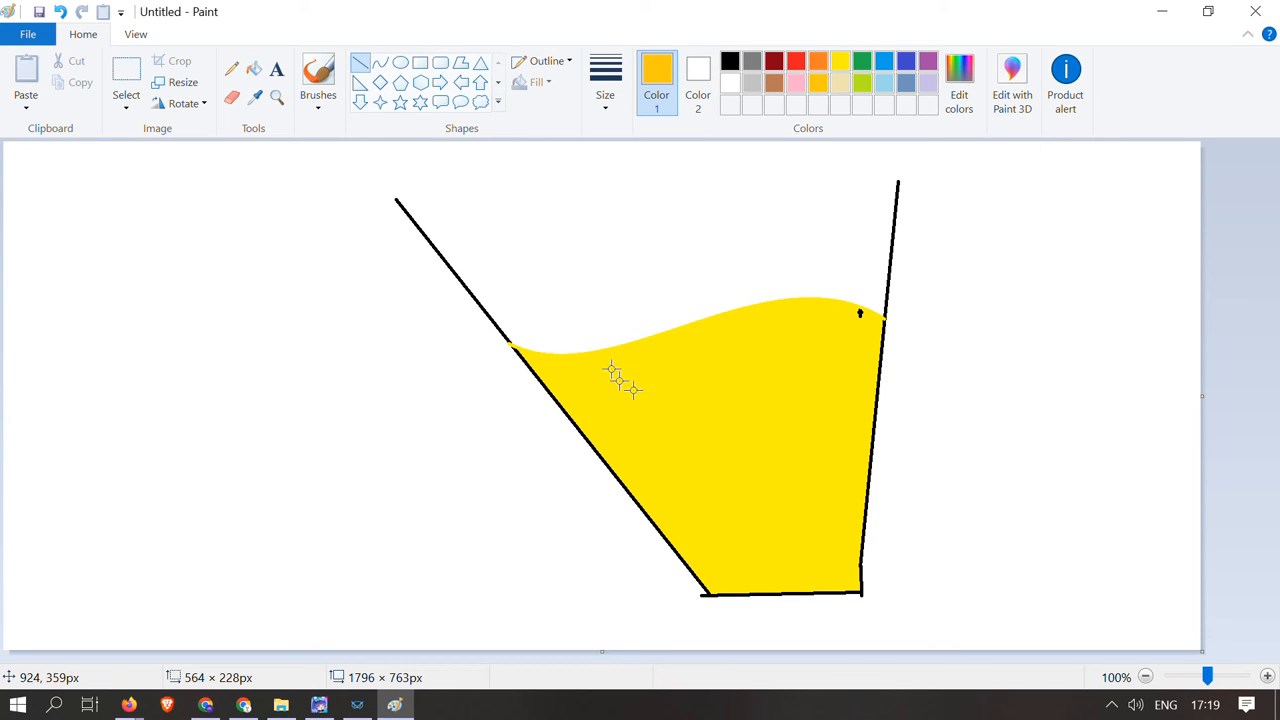
Scribble short darker noodle strokes and squiggles across the yellow filling.
left_click_drag(650, 390, 776, 516)
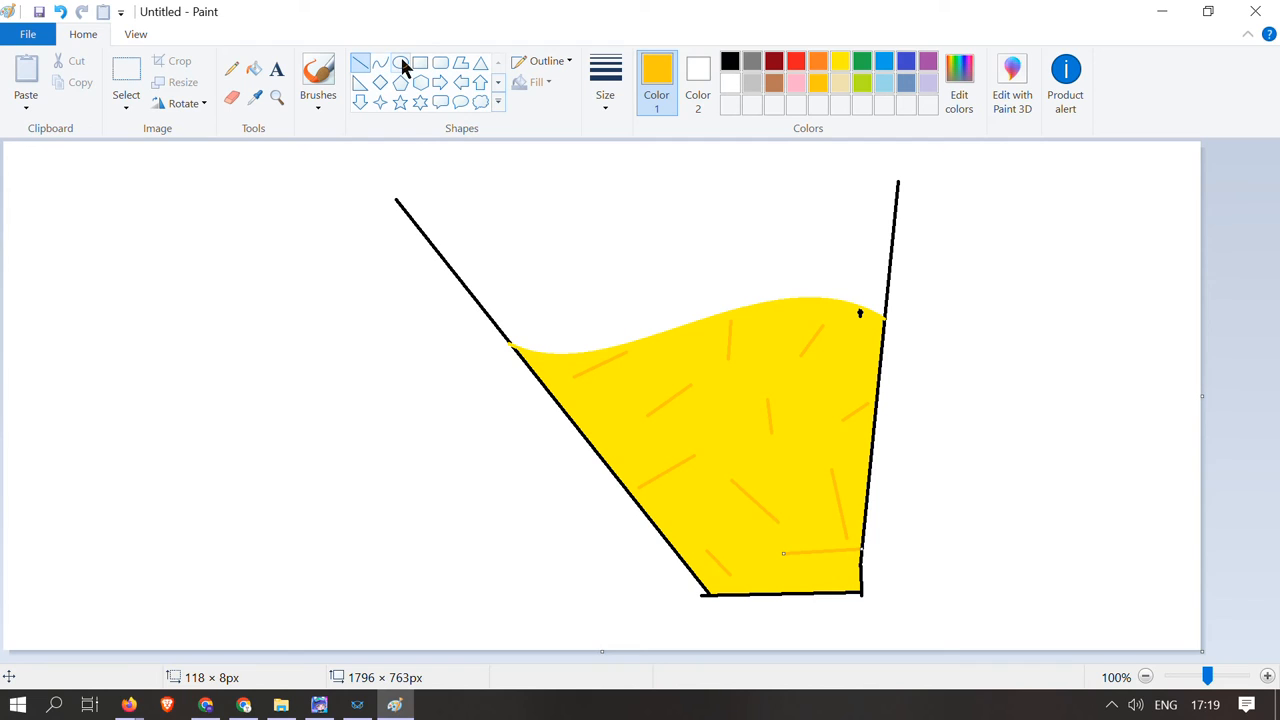
mouse_move(408, 68)
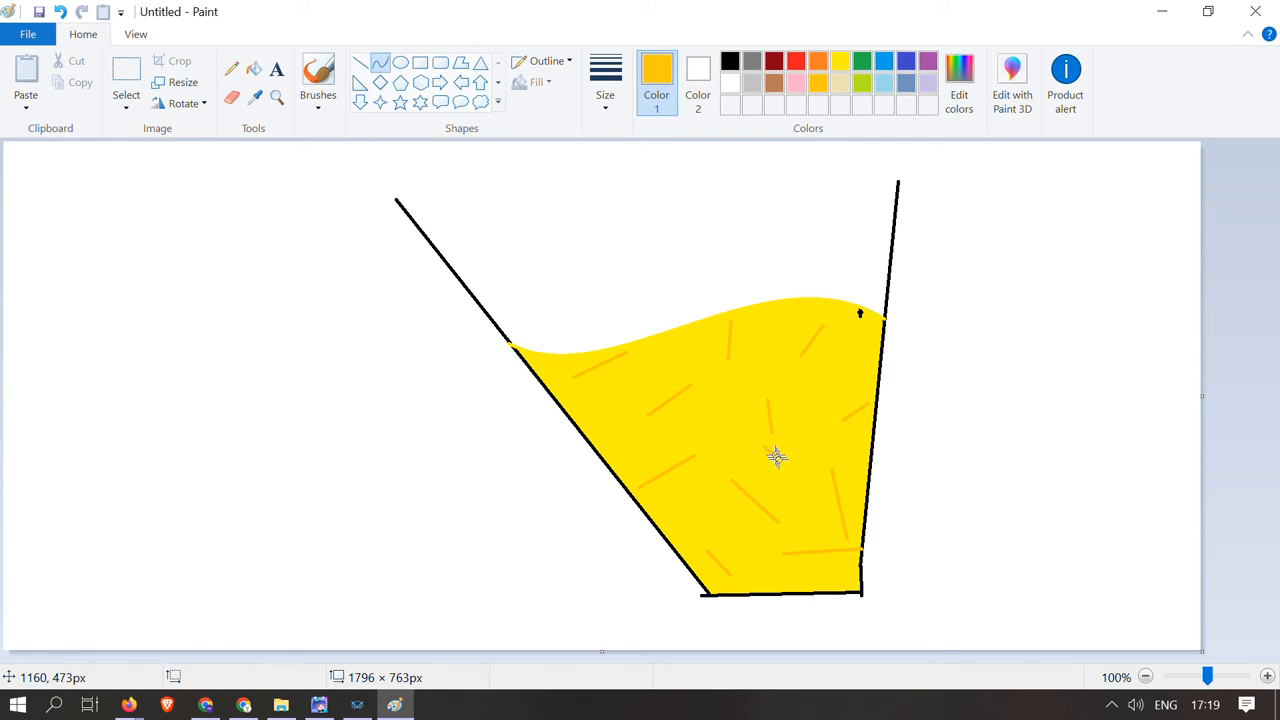
mouse_move(788, 476)
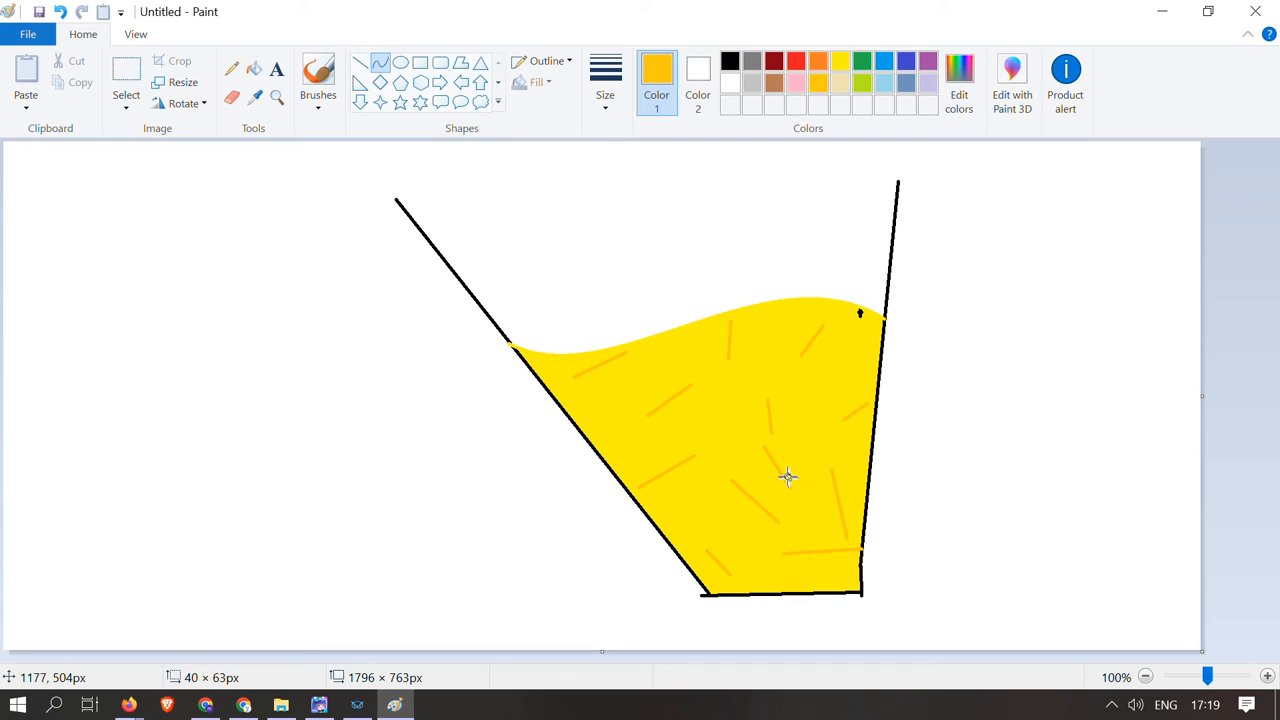
left_click_drag(760, 428, 824, 490)
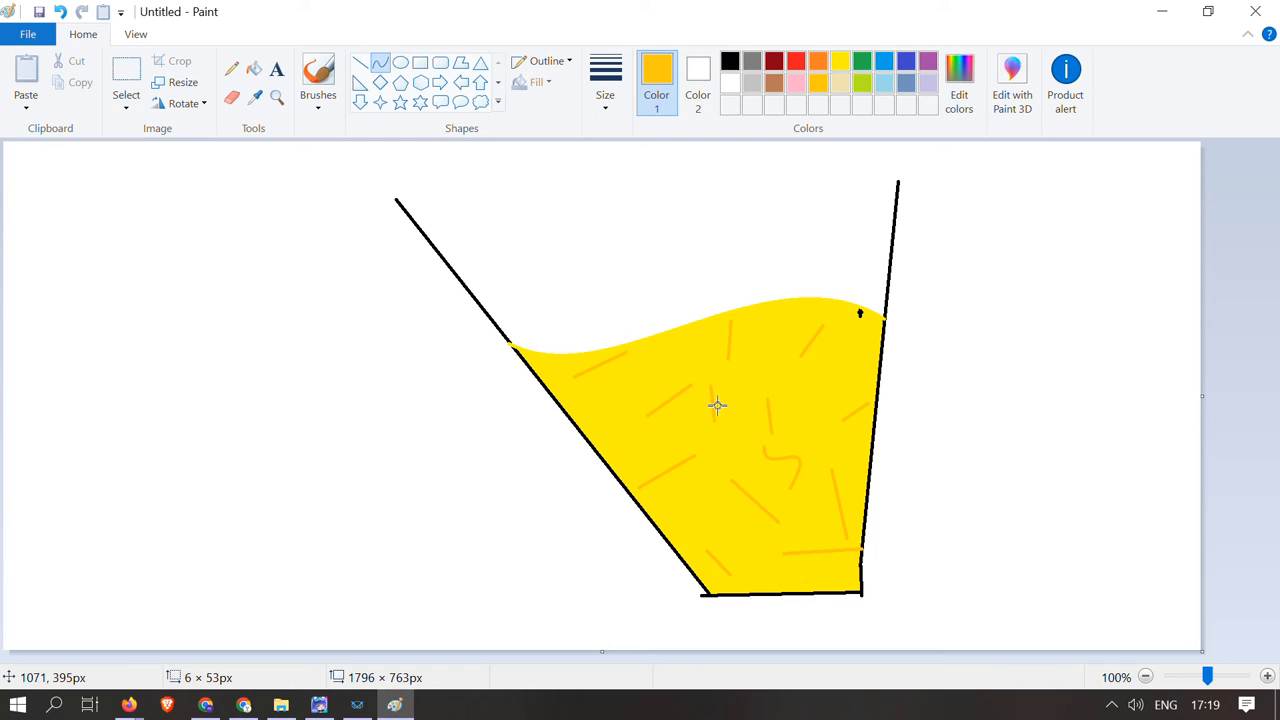
mouse_move(604, 420)
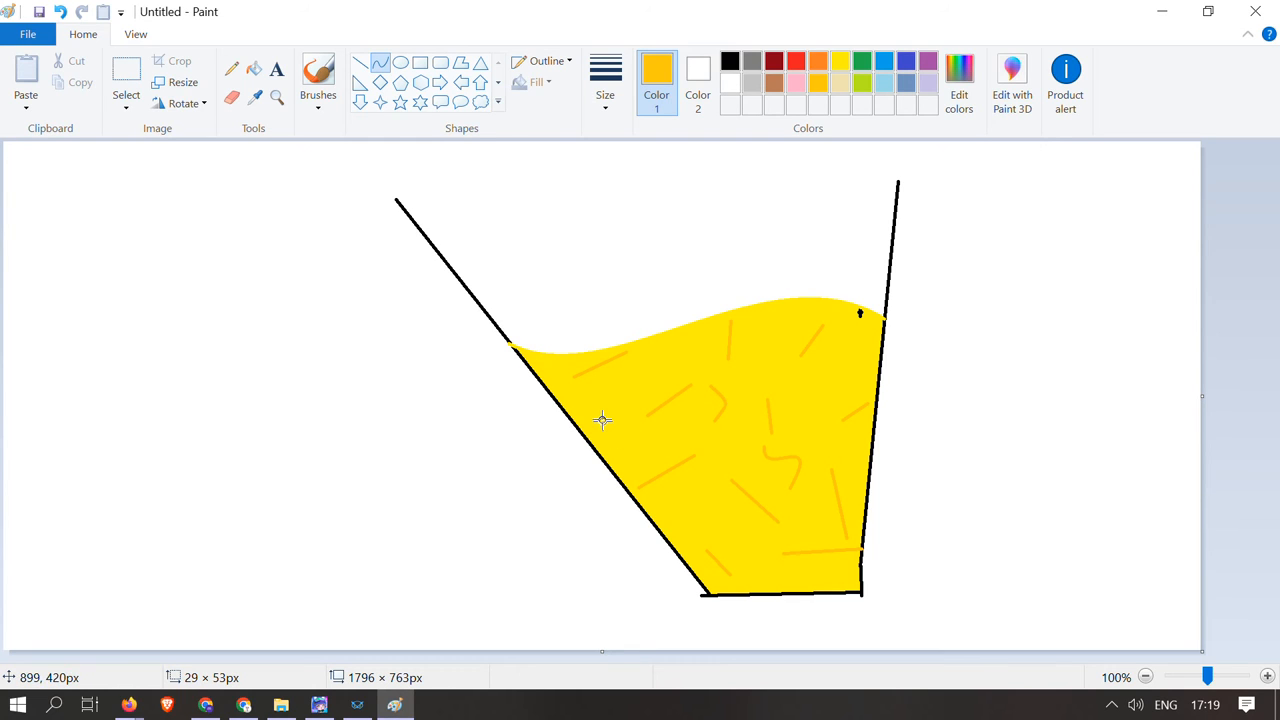
mouse_move(696, 406)
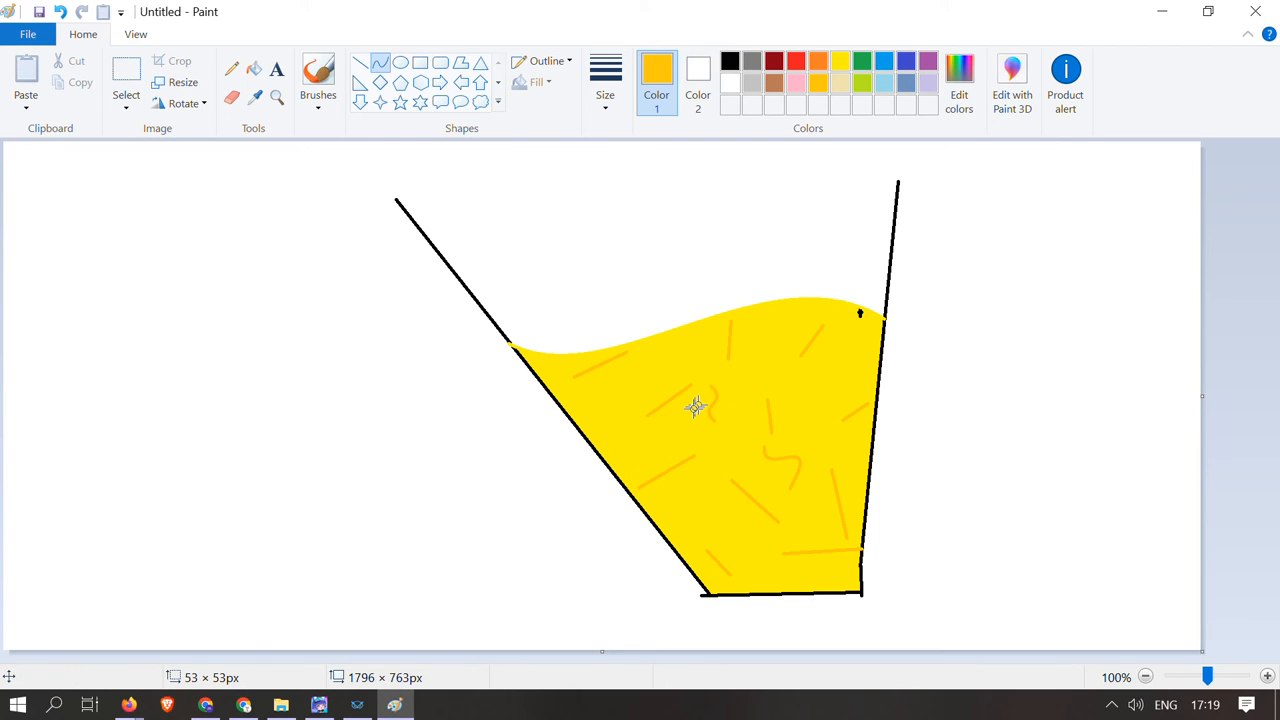
mouse_move(840, 414)
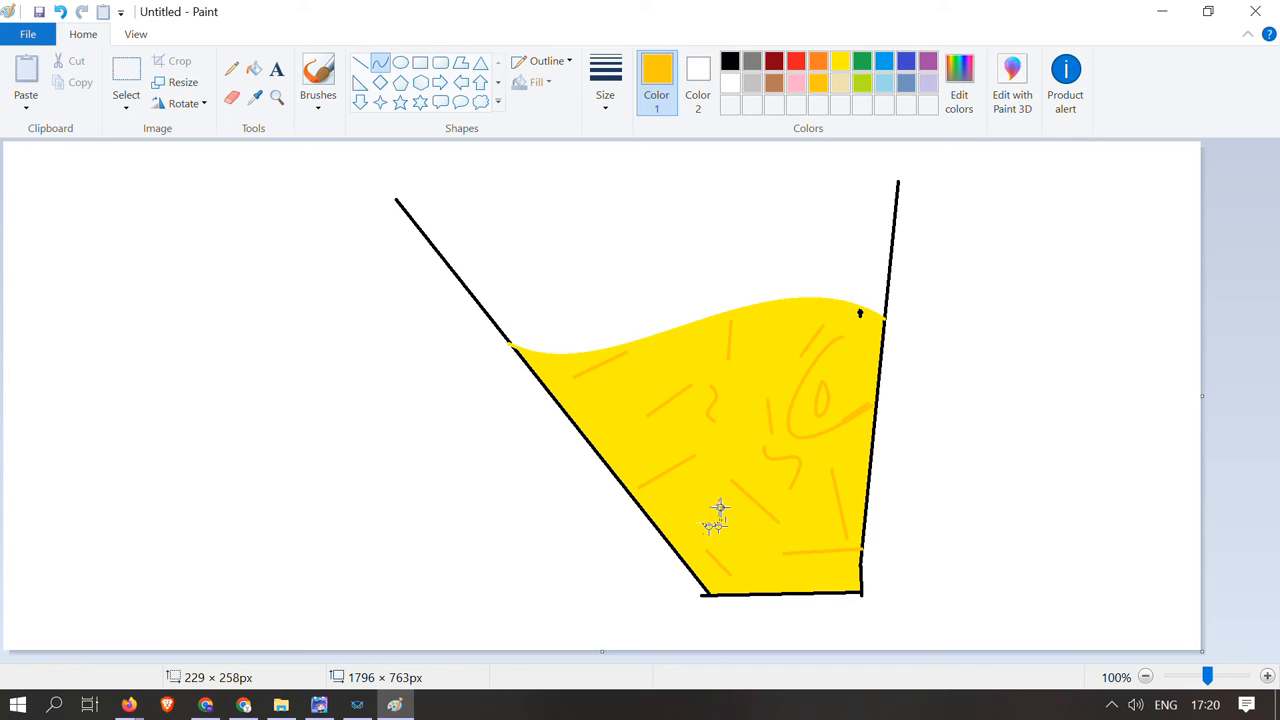
left_click_drag(816, 336, 870, 408)
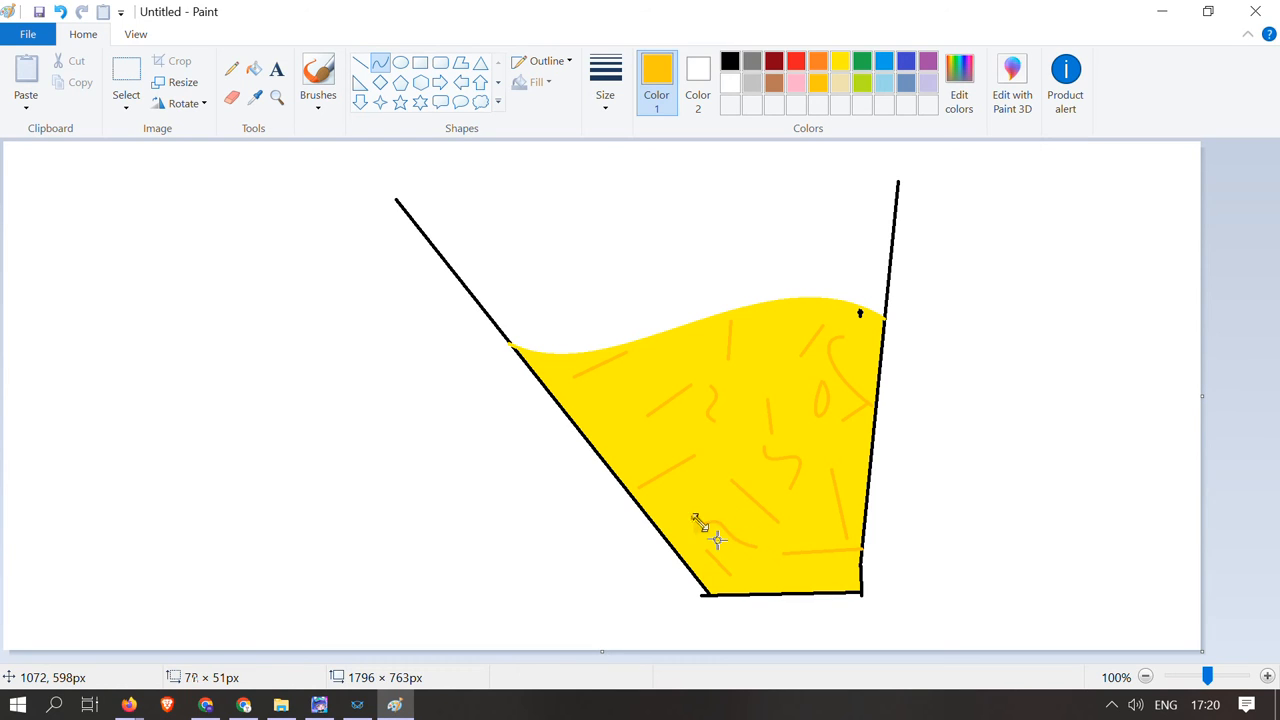
Draw a yellow line right of the cup and bend it into a wave.
left_click_drag(904, 350, 1184, 490)
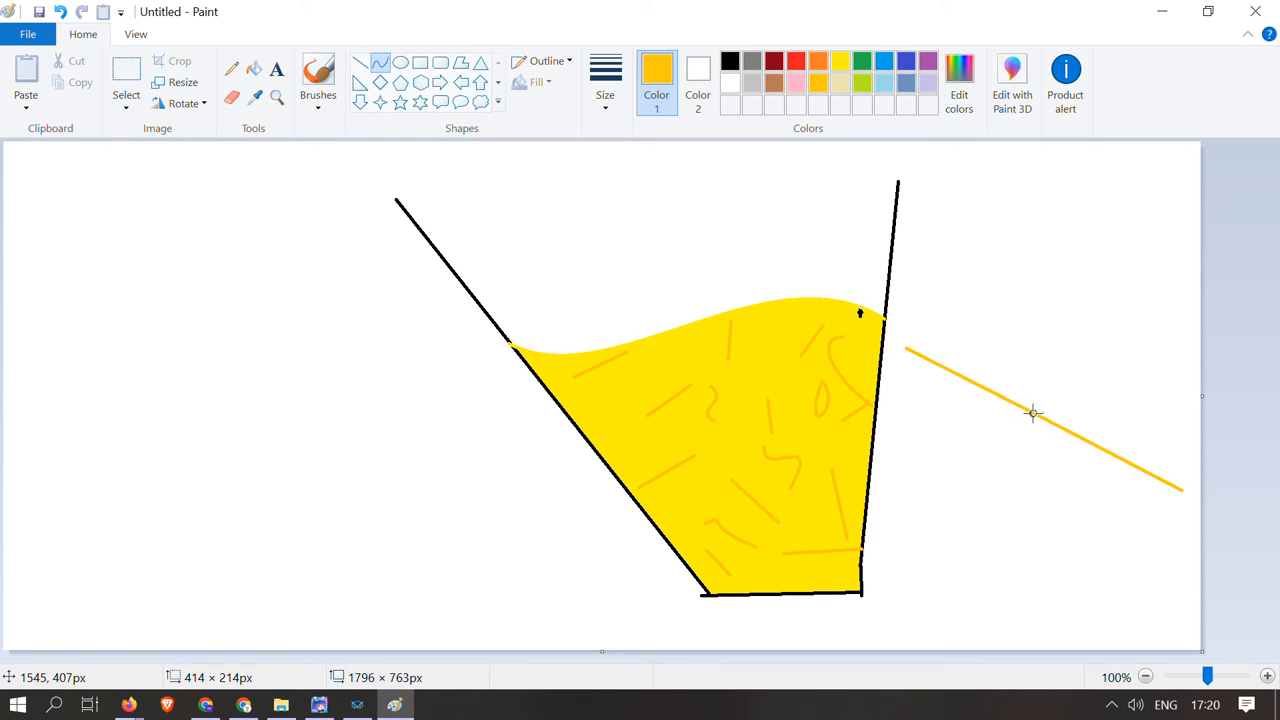
left_click_drag(1036, 412, 992, 404)
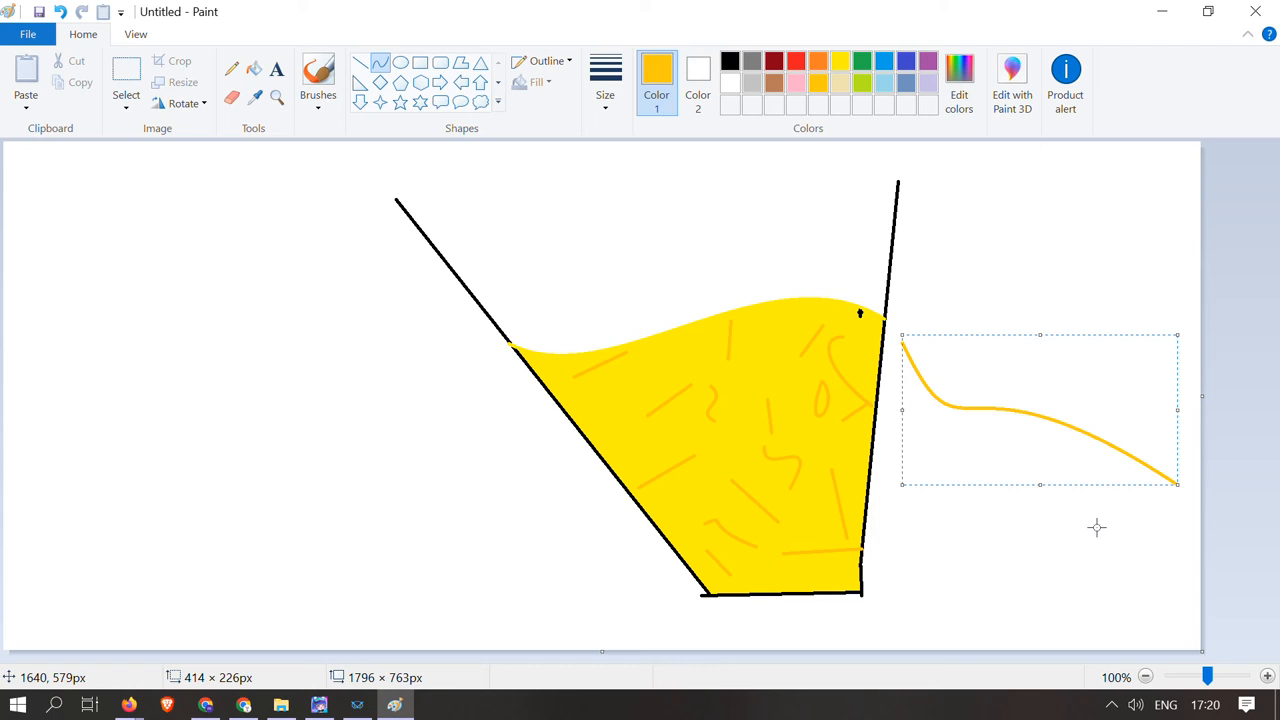
mouse_move(856, 404)
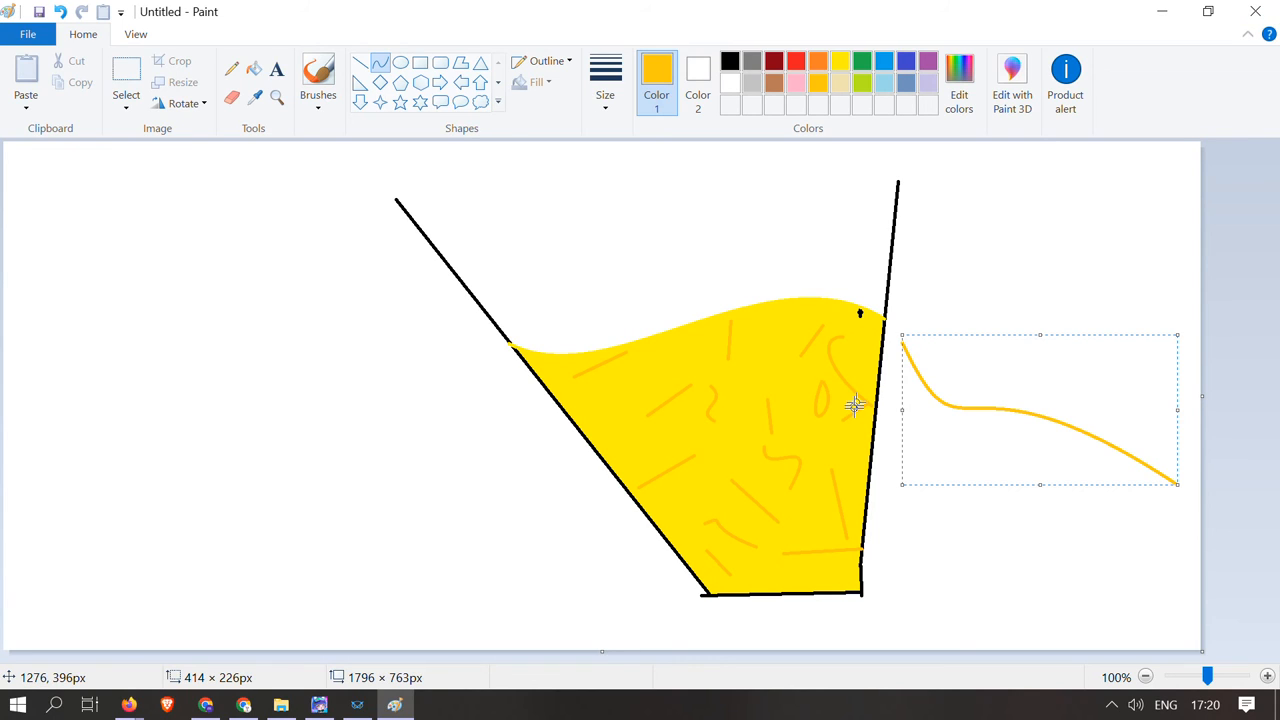
left_click(1088, 184)
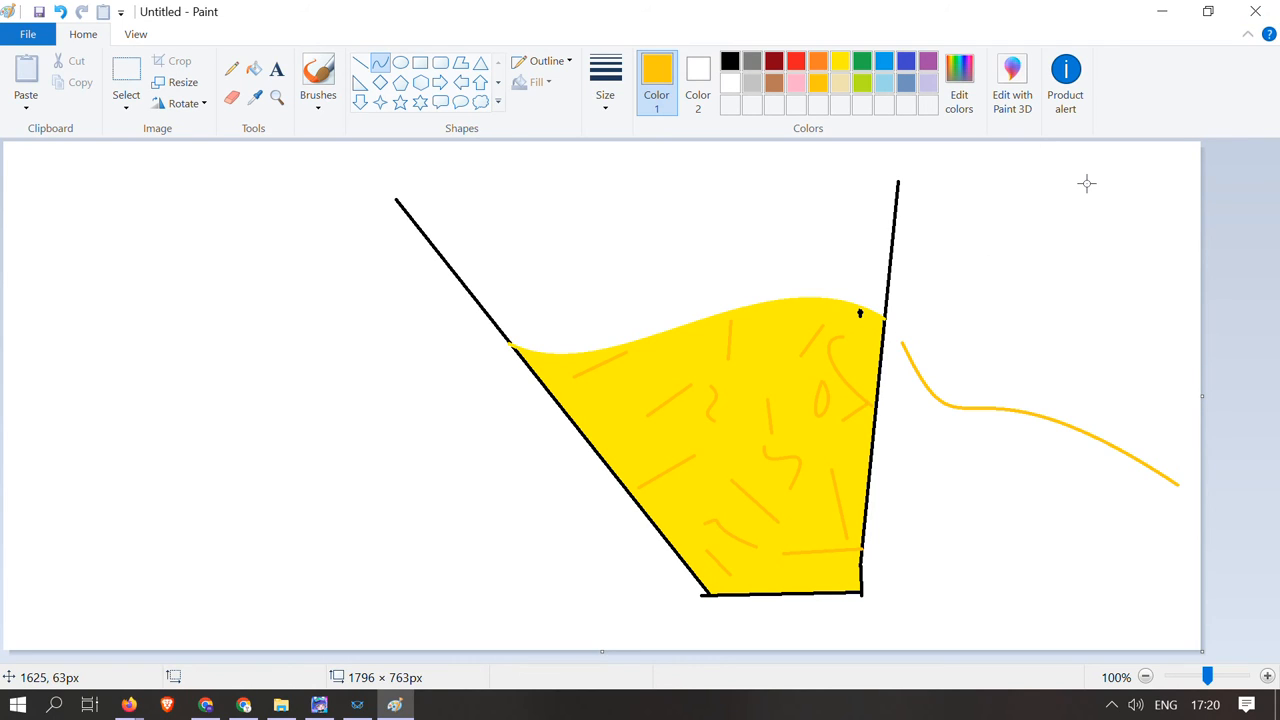
mouse_move(672, 276)
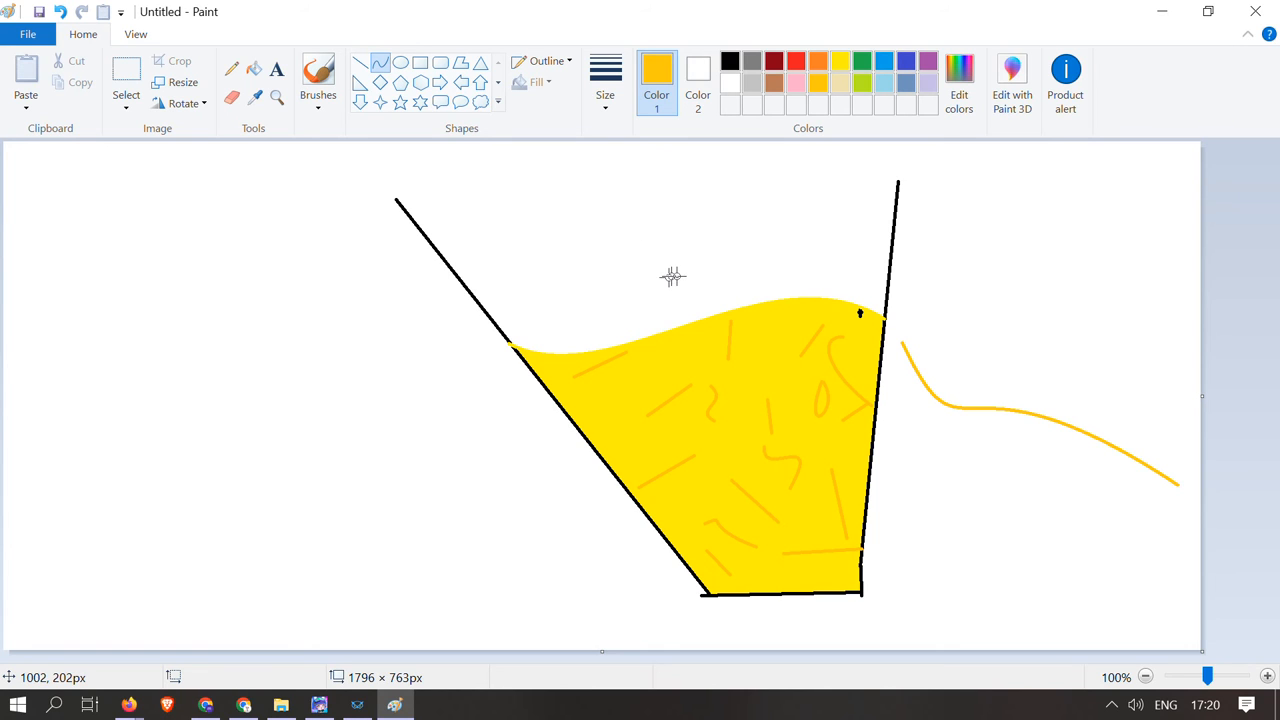
mouse_move(10, 30)
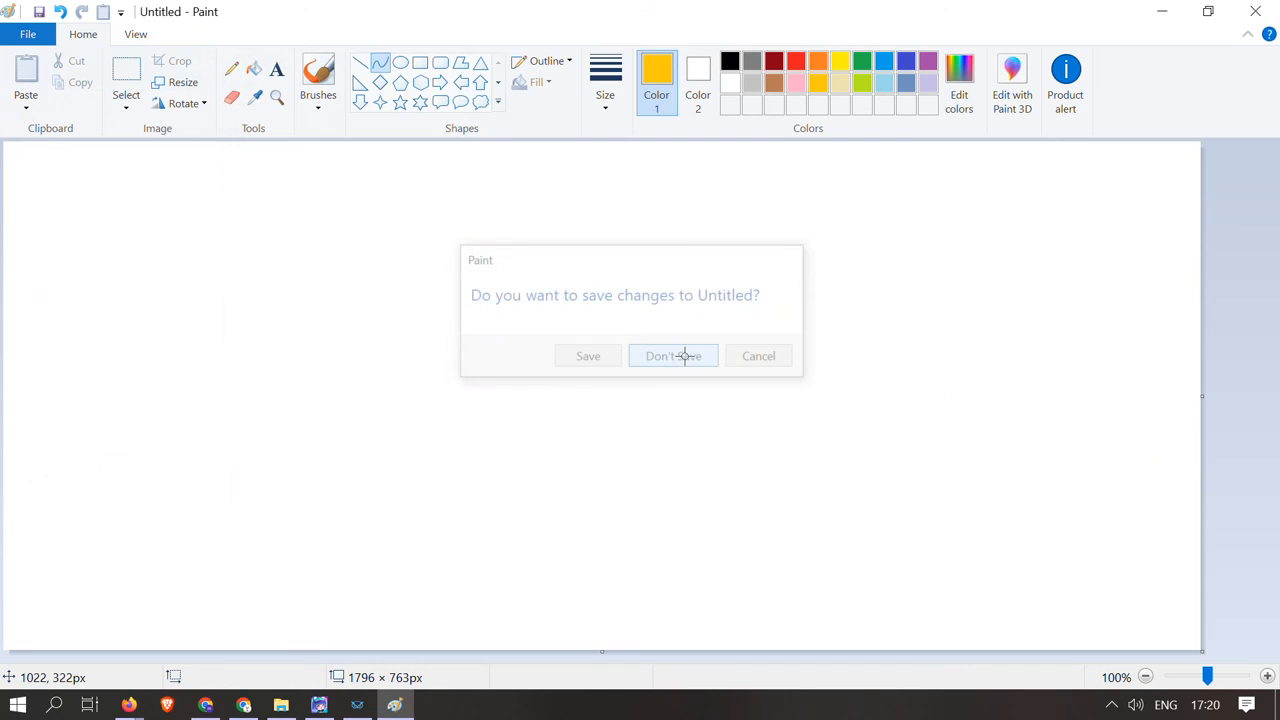
Discard the cup drawing, then draw a black circle head with a short body line below it.
left_click(672, 356)
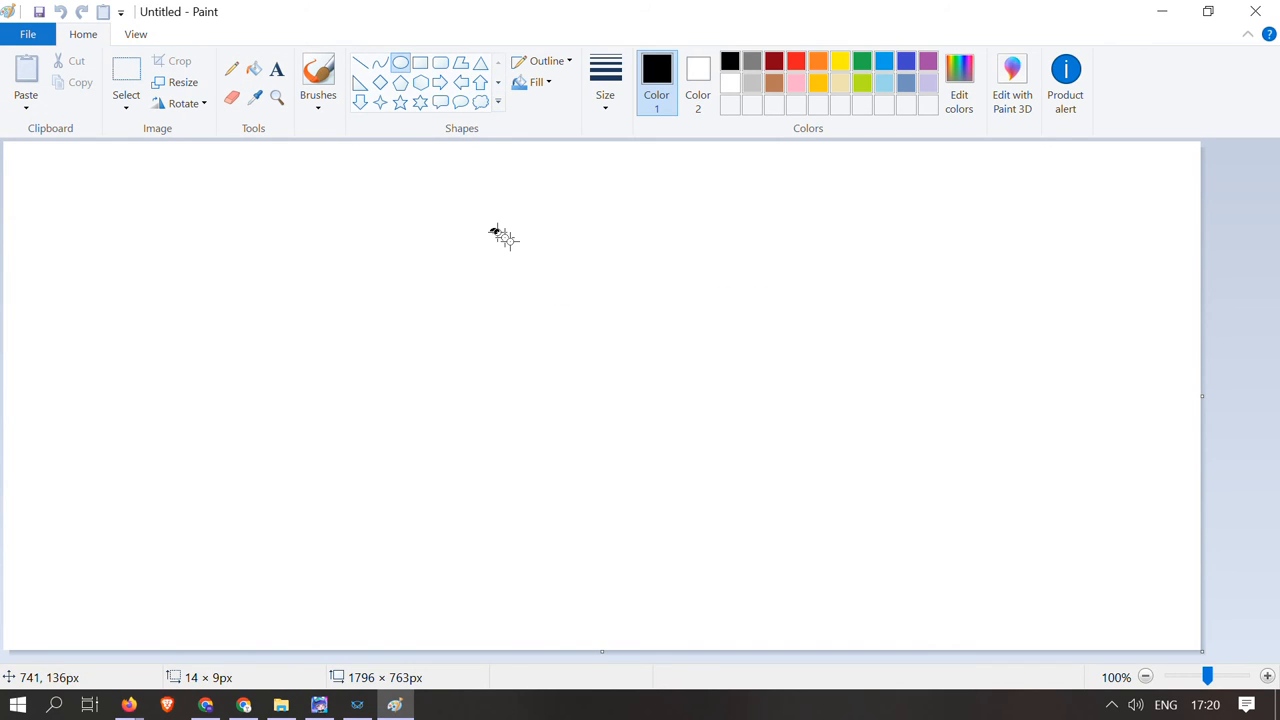
left_click_drag(490, 236, 580, 310)
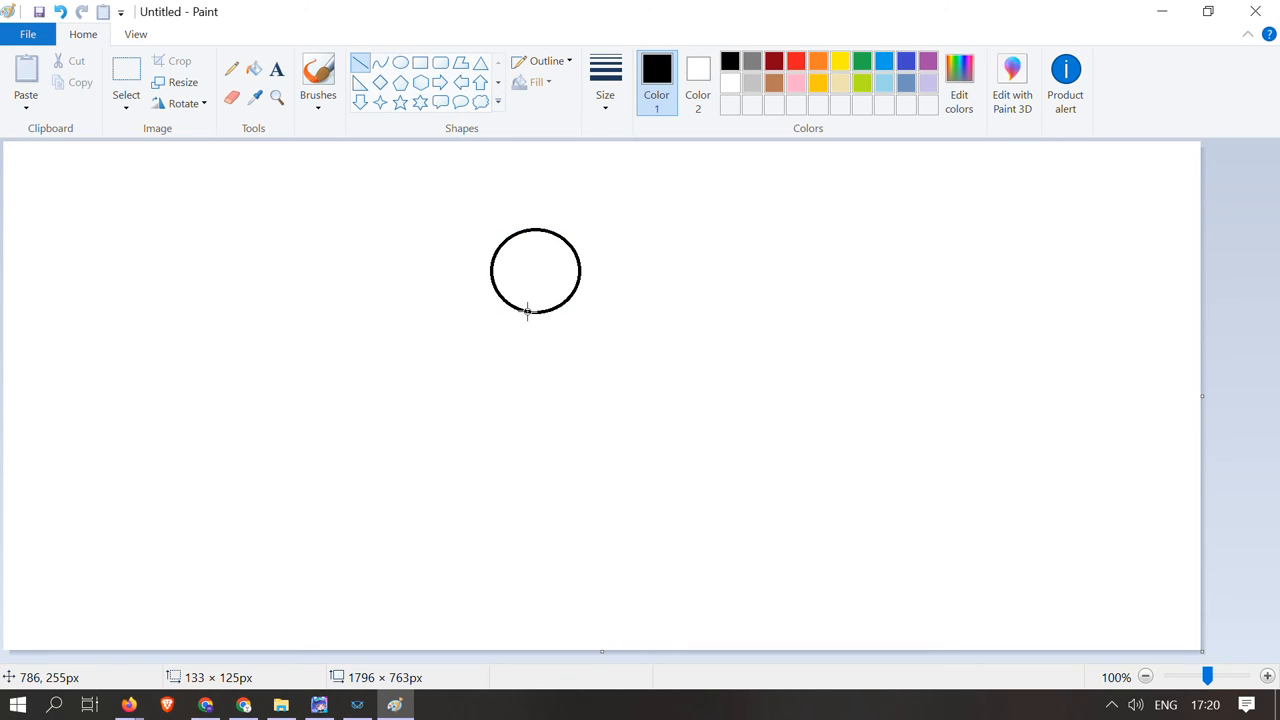
left_click_drag(528, 312, 528, 374)
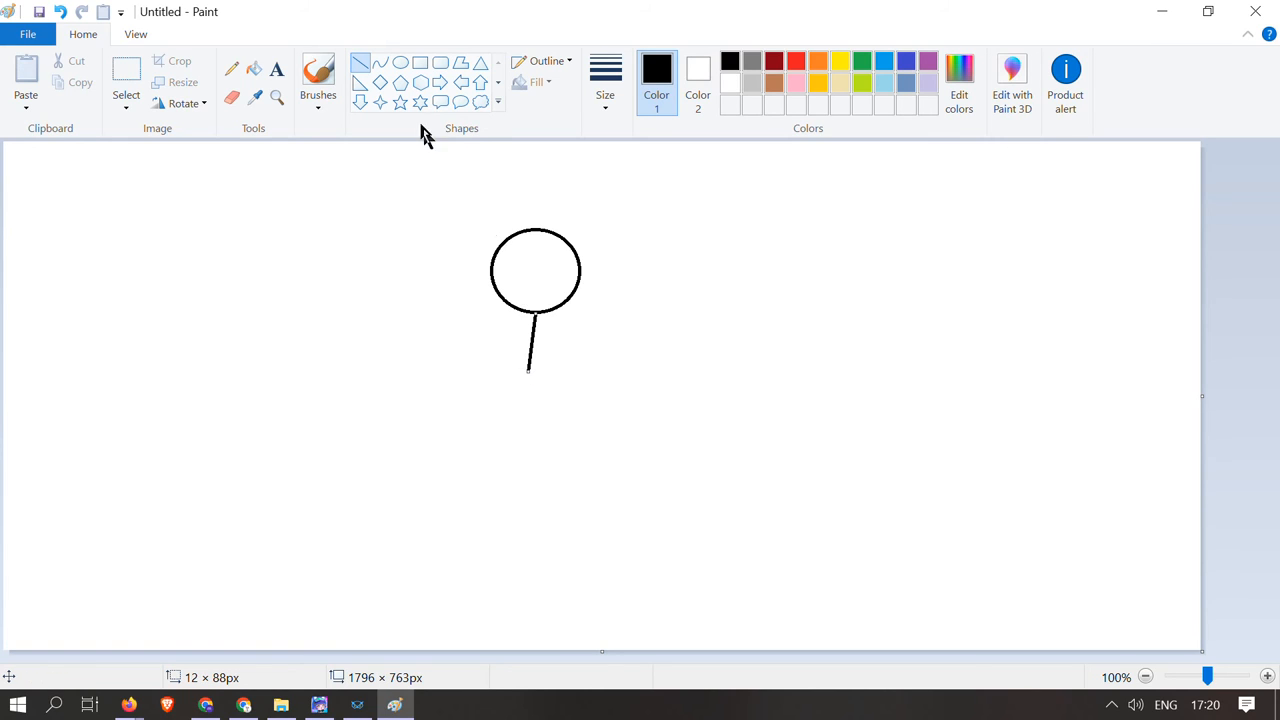
left_click(752, 60)
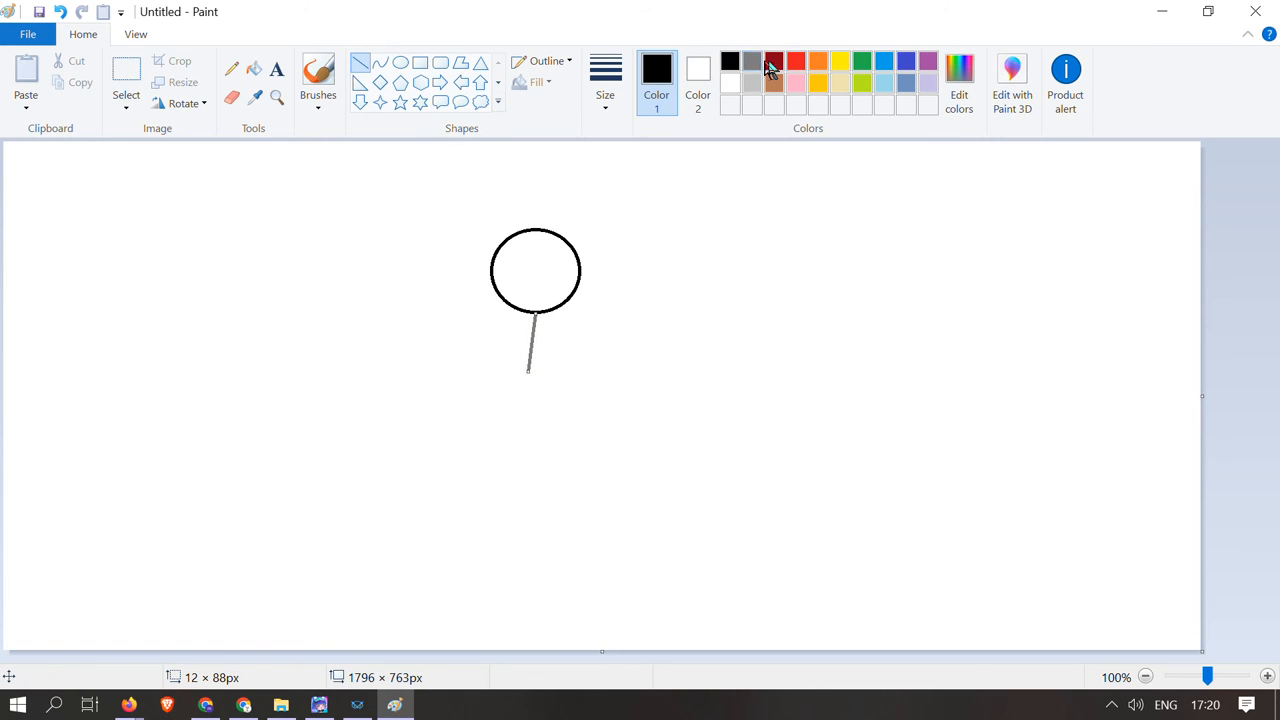
Outline a skirt in red around the body line and fill it solid red.
left_click(796, 60)
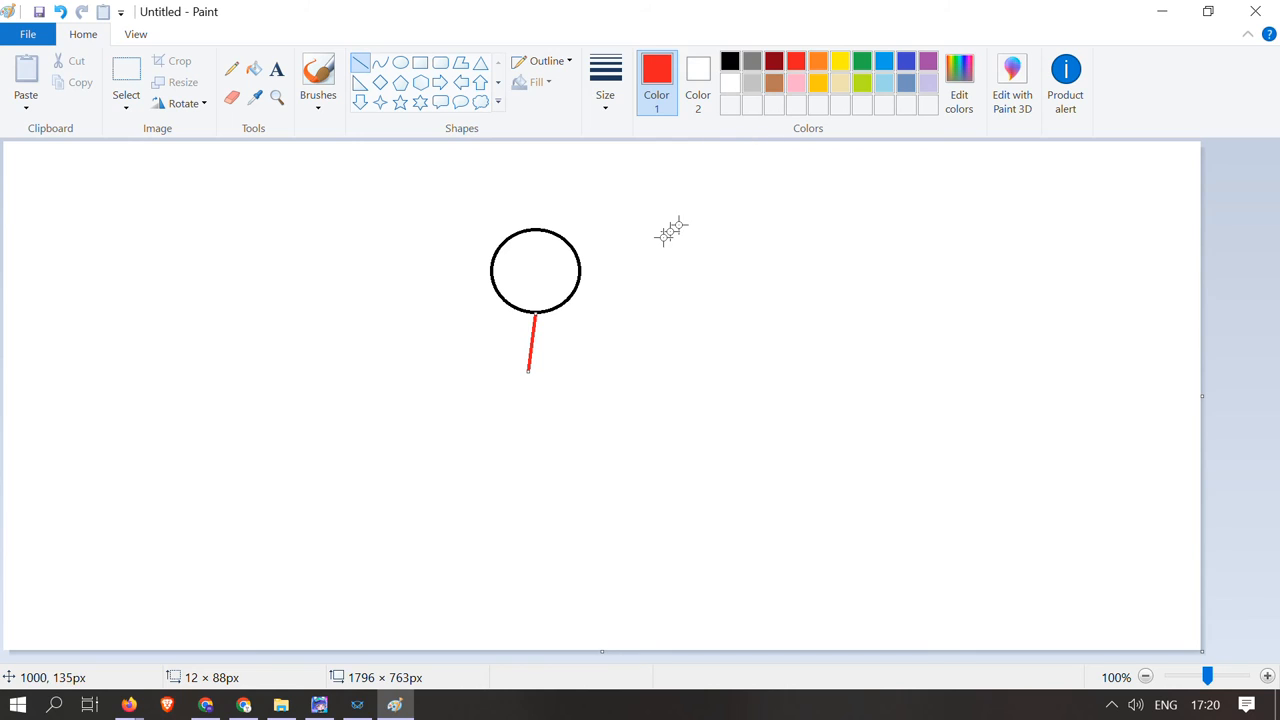
mouse_move(184, 16)
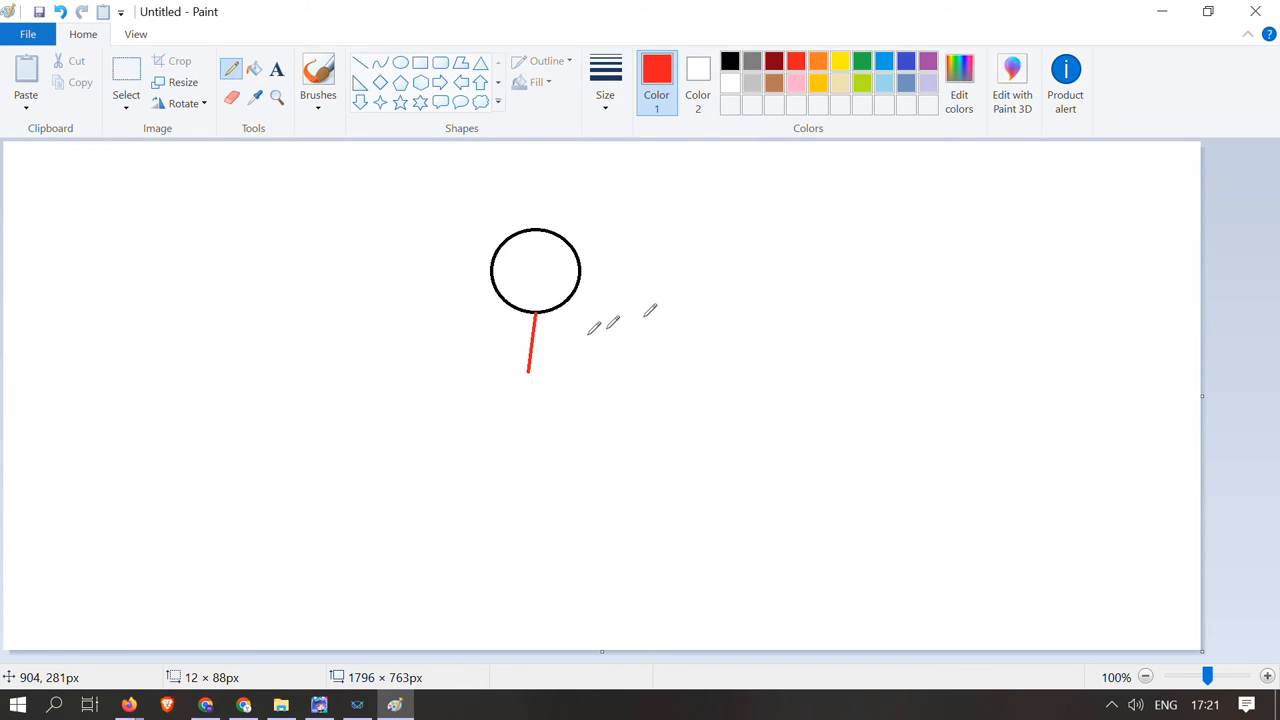
left_click_drag(530, 358, 470, 408)
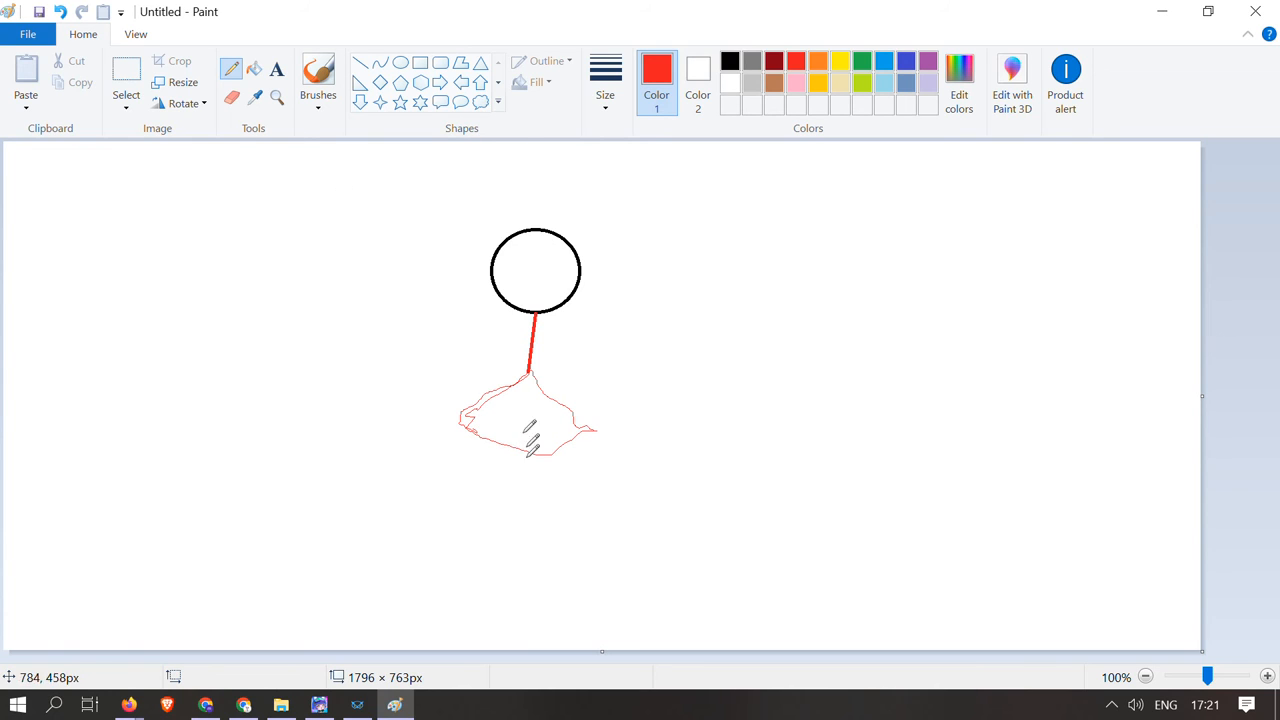
left_click(254, 68)
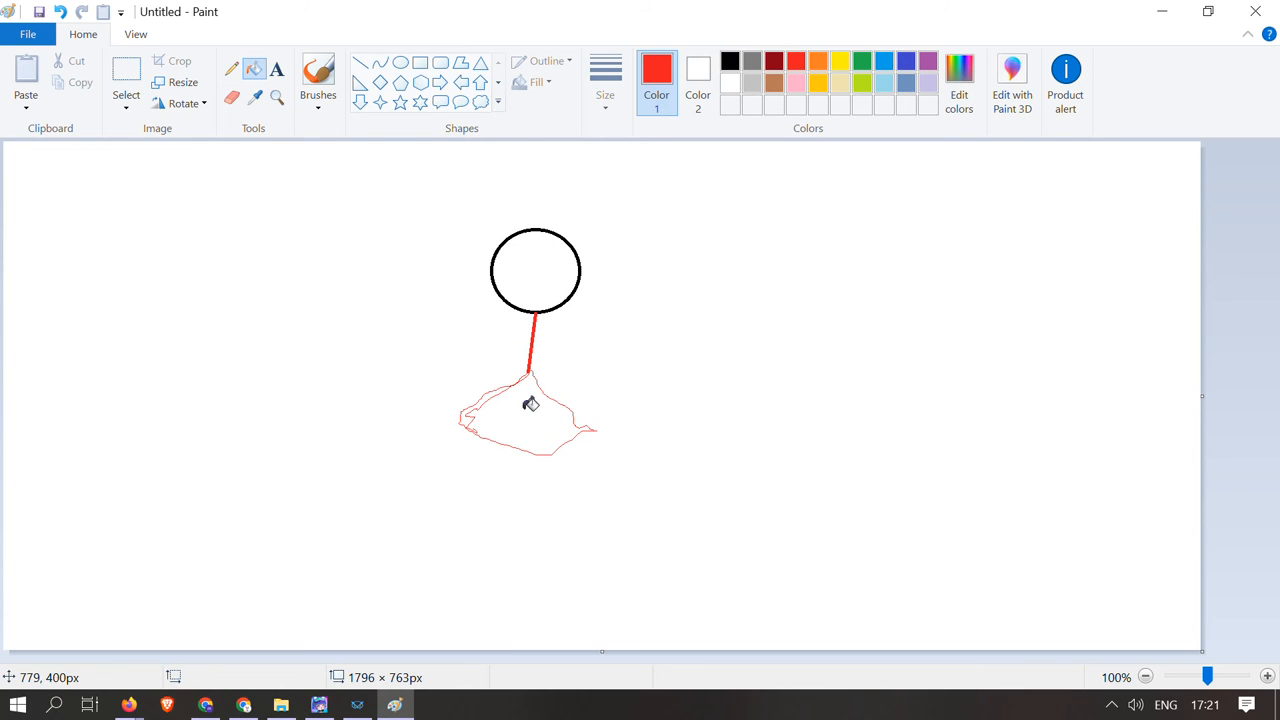
left_click(524, 414)
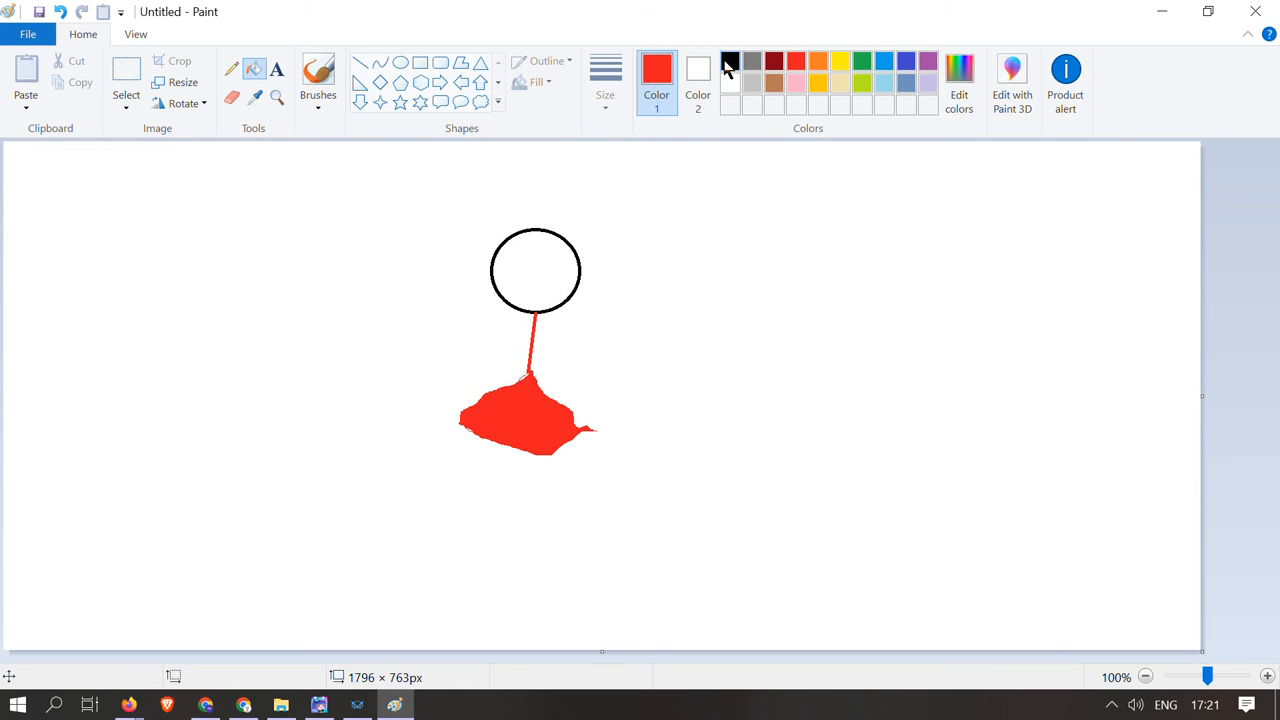
Draw in black the figure's outstretched arm and a hand at its end.
left_click(730, 60)
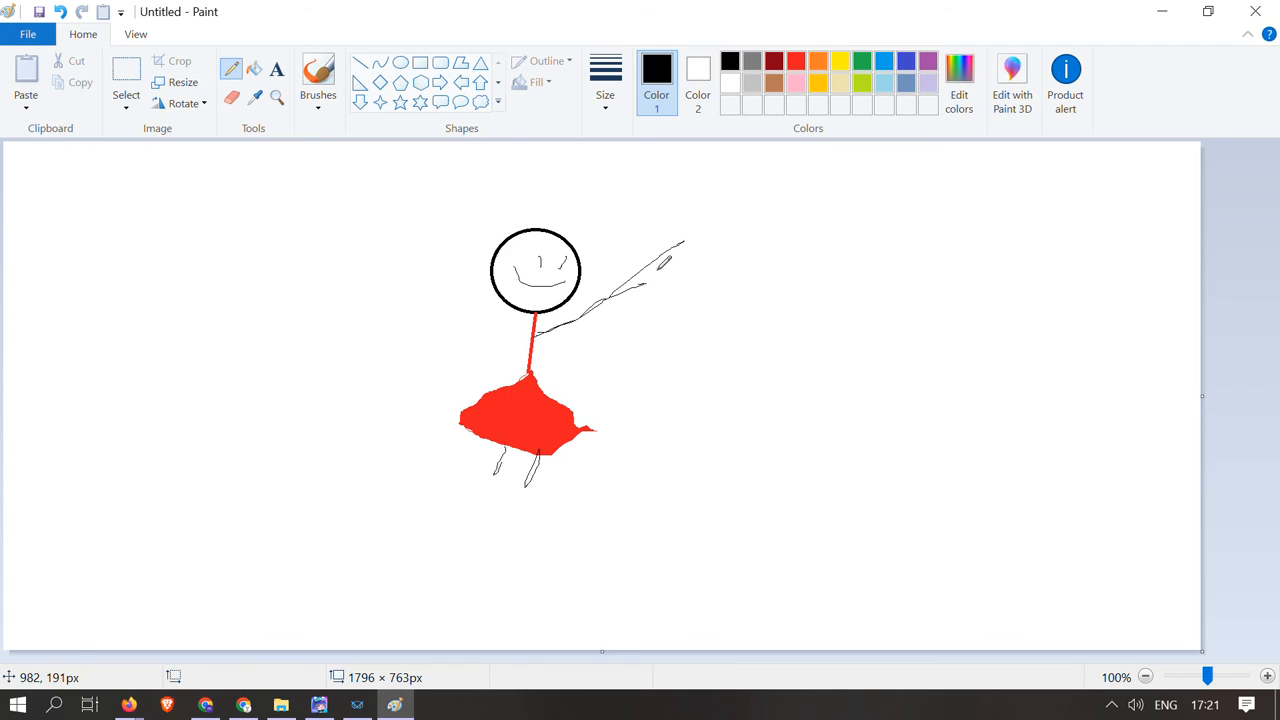
left_click_drag(656, 264, 696, 290)
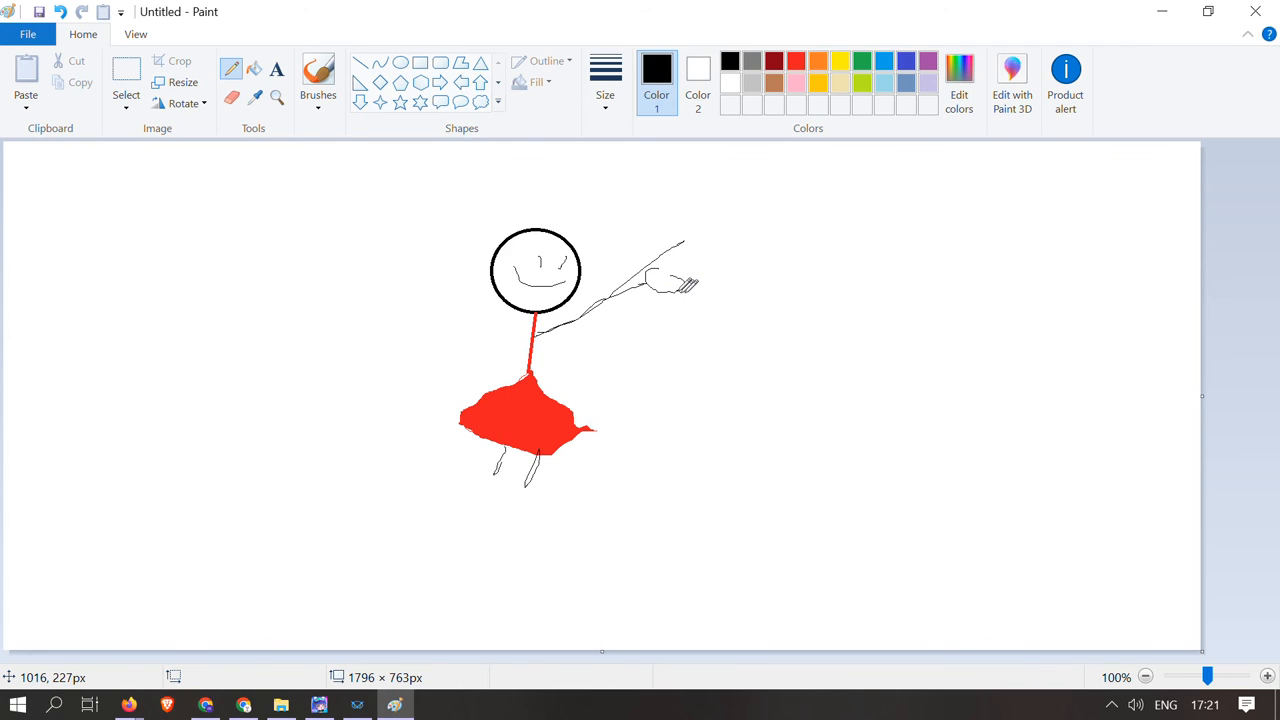
left_click_drag(660, 290, 724, 316)
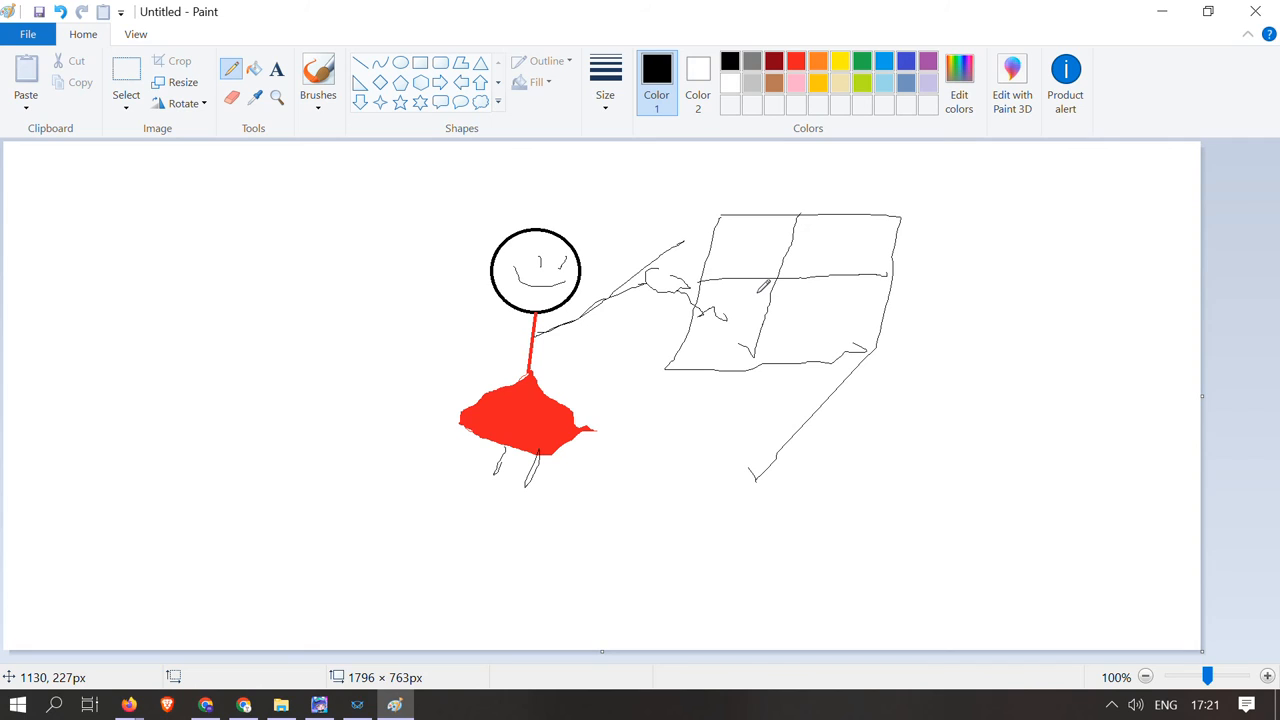
mouse_move(1272, 148)
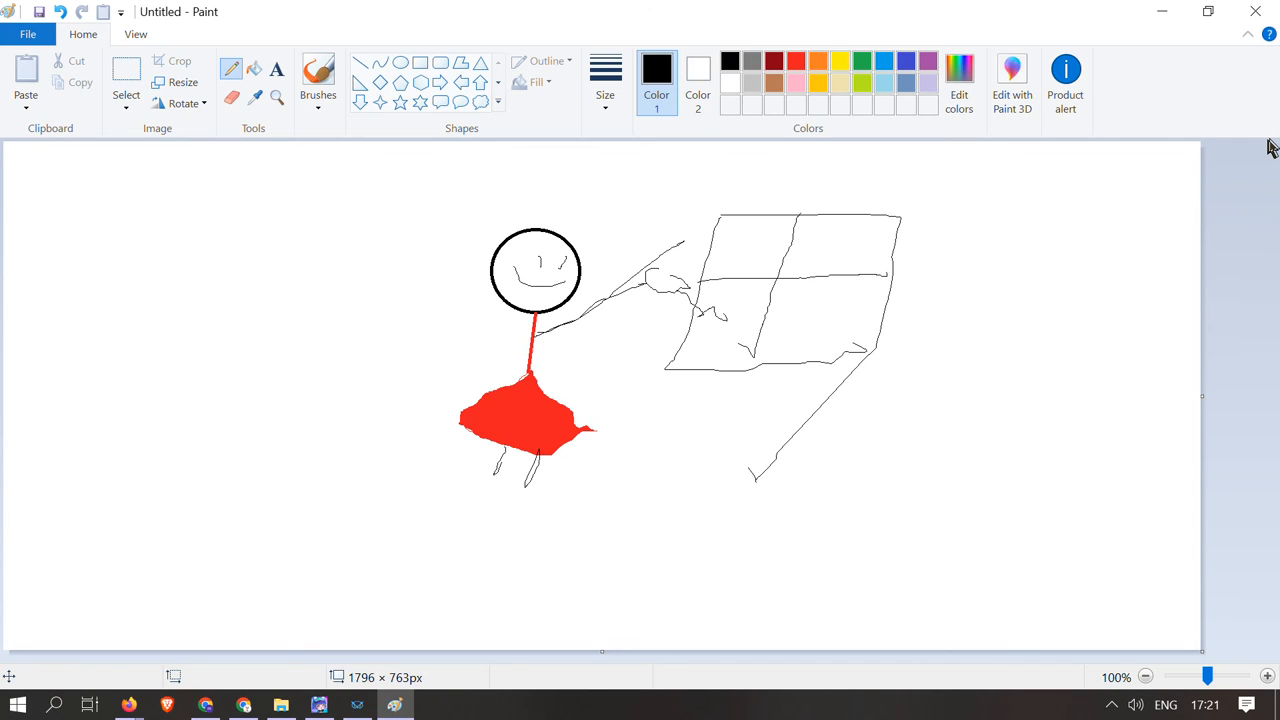